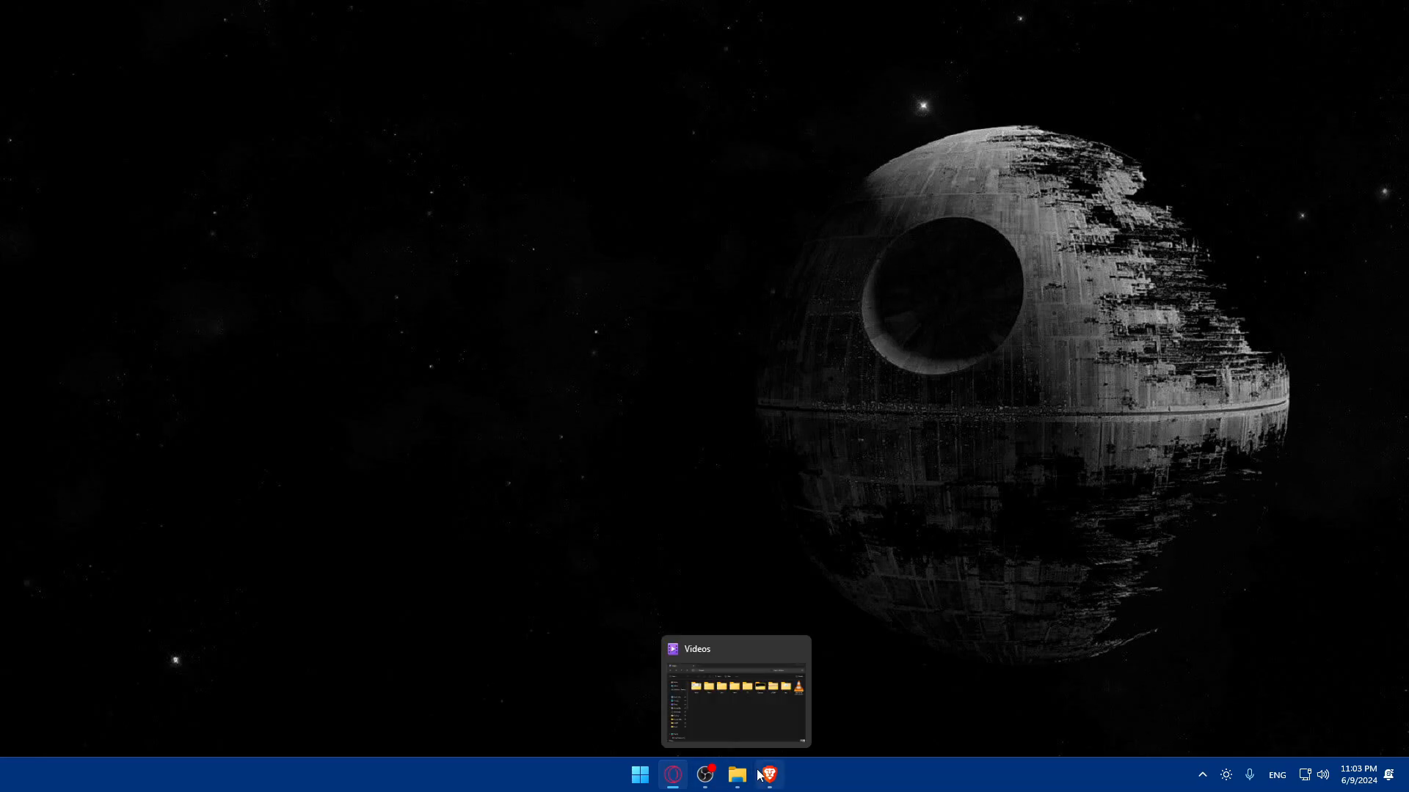
# Open prestashop.com's offers page and preview the free Classic plan's download page.
pyautogui.click(766, 775)
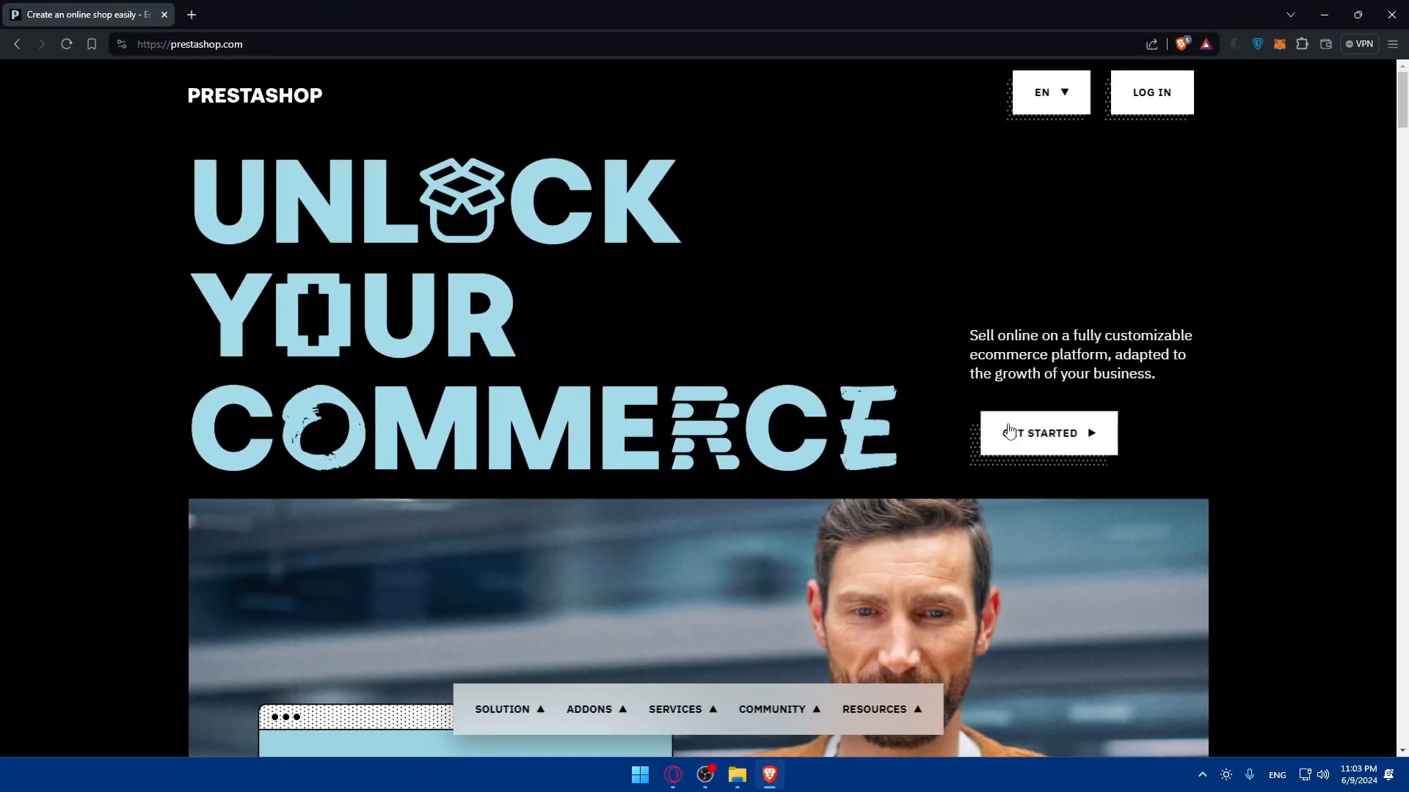
pyautogui.click(1046, 433)
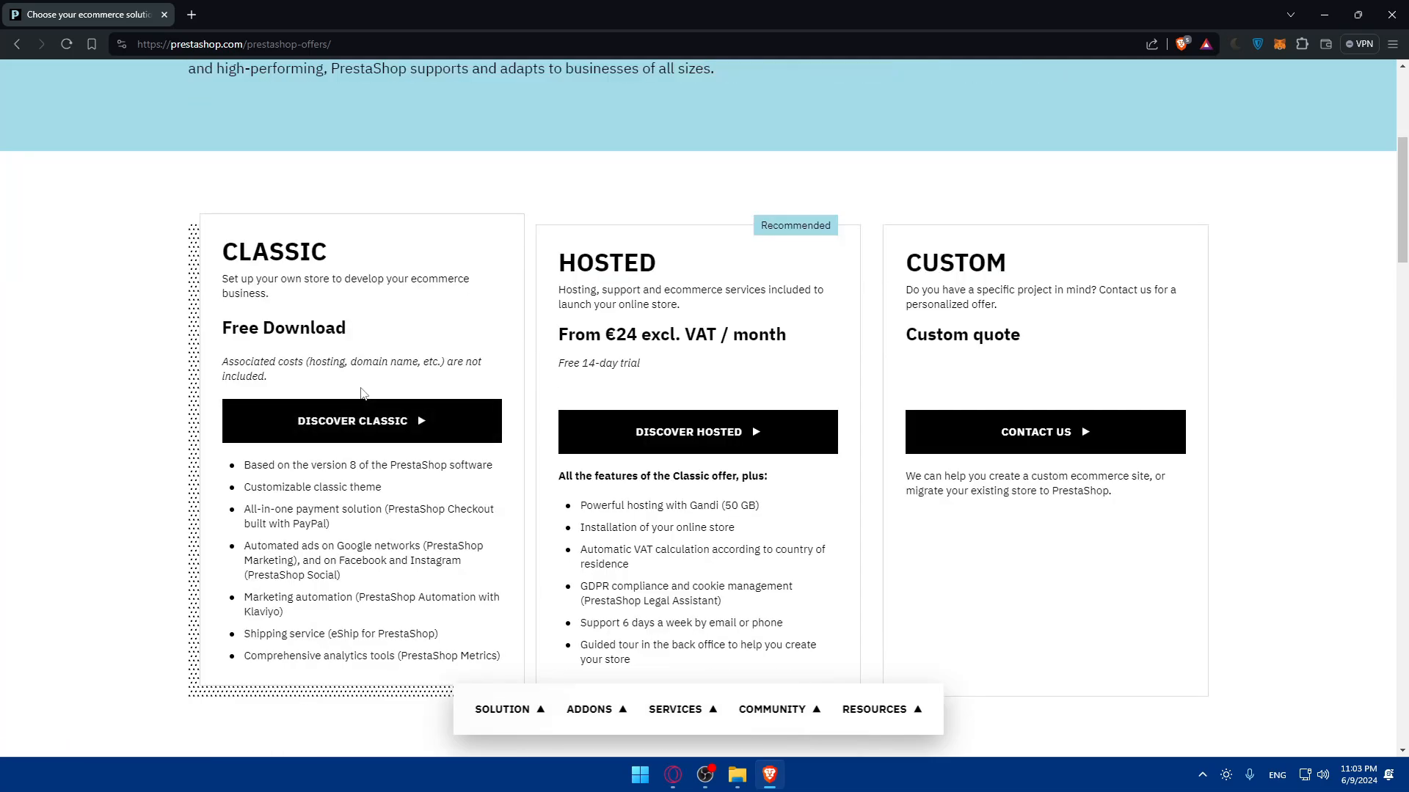
pyautogui.moveTo(367, 404)
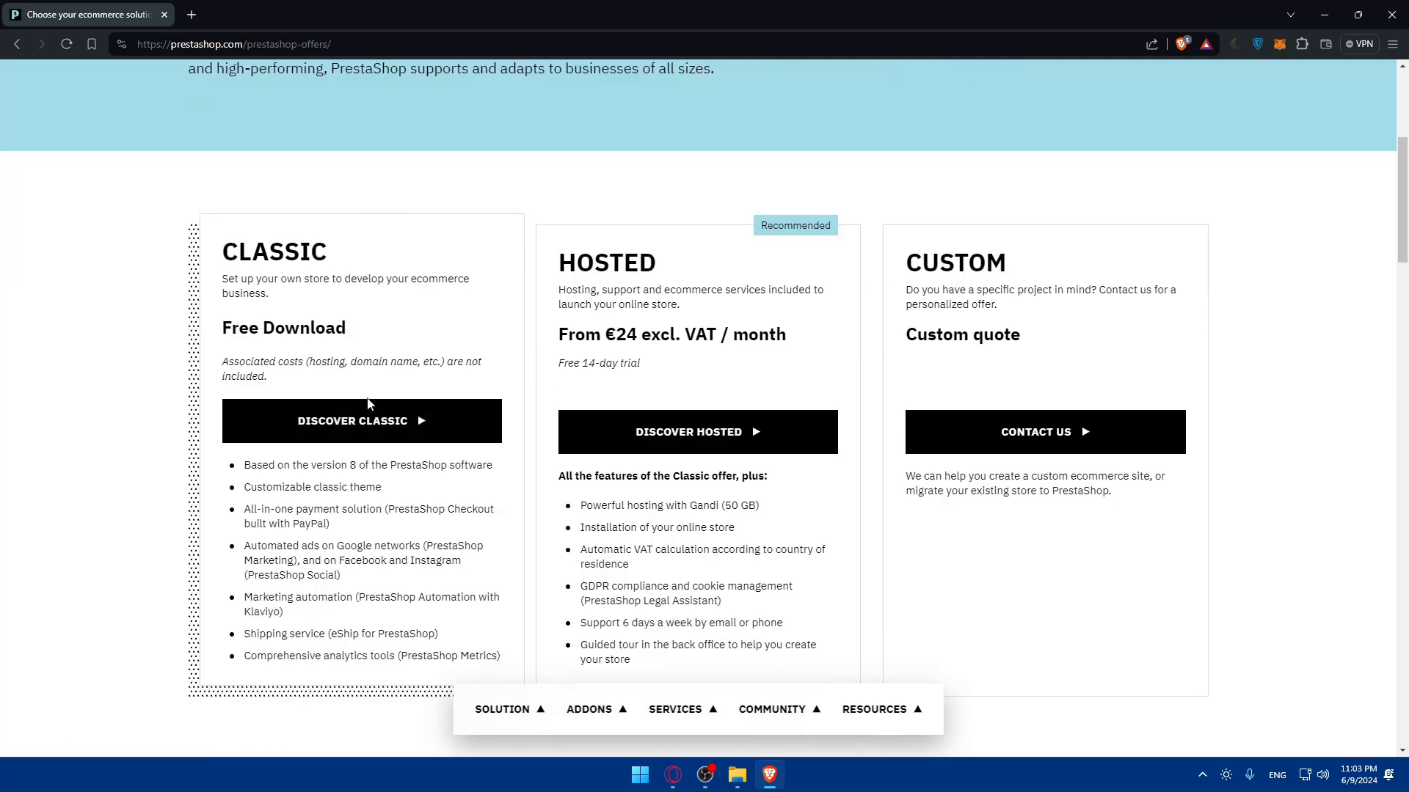
pyautogui.moveTo(361, 421)
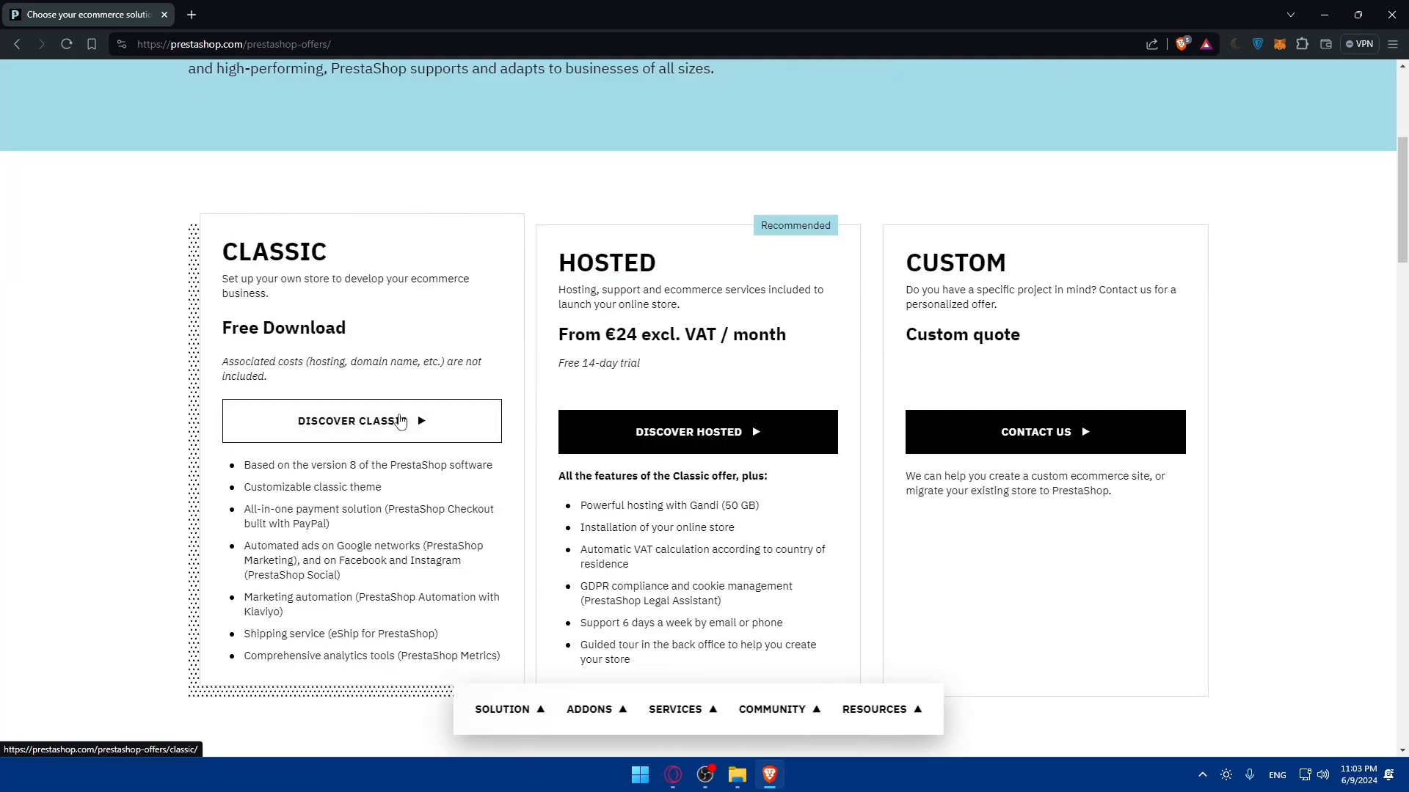
pyautogui.click(360, 420)
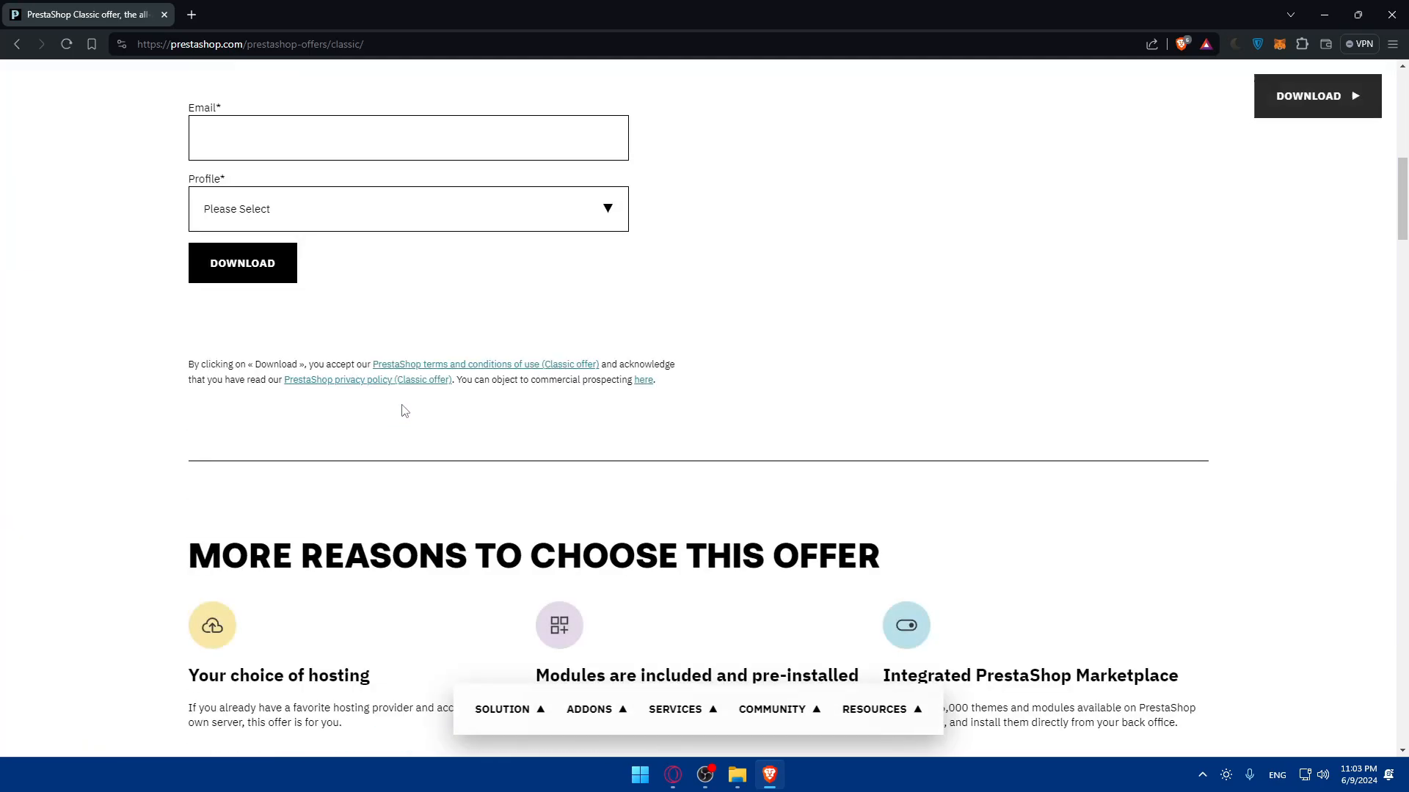
pyautogui.scroll(3)
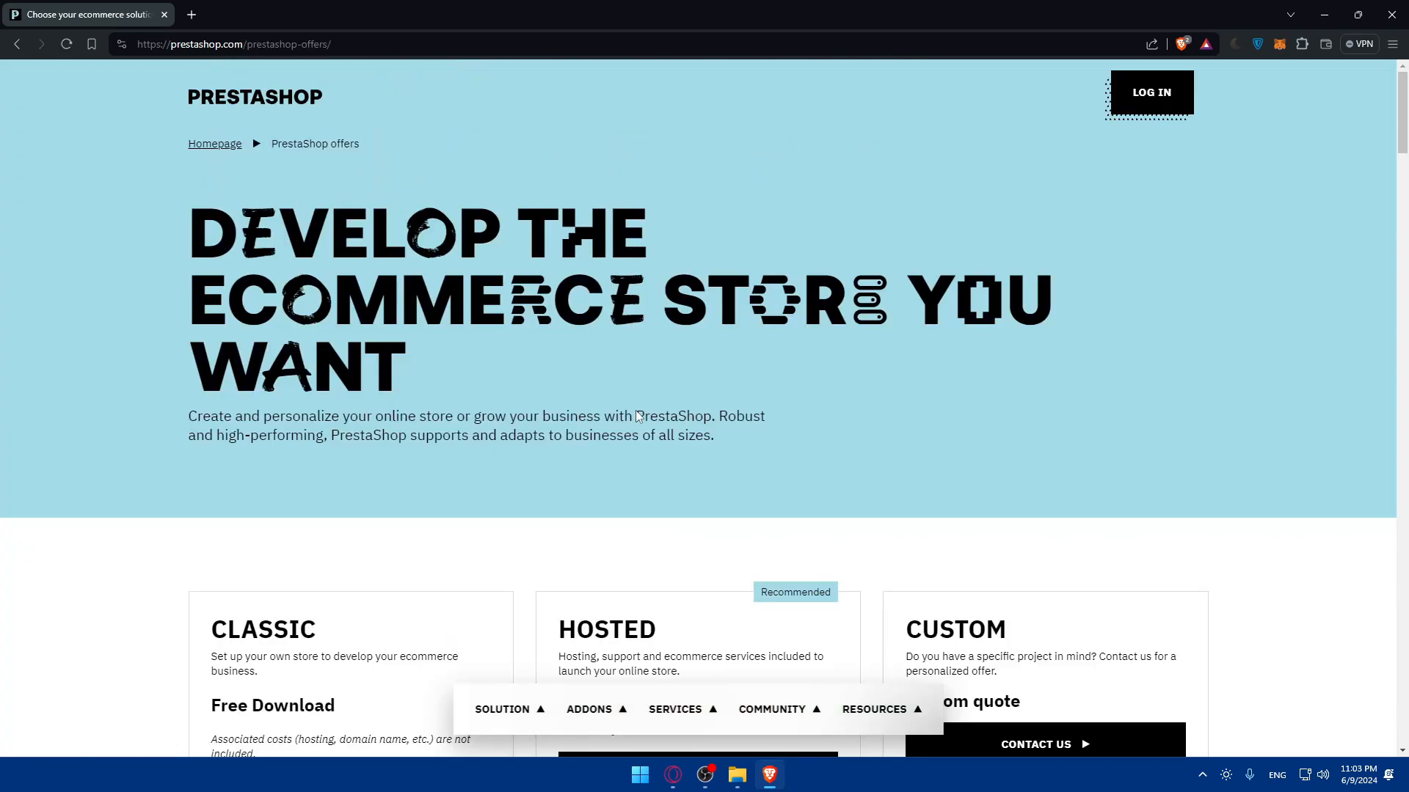
pyautogui.scroll(-3)
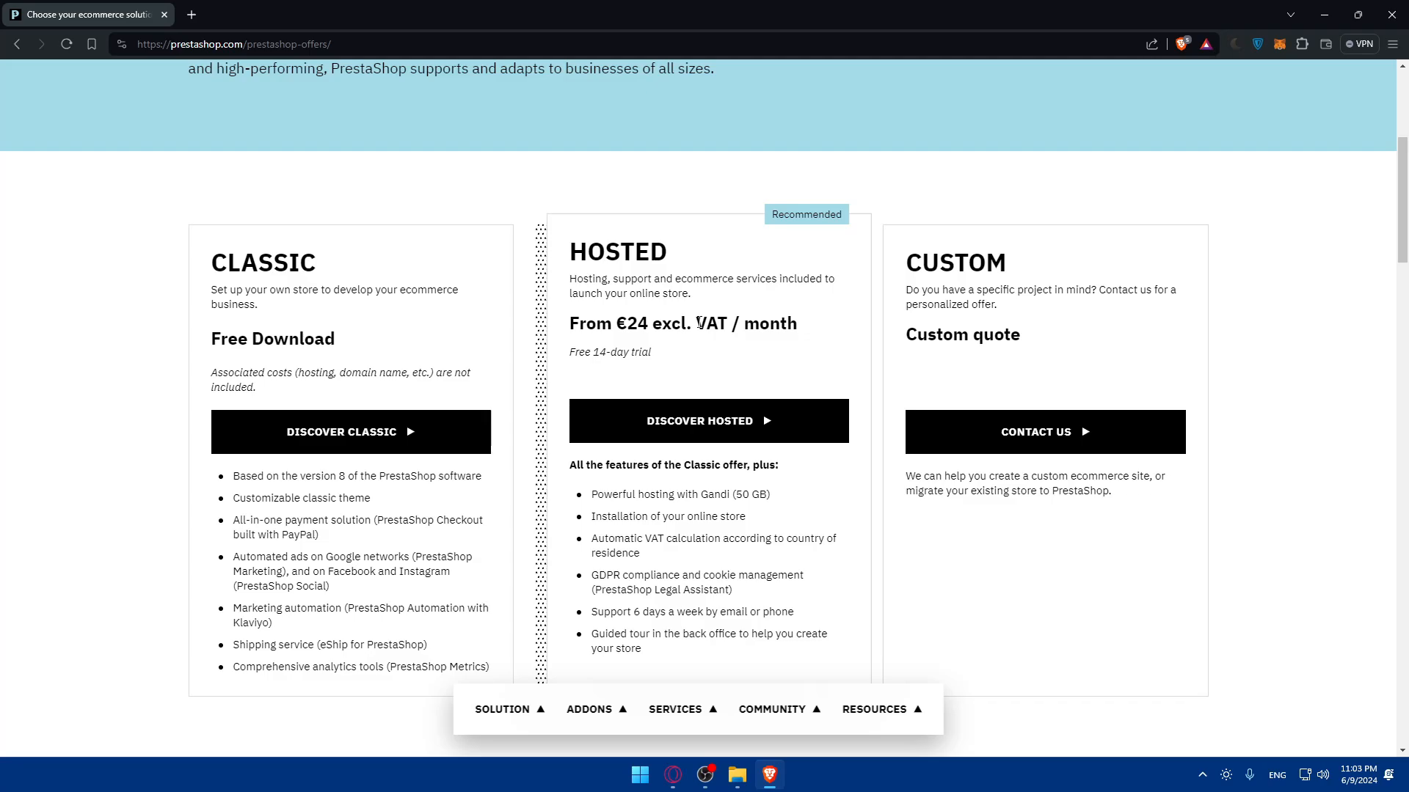
pyautogui.moveTo(601, 371)
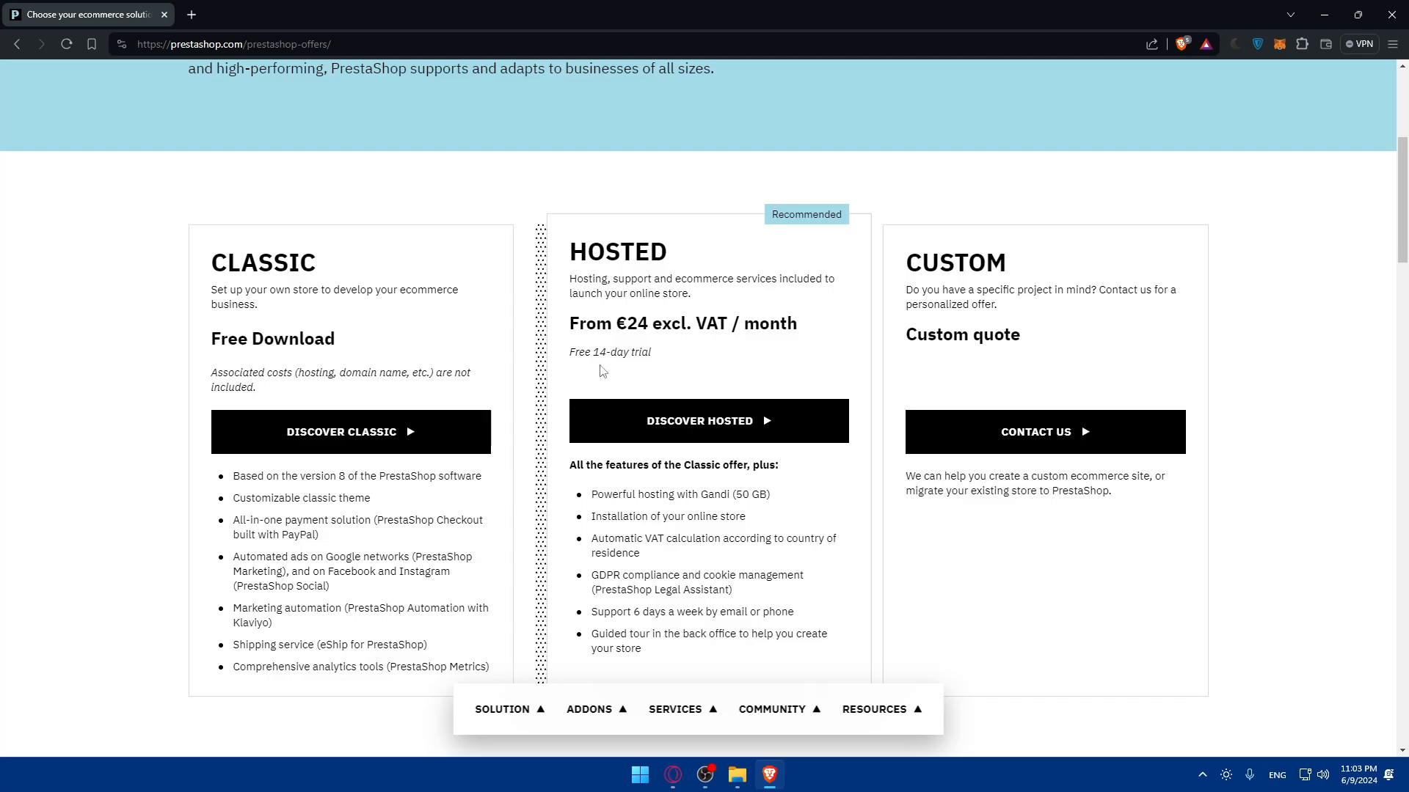
pyautogui.moveTo(661, 361)
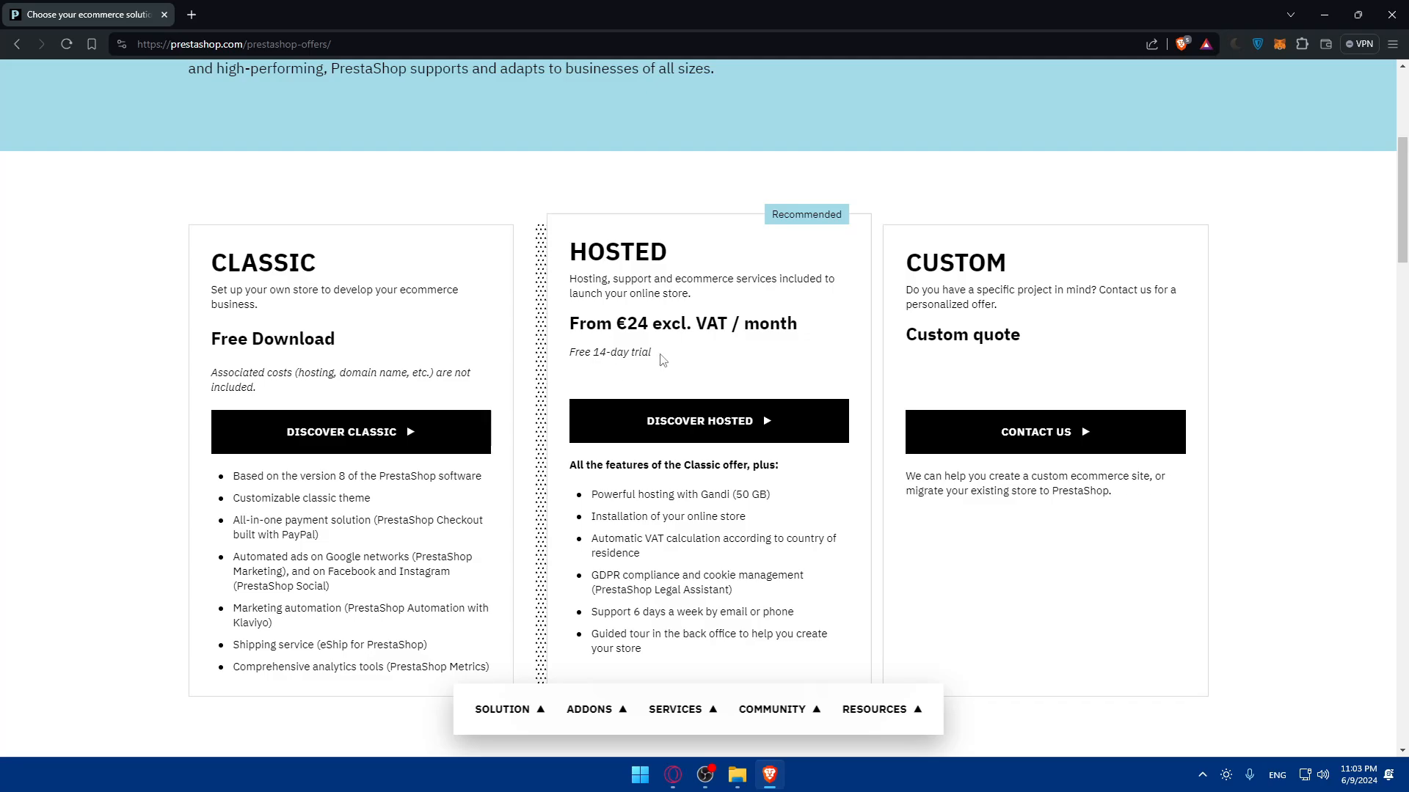
pyautogui.scroll(-3)
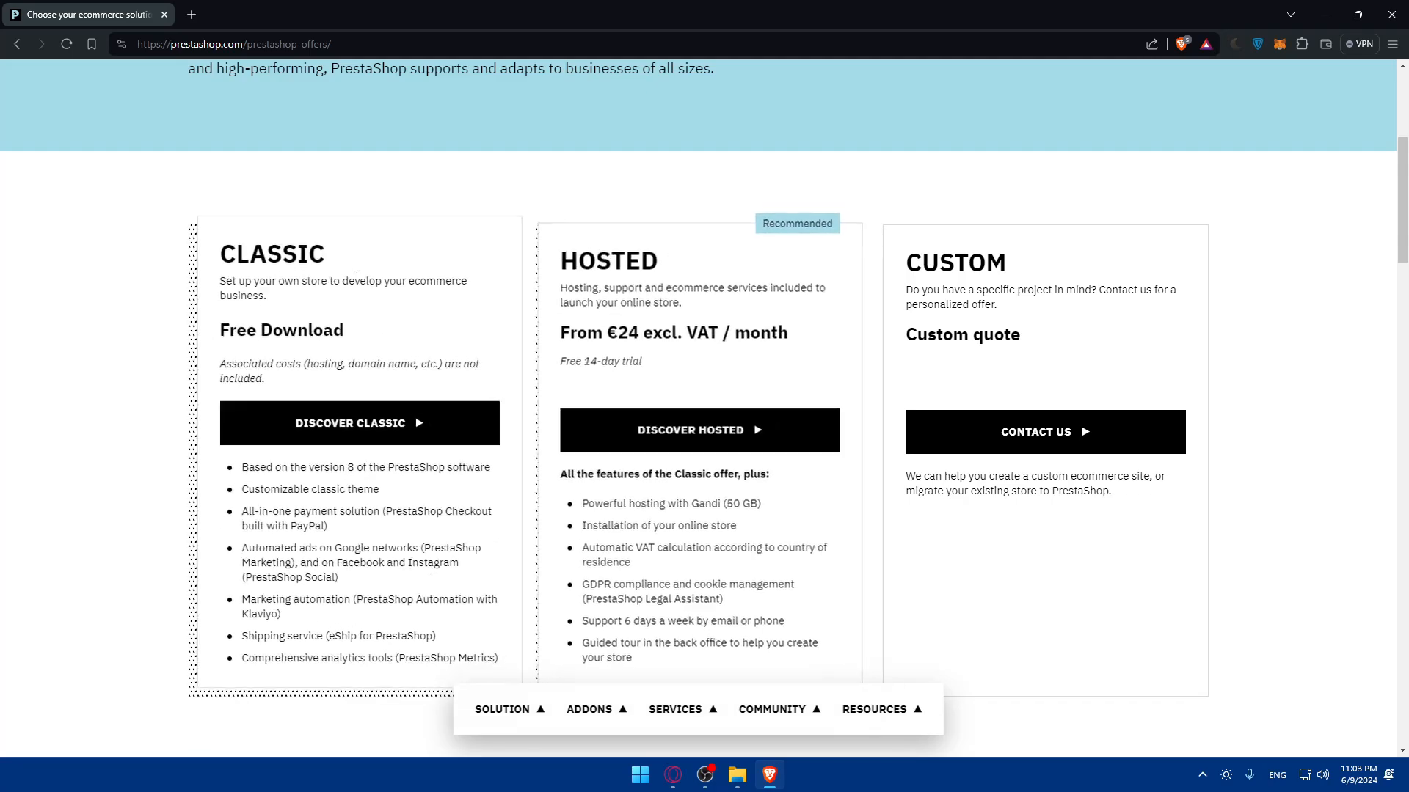
pyautogui.scroll(-3)
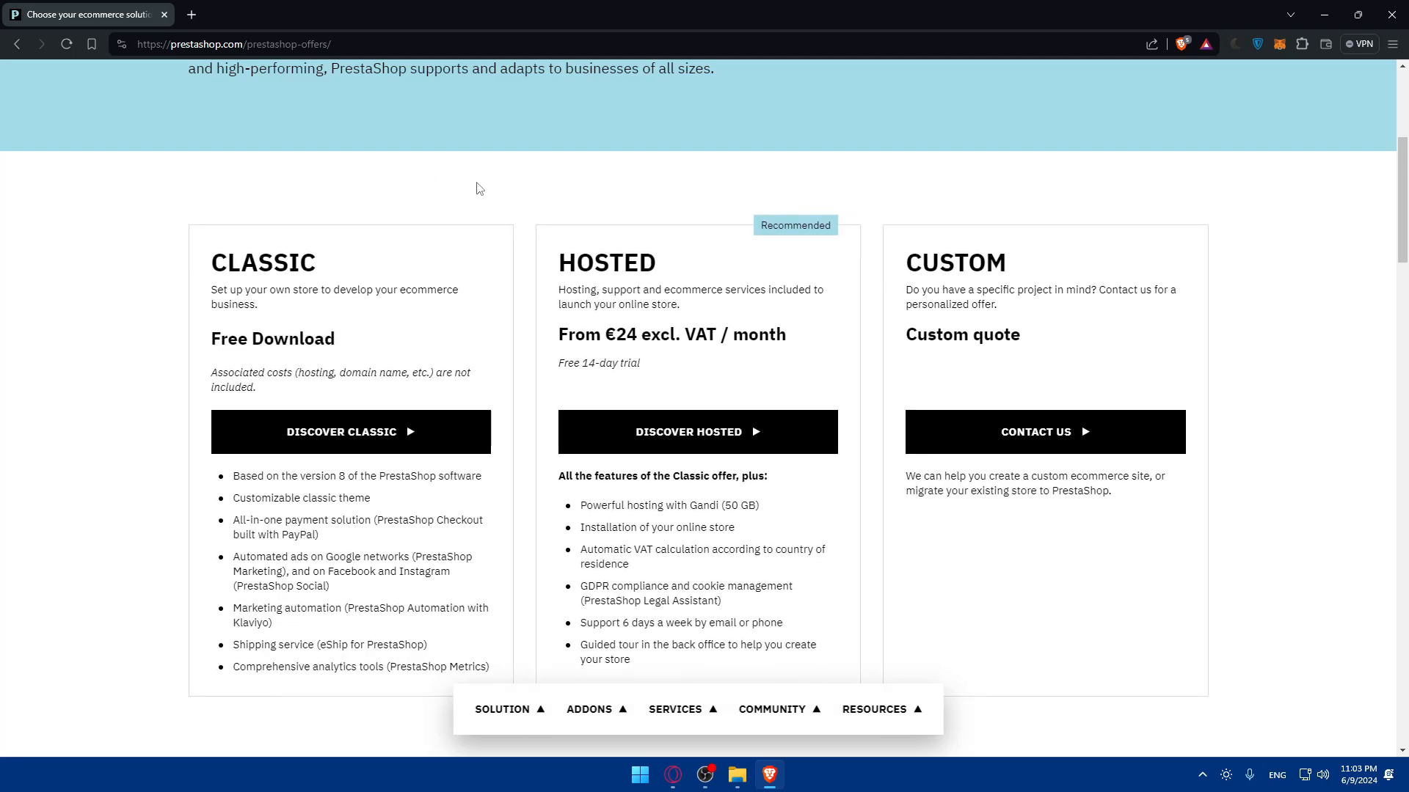
# Search Google in a new tab for 'install prestashop on localhost'.
pyautogui.click(189, 15)
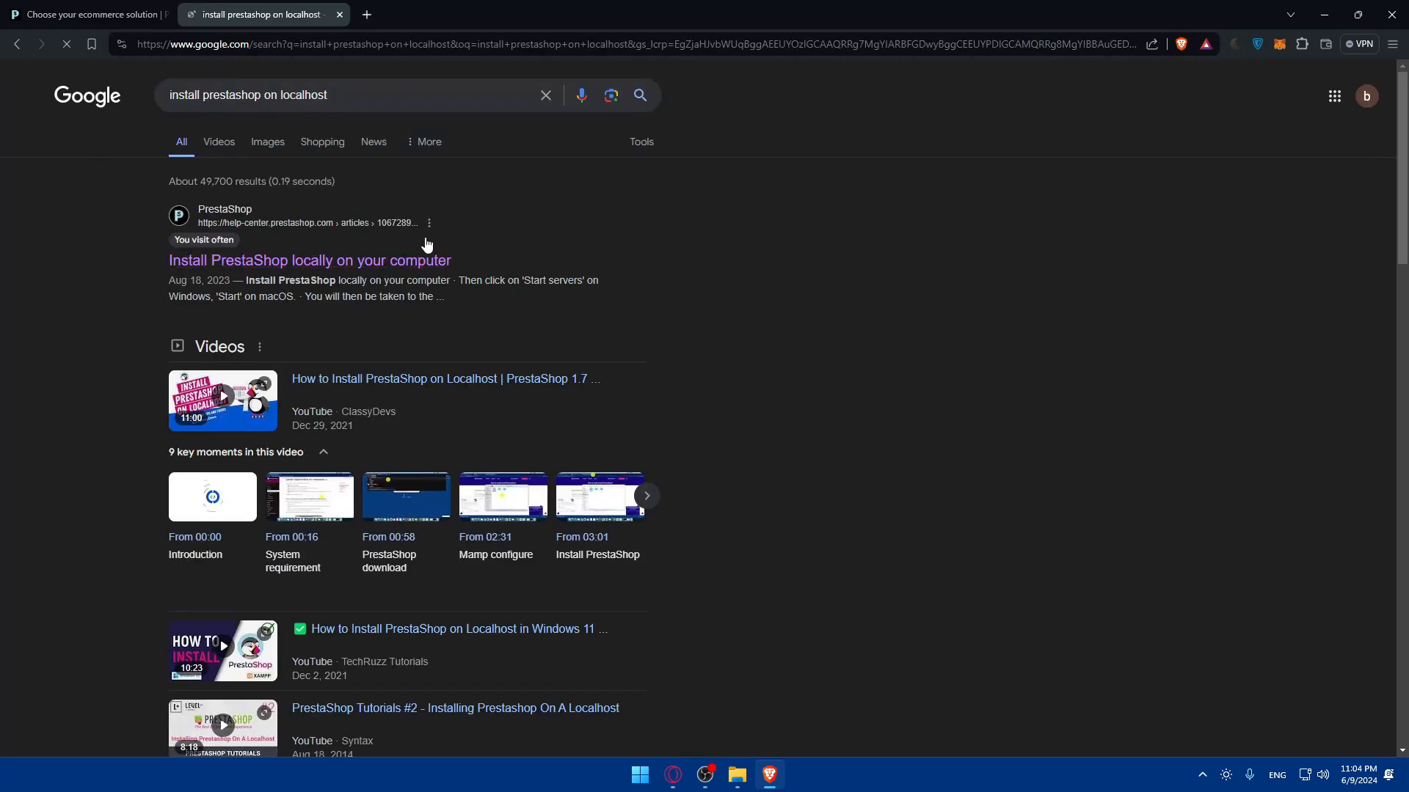
# Open the 'Install PrestaShop locally on your computer' guide and read its installation steps.
pyautogui.click(309, 261)
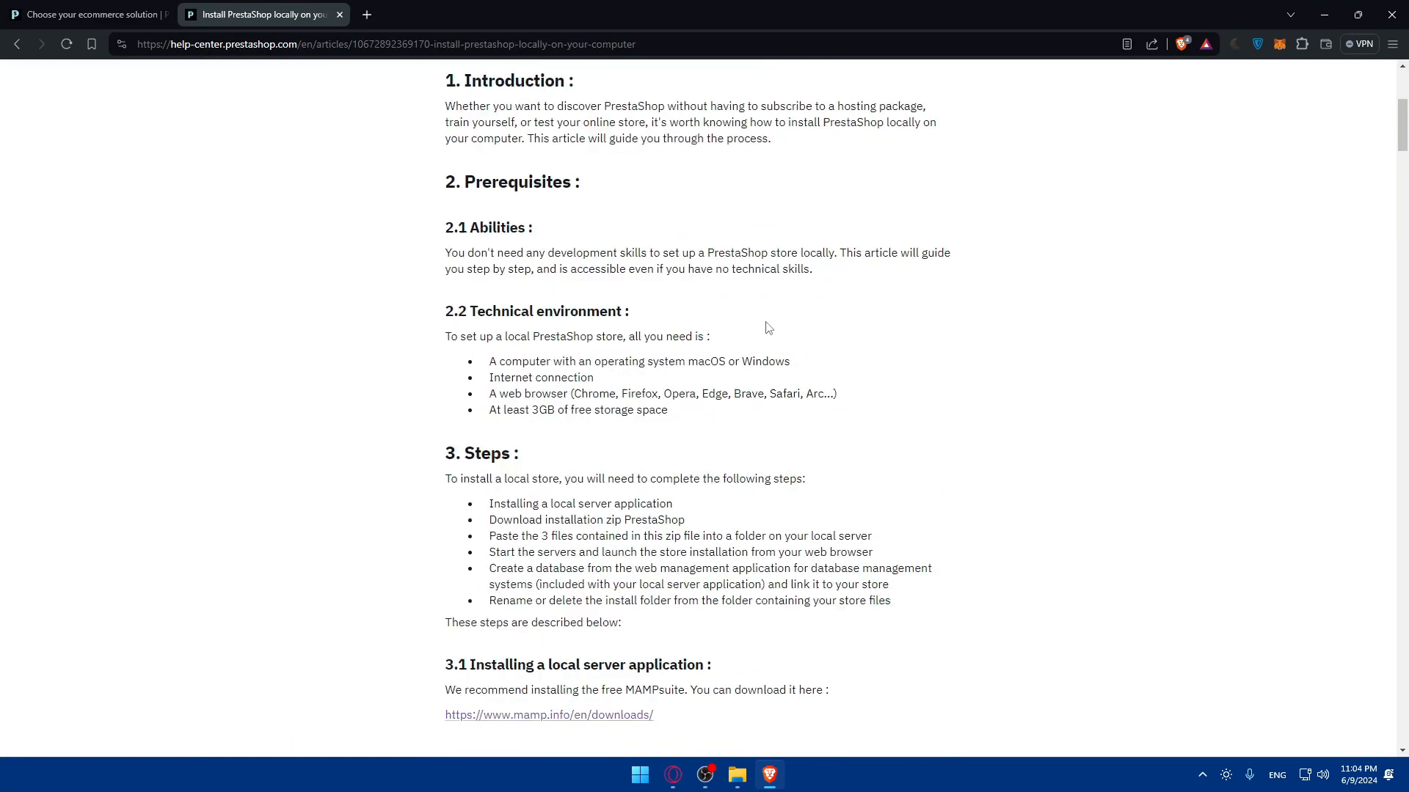
pyautogui.moveTo(753, 332)
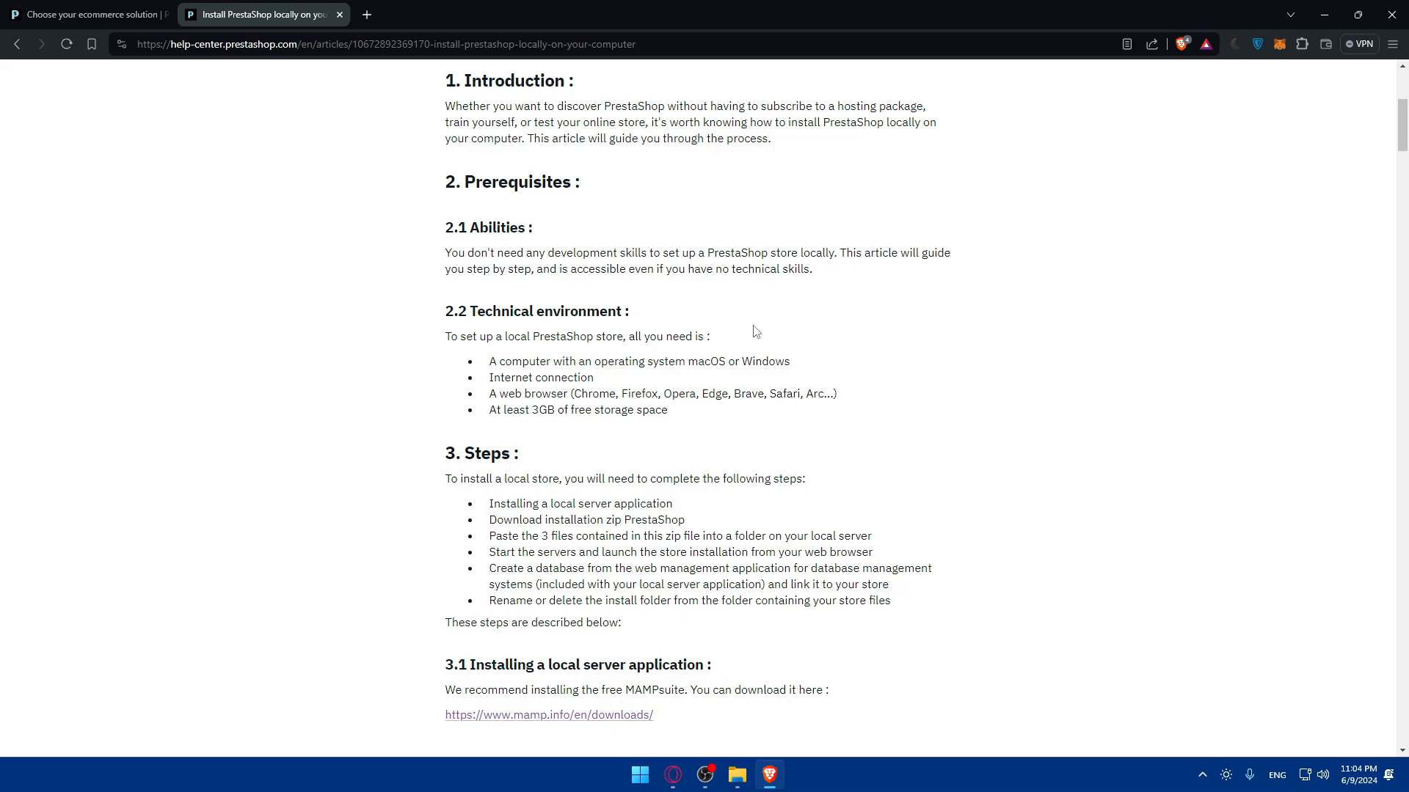
pyautogui.moveTo(489, 381); pyautogui.dragTo(787, 429)
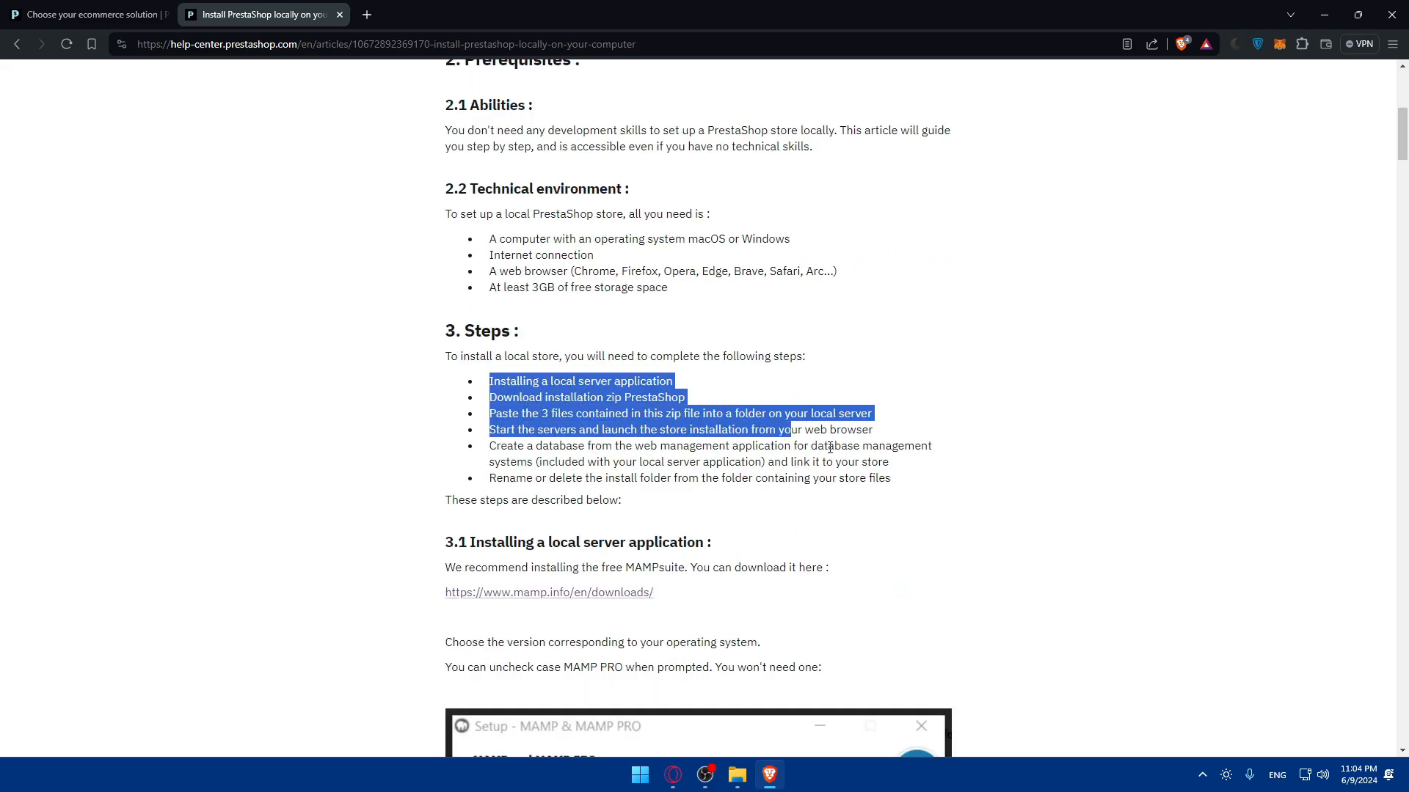
pyautogui.scroll(-3)
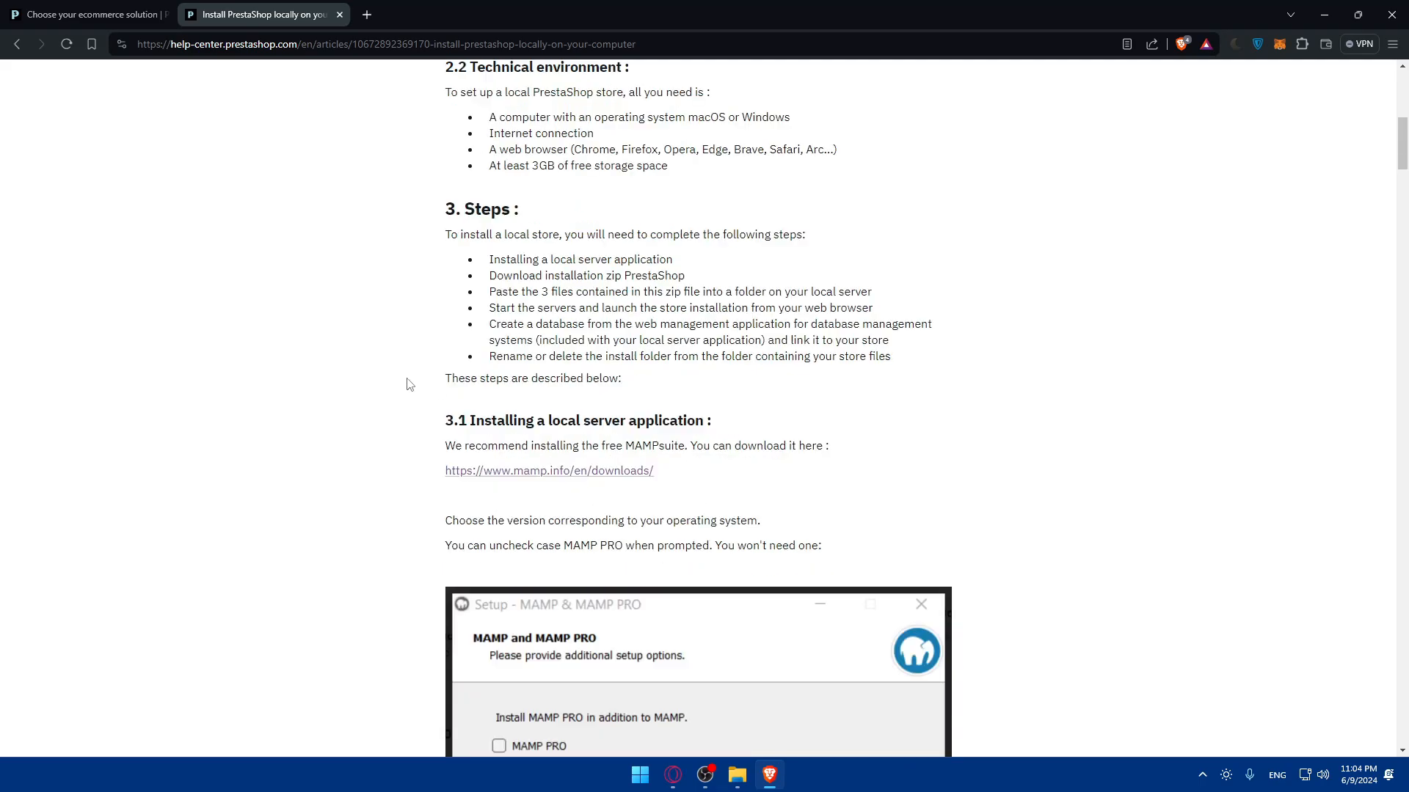
pyautogui.scroll(-3)
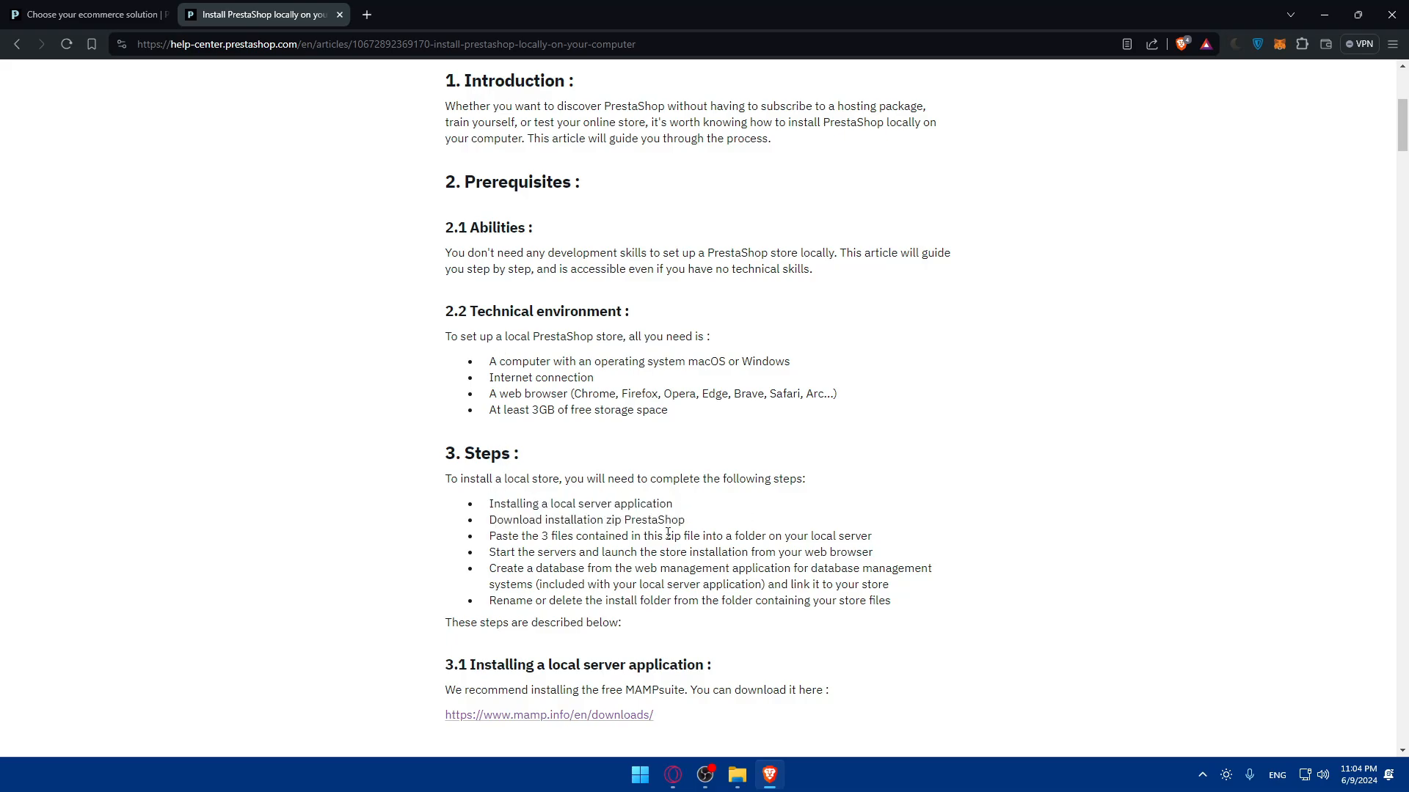
pyautogui.scroll(-3)
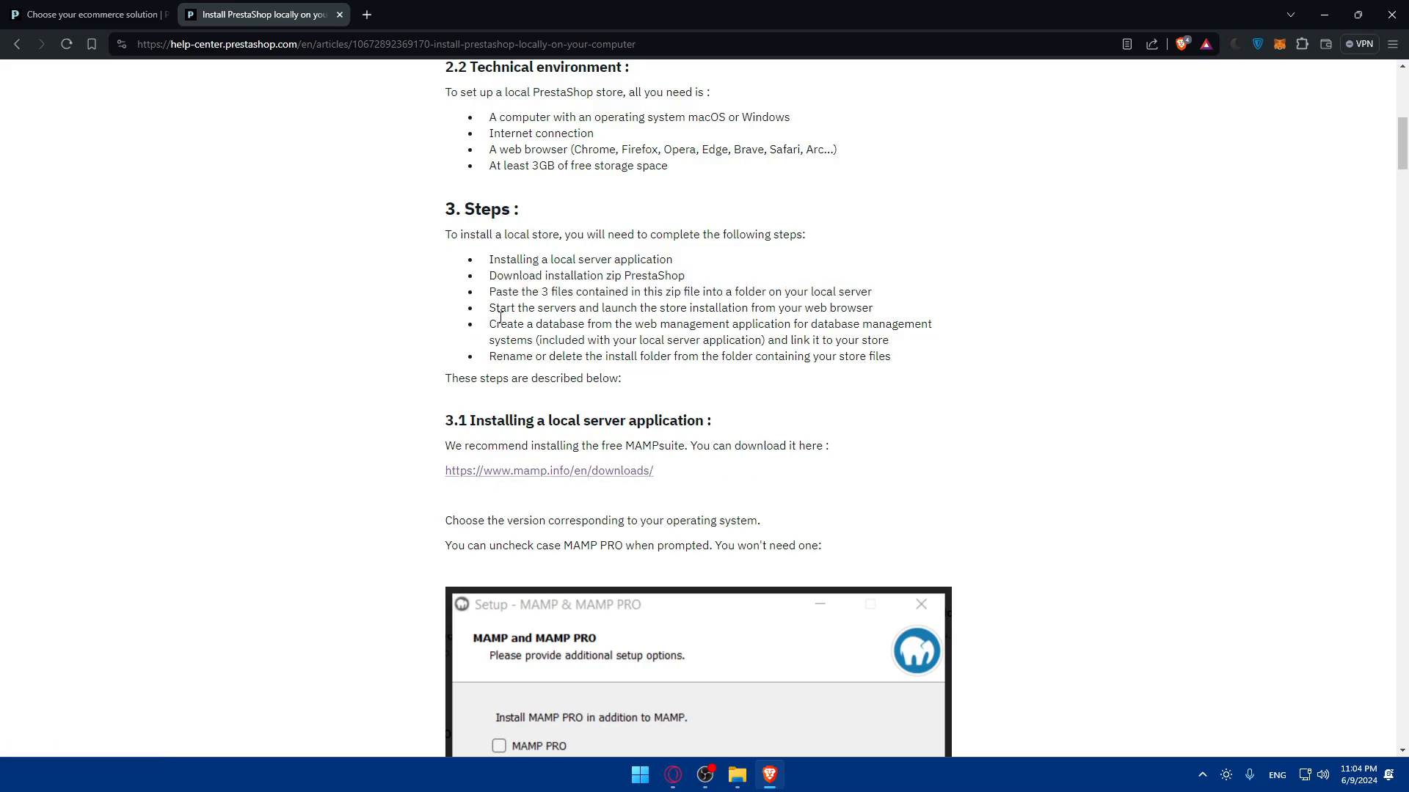
pyautogui.moveTo(489, 324); pyautogui.dragTo(732, 323)
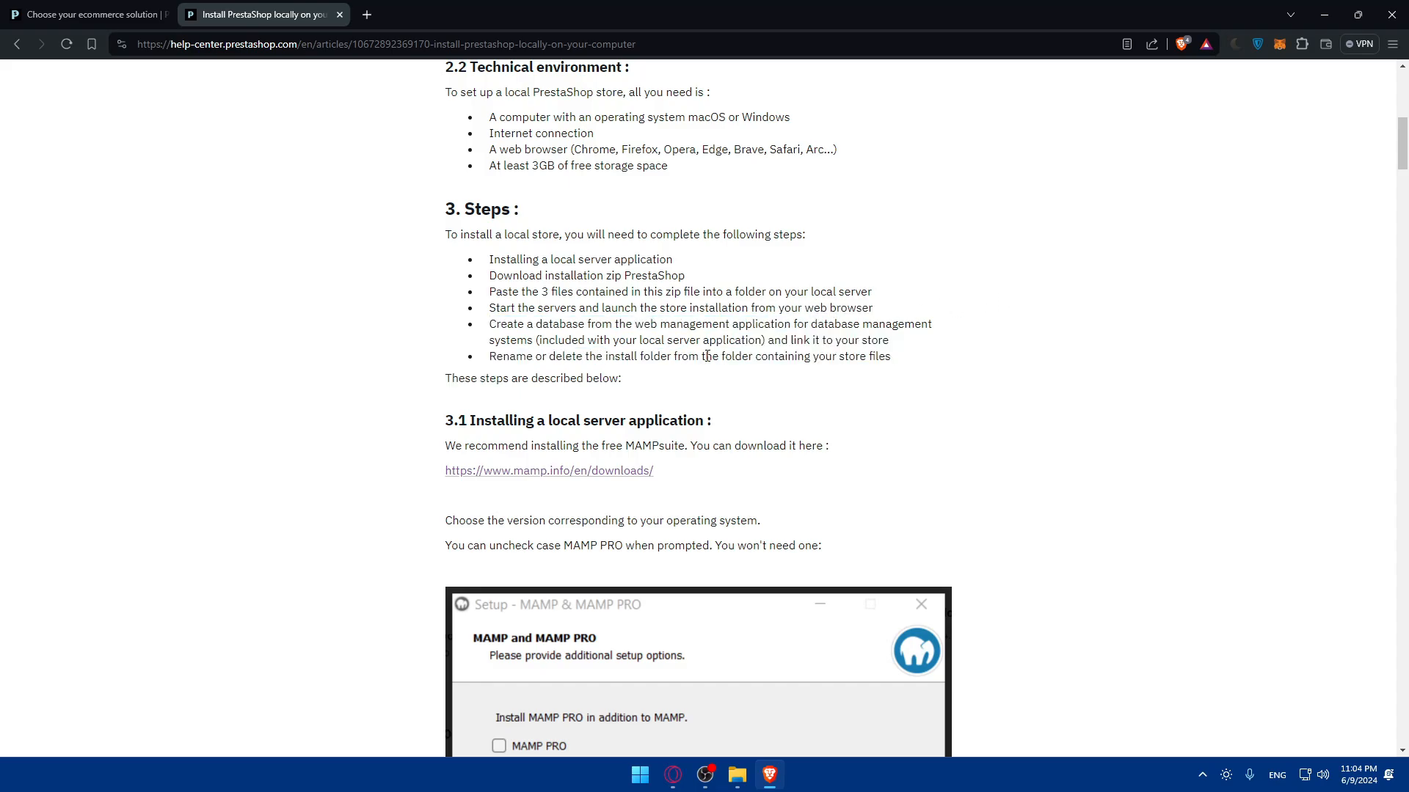
pyautogui.moveTo(794, 370)
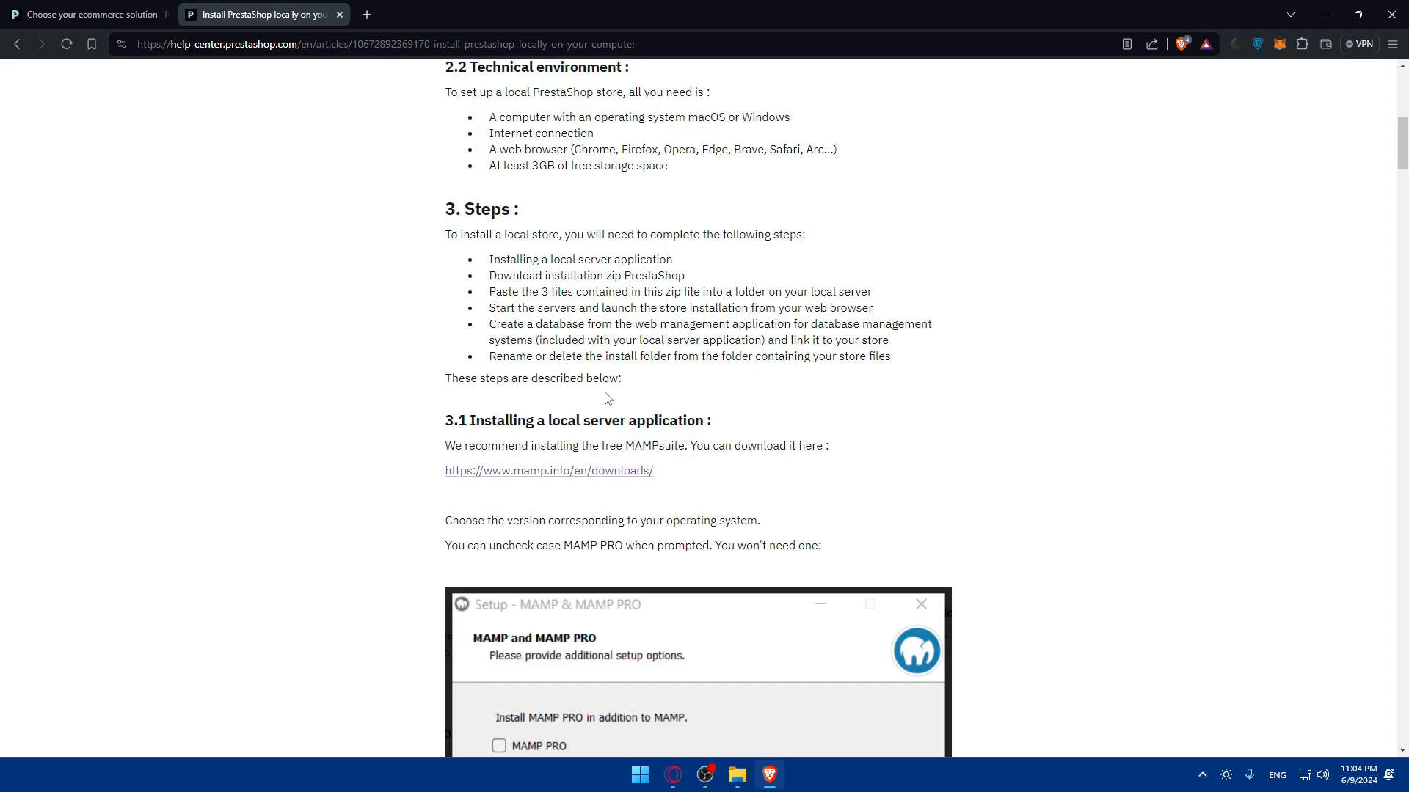
pyautogui.scroll(-3)
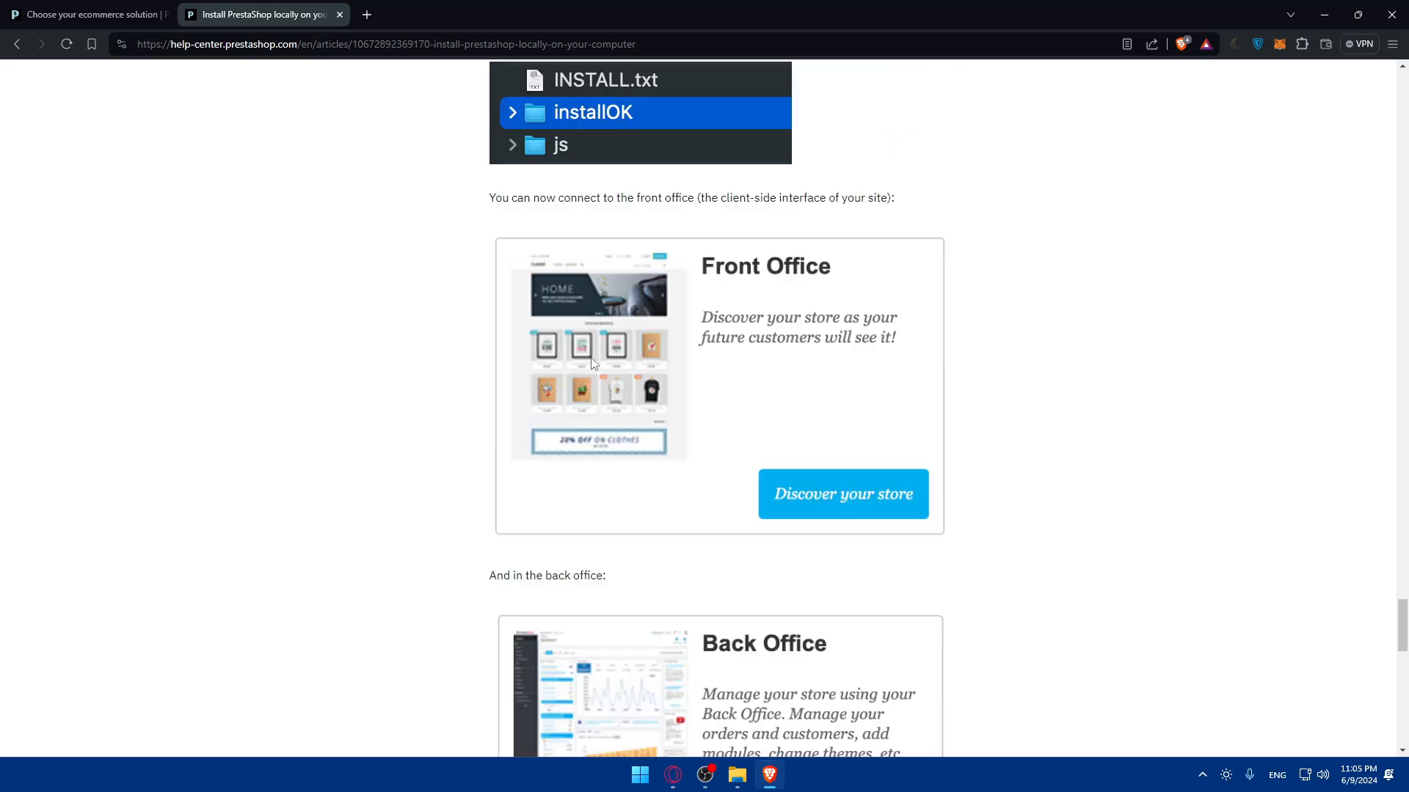
# Check the loading Live Demo tab, then continue reading the installation guide.
pyautogui.scroll(-3)
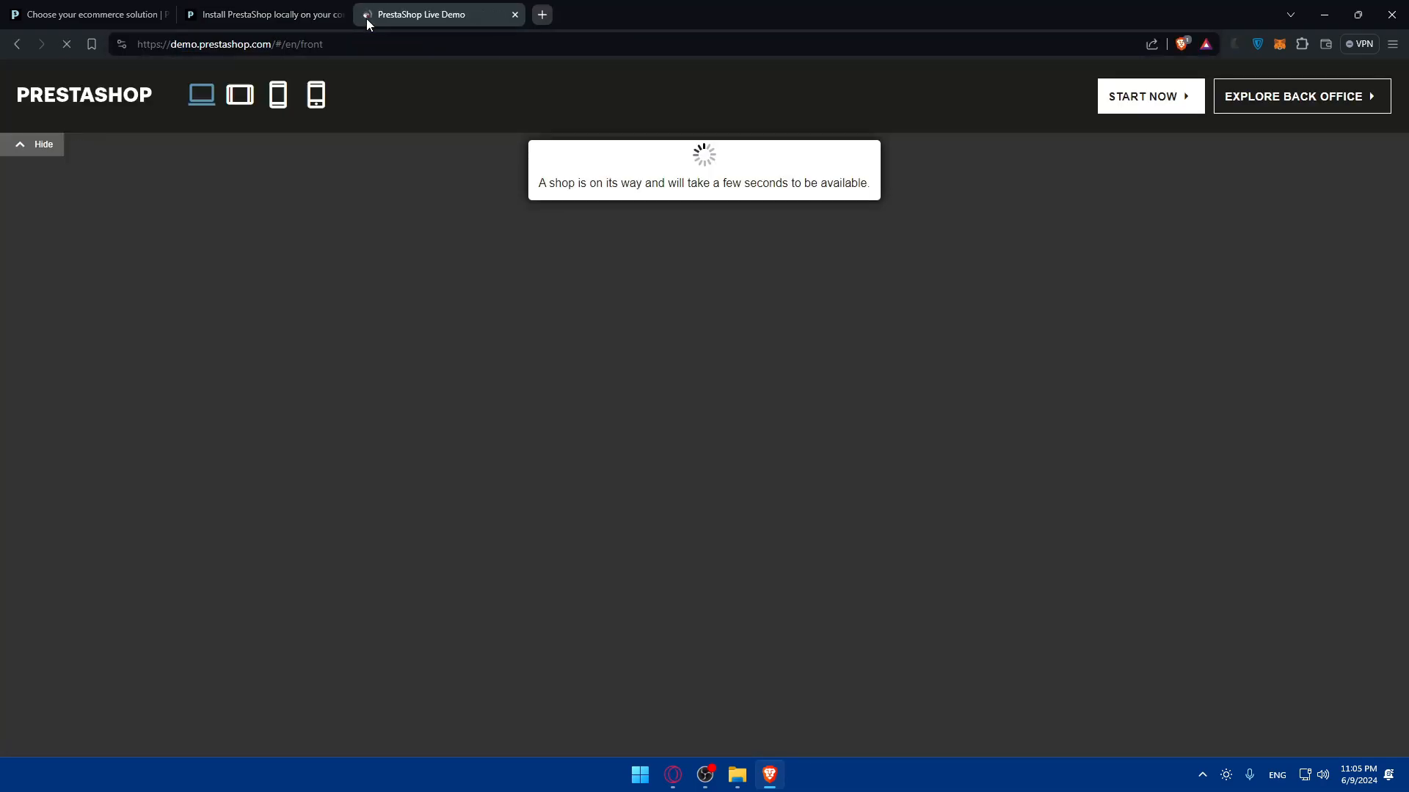
pyautogui.click(264, 14)
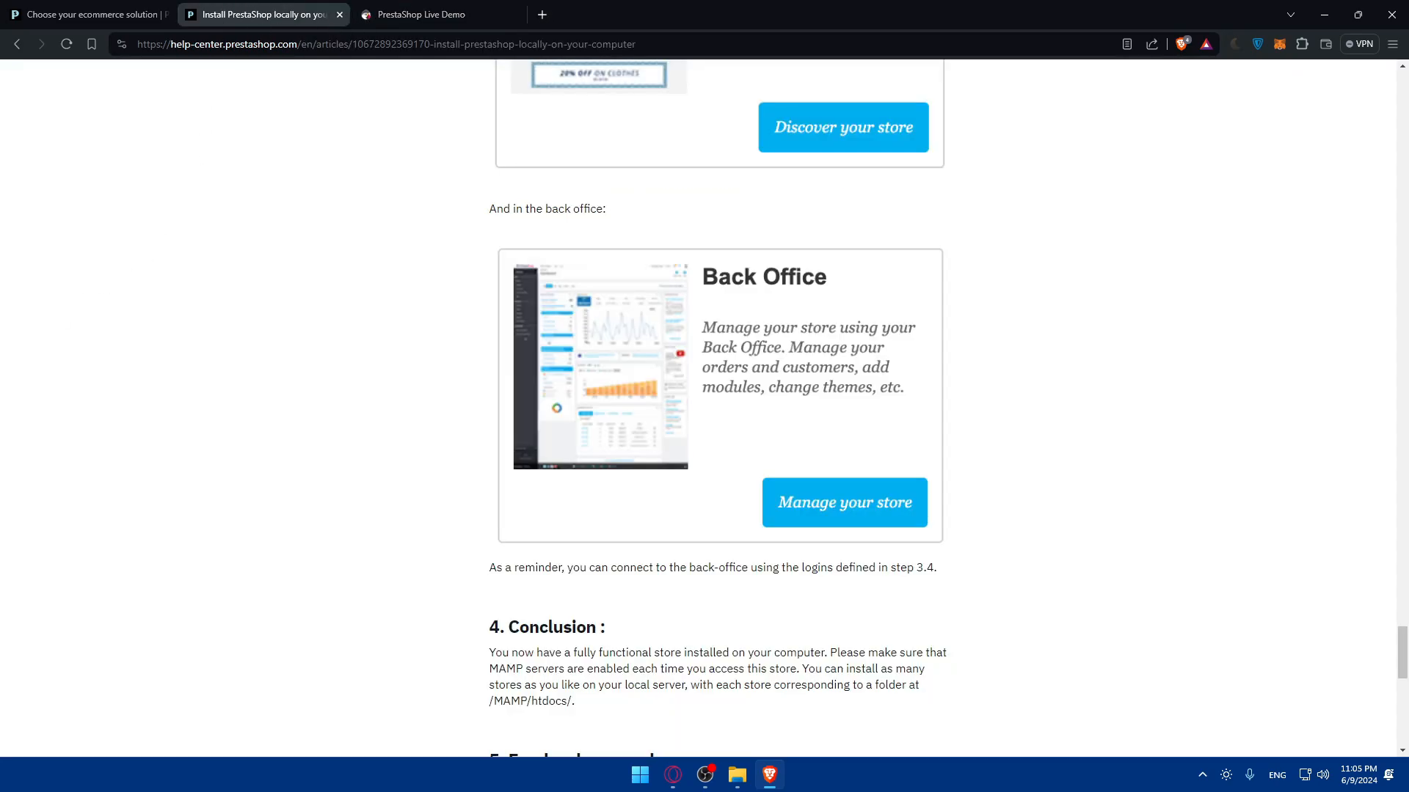
pyautogui.click(417, 15)
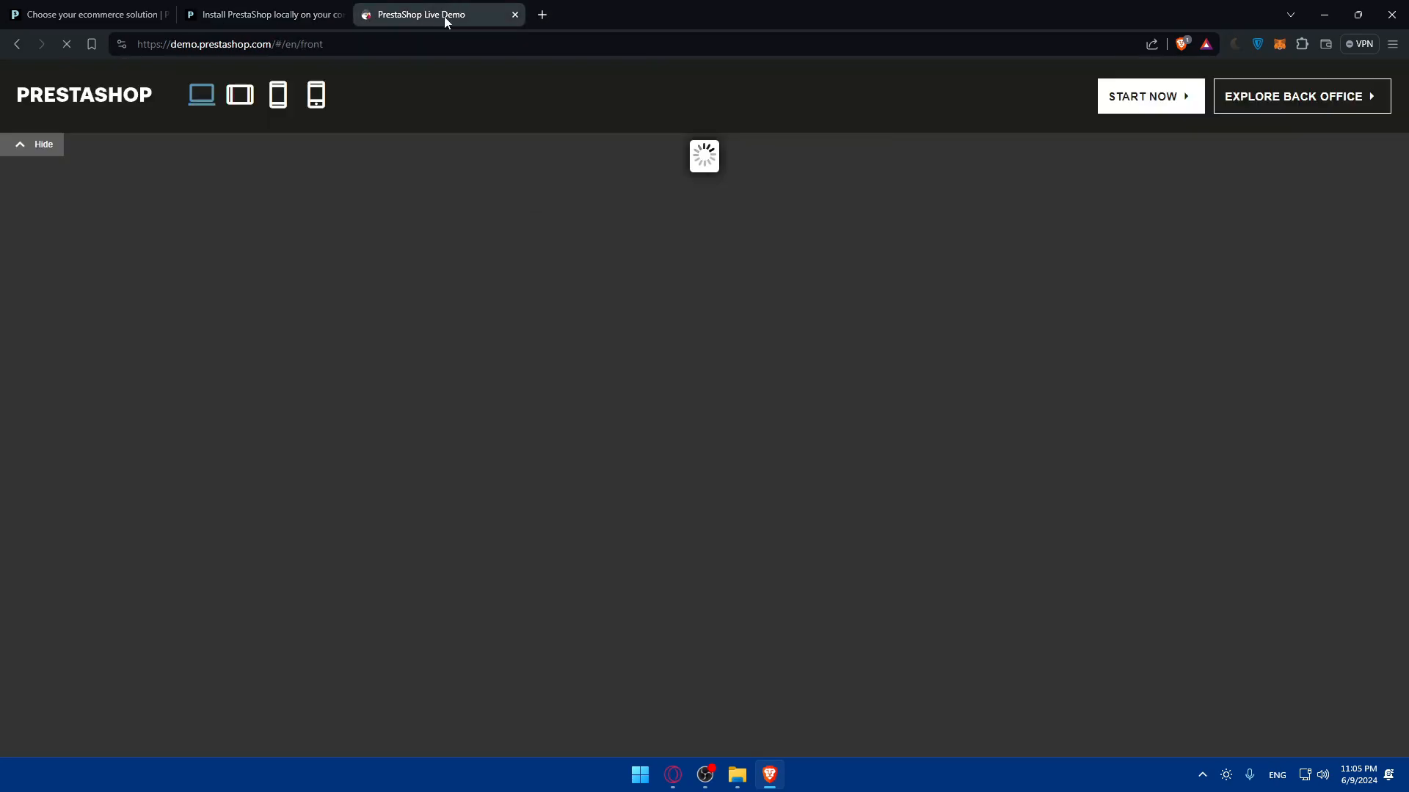
pyautogui.click(261, 15)
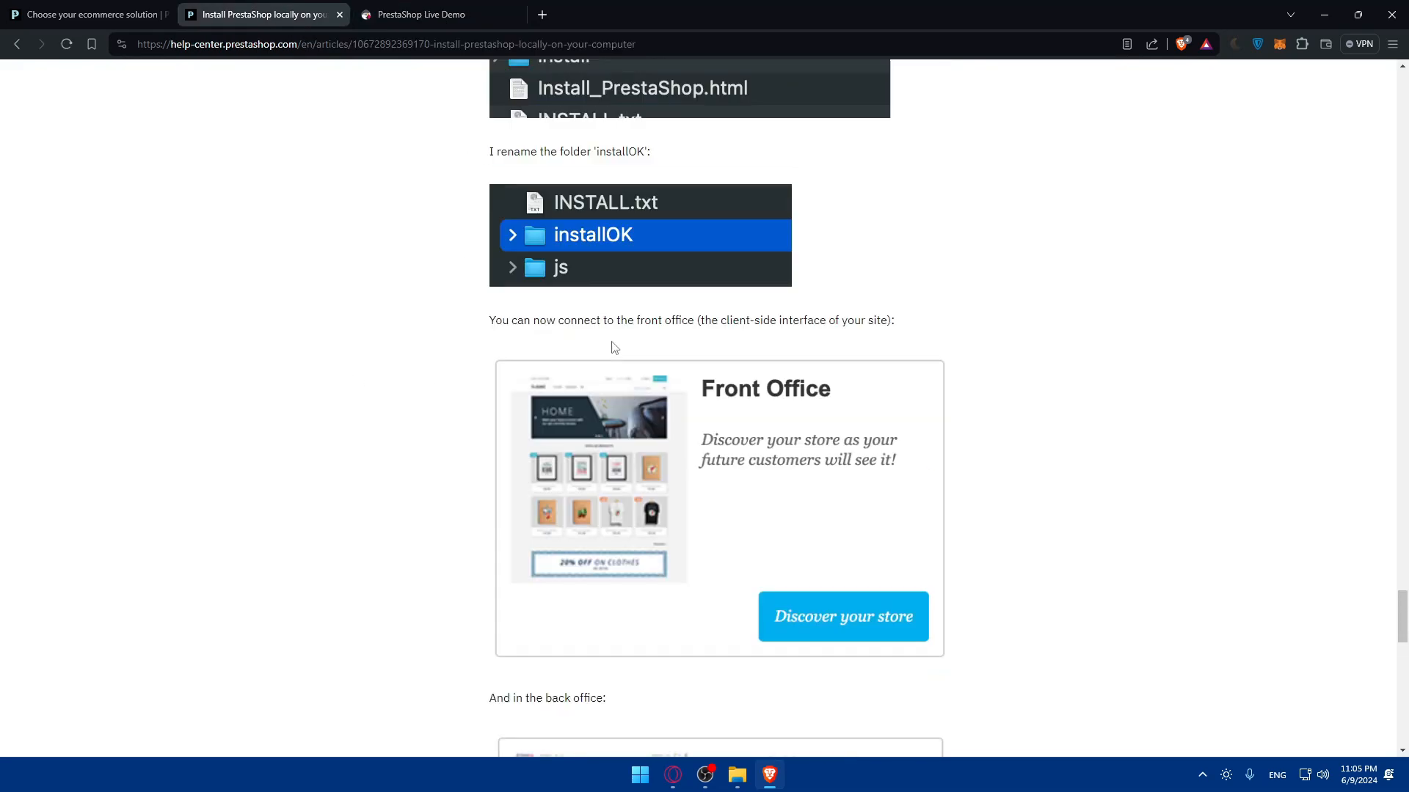
pyautogui.scroll(-3)
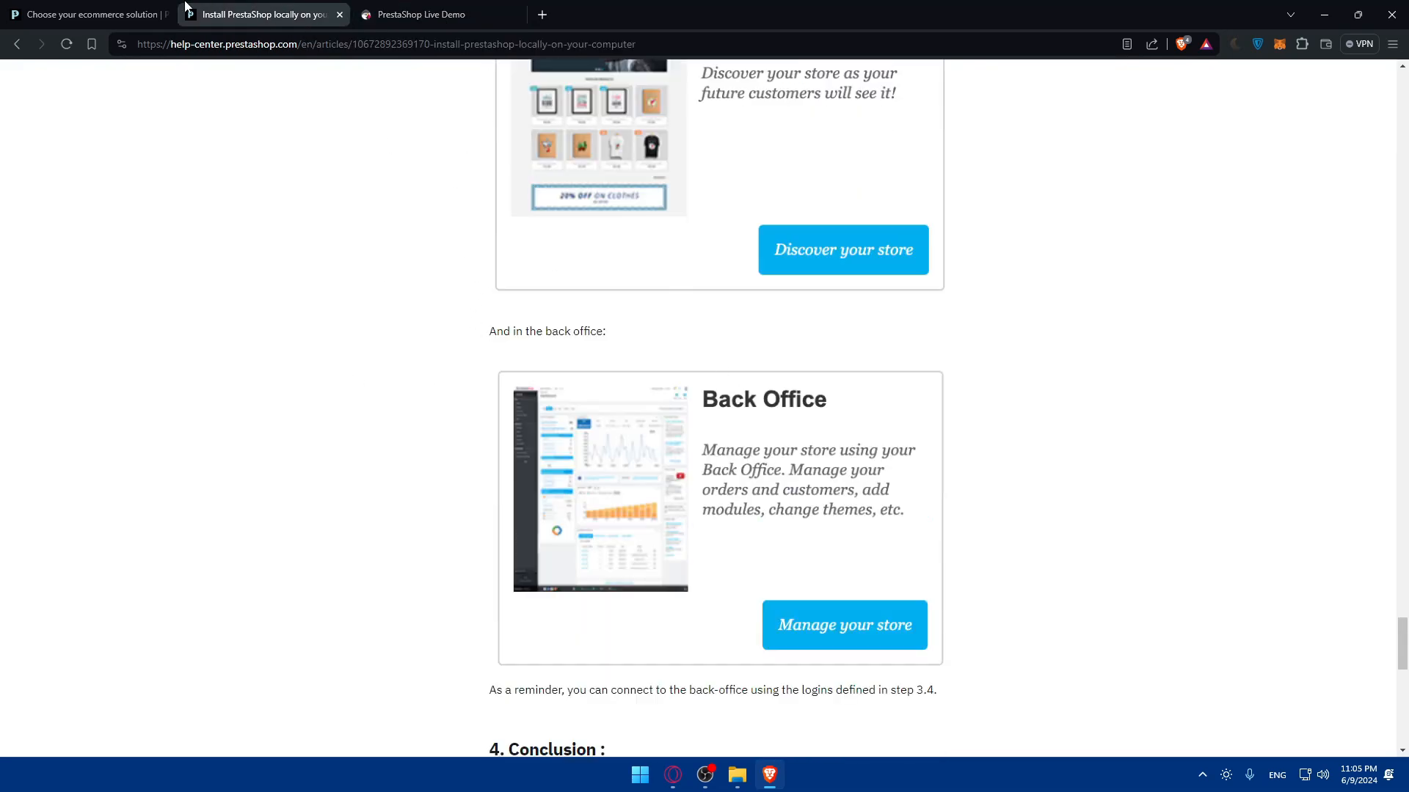
pyautogui.moveTo(247, 395)
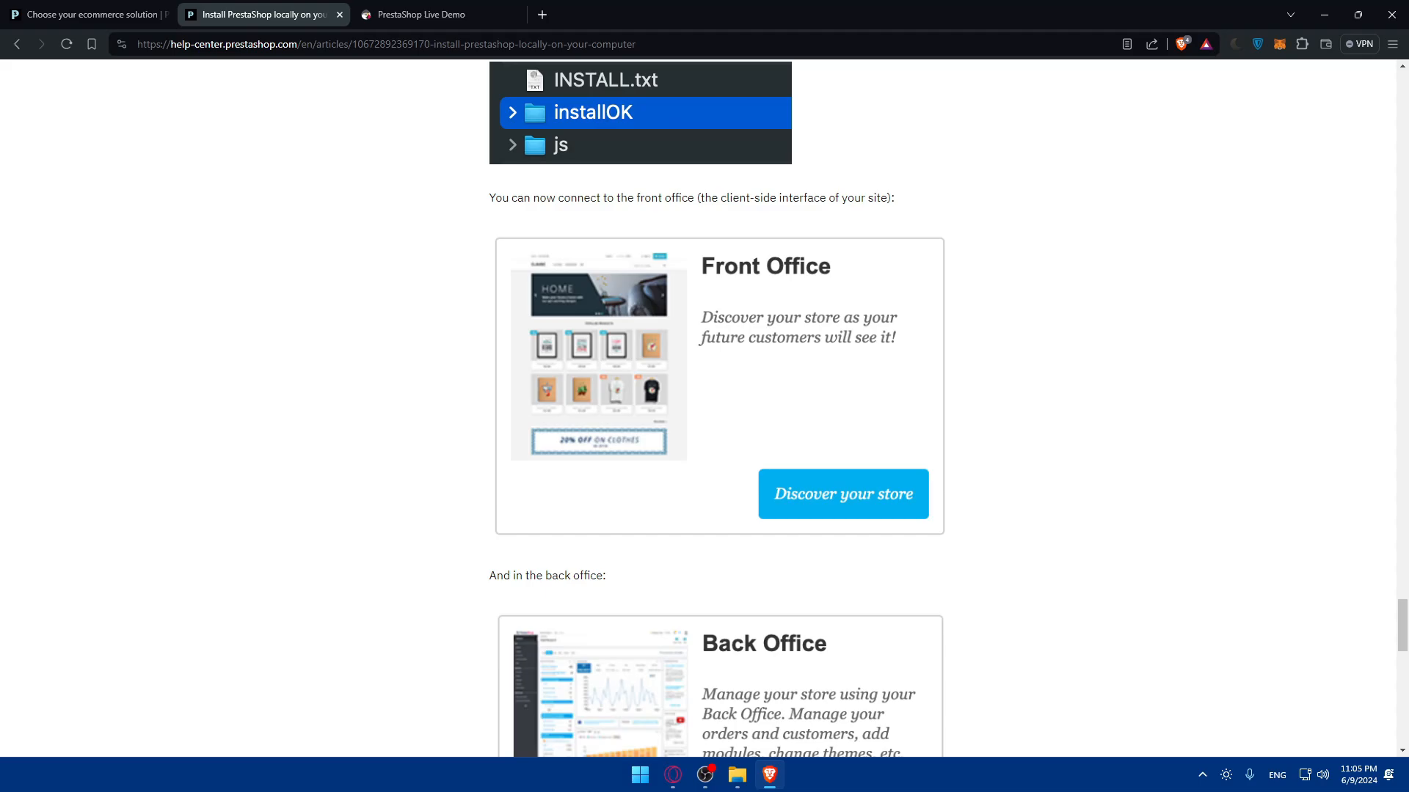
# Browse the live demo storefront, then go to Explore Back Office for the login page.
pyautogui.click(422, 15)
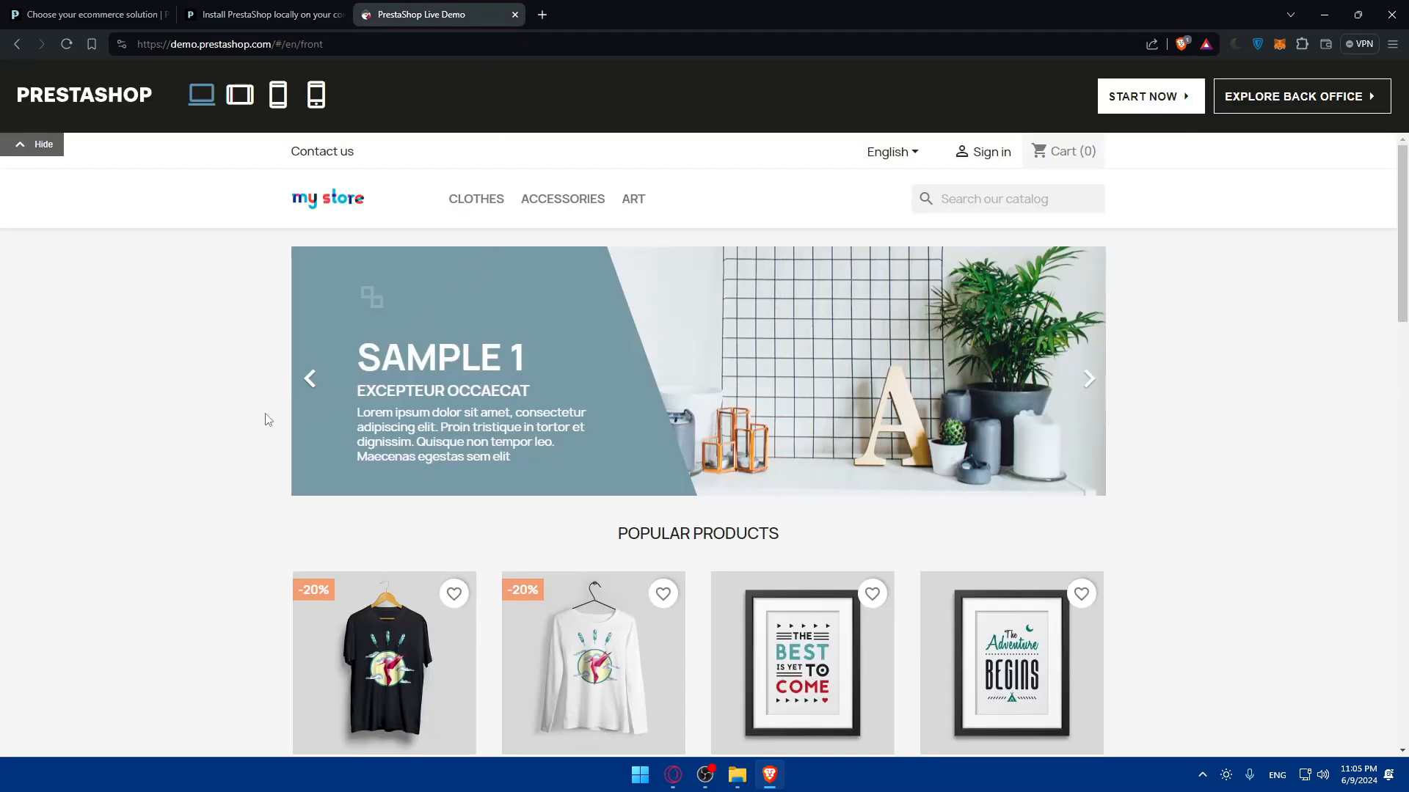
pyautogui.scroll(-3)
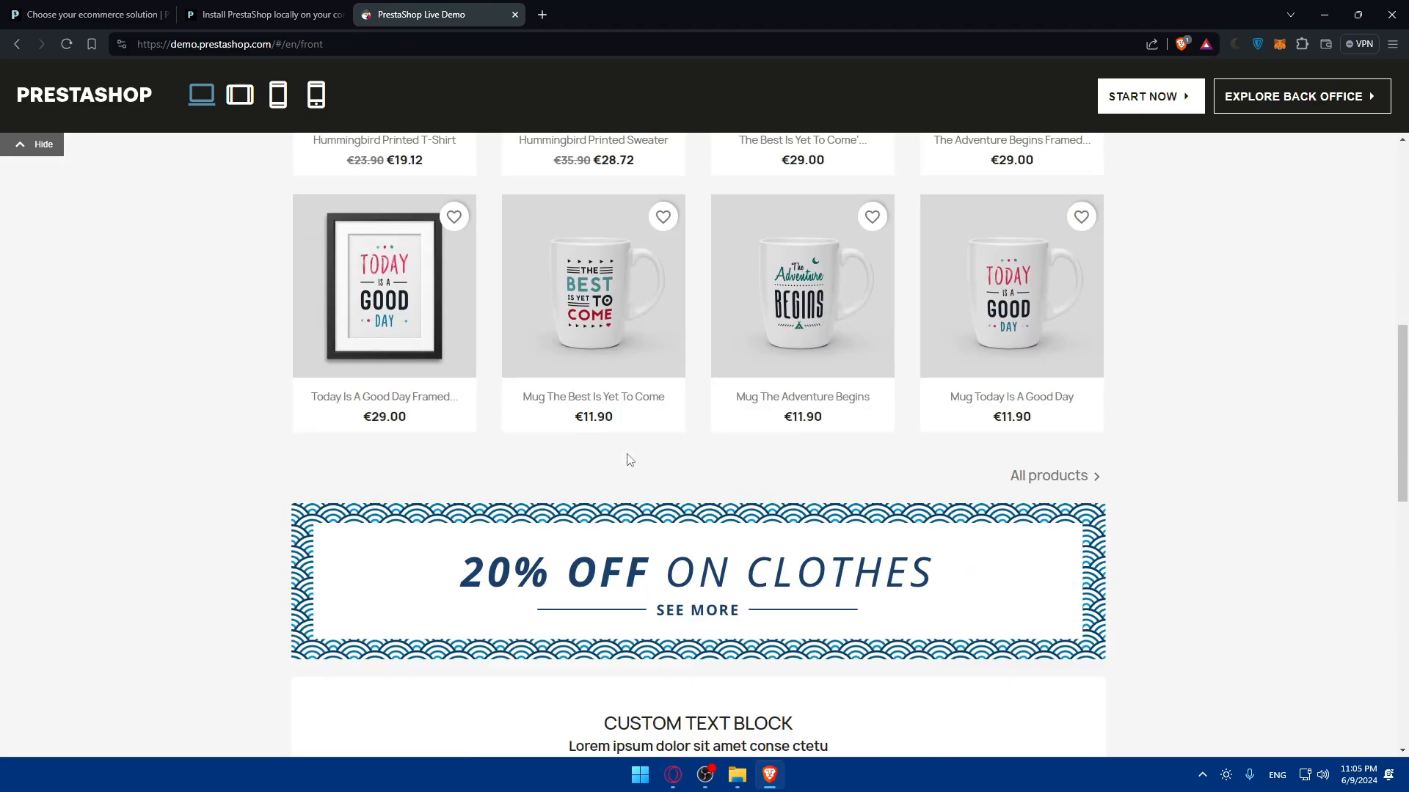
pyautogui.scroll(3)
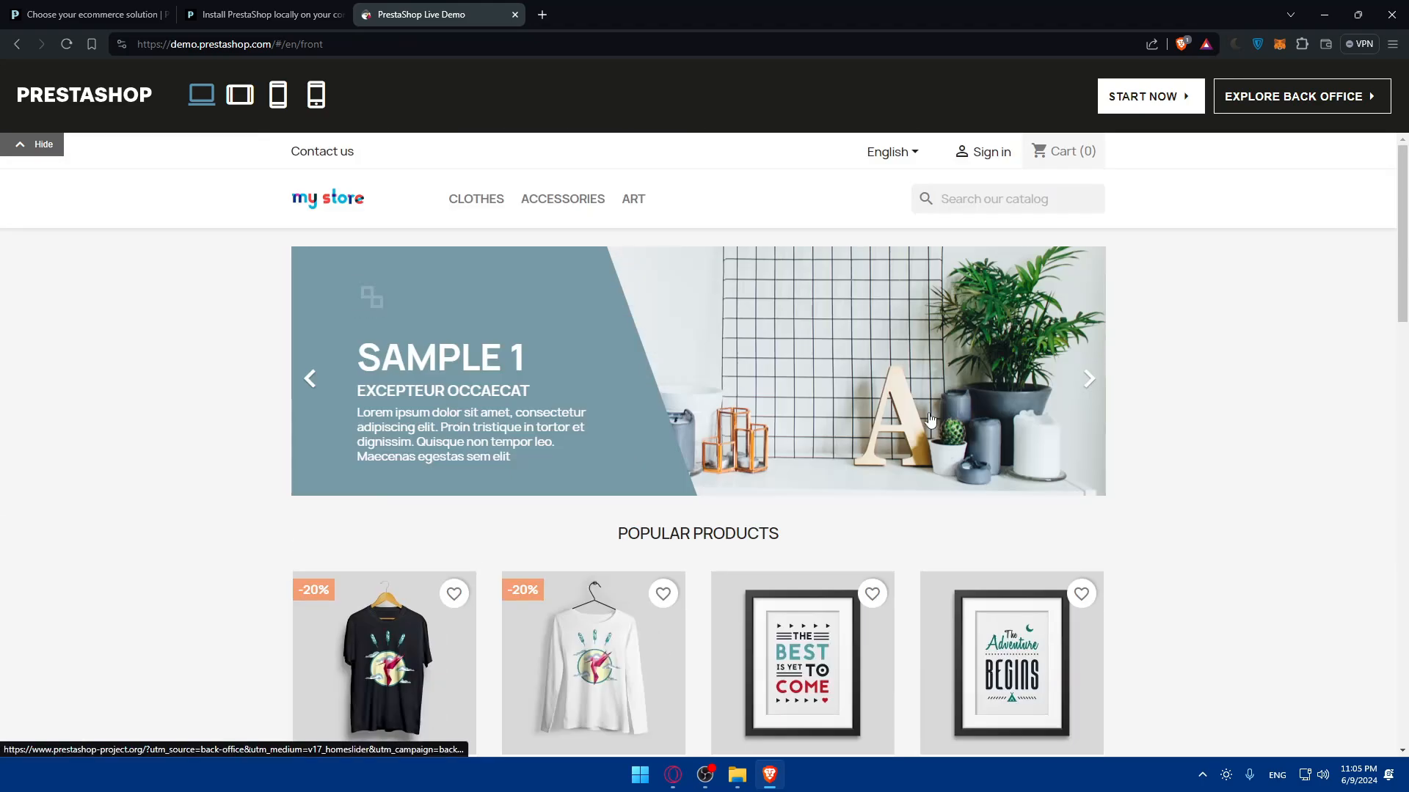
pyautogui.click(1298, 96)
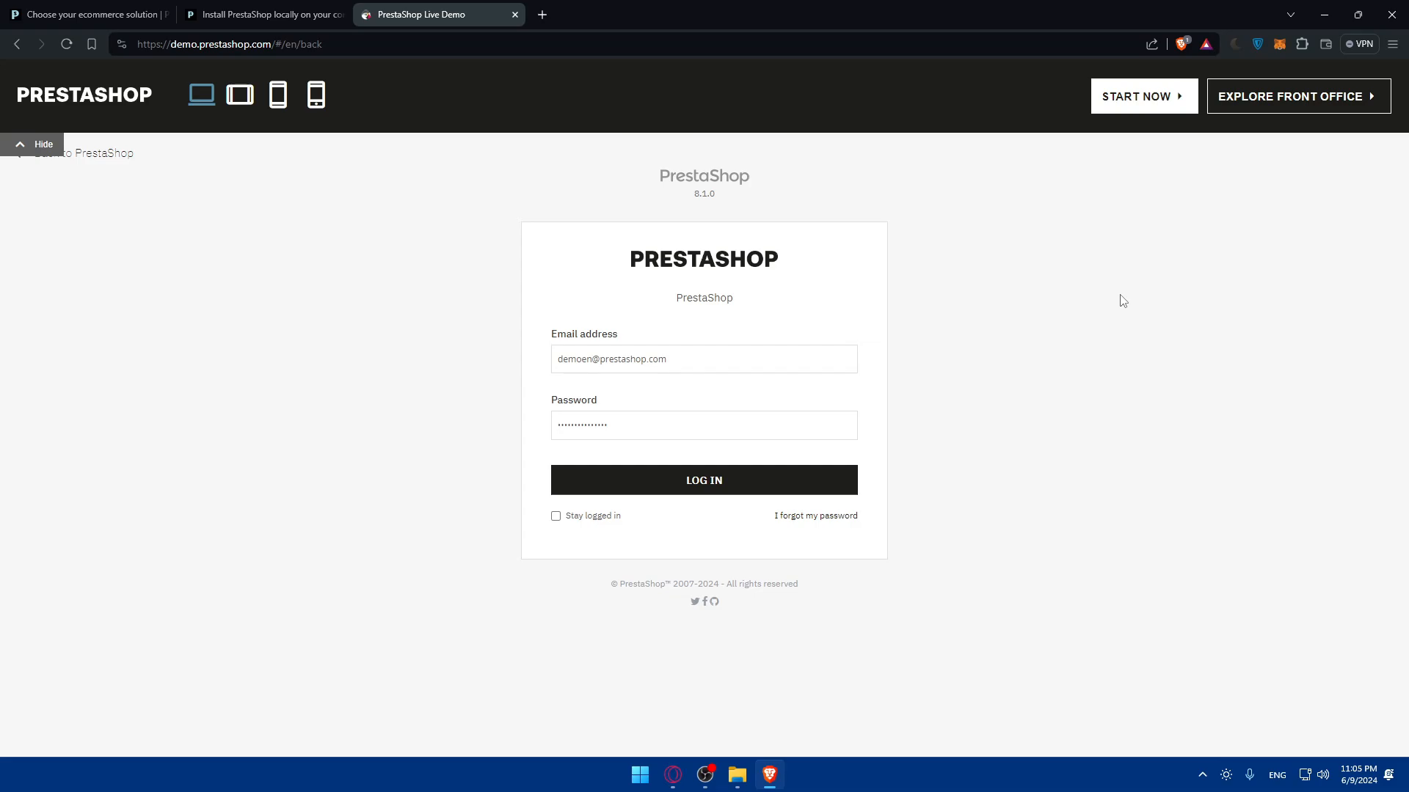
pyautogui.moveTo(1373, 211)
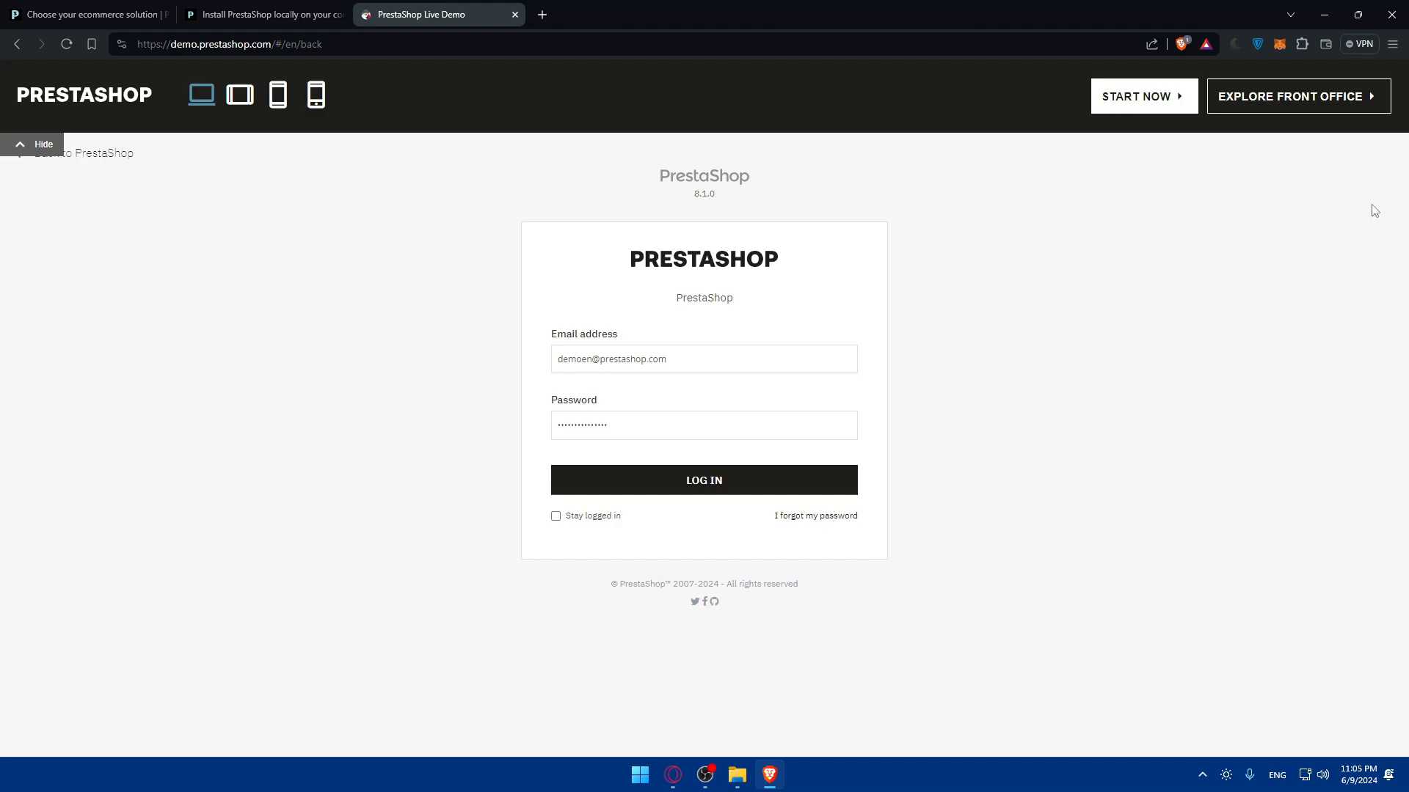
pyautogui.click(704, 480)
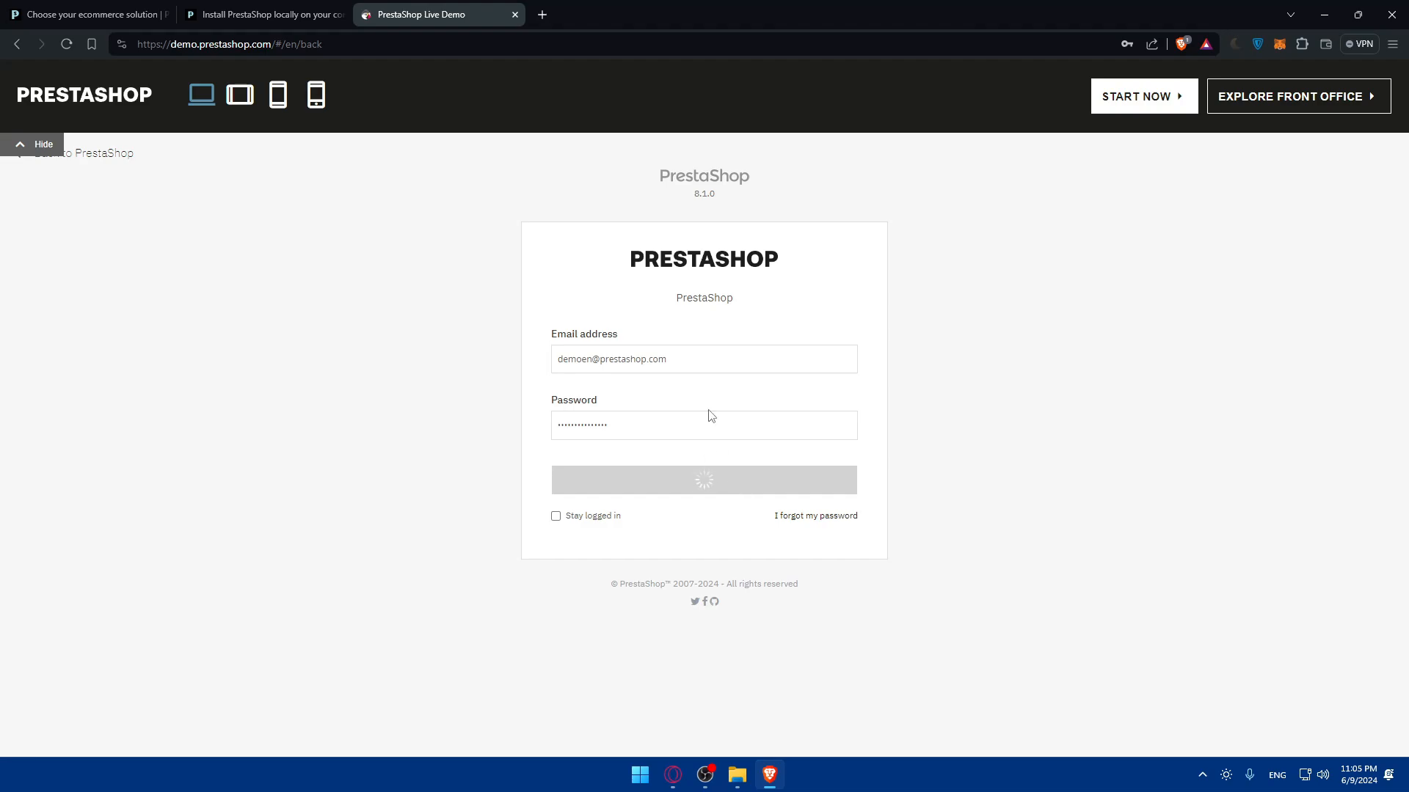
pyautogui.moveTo(687, 401)
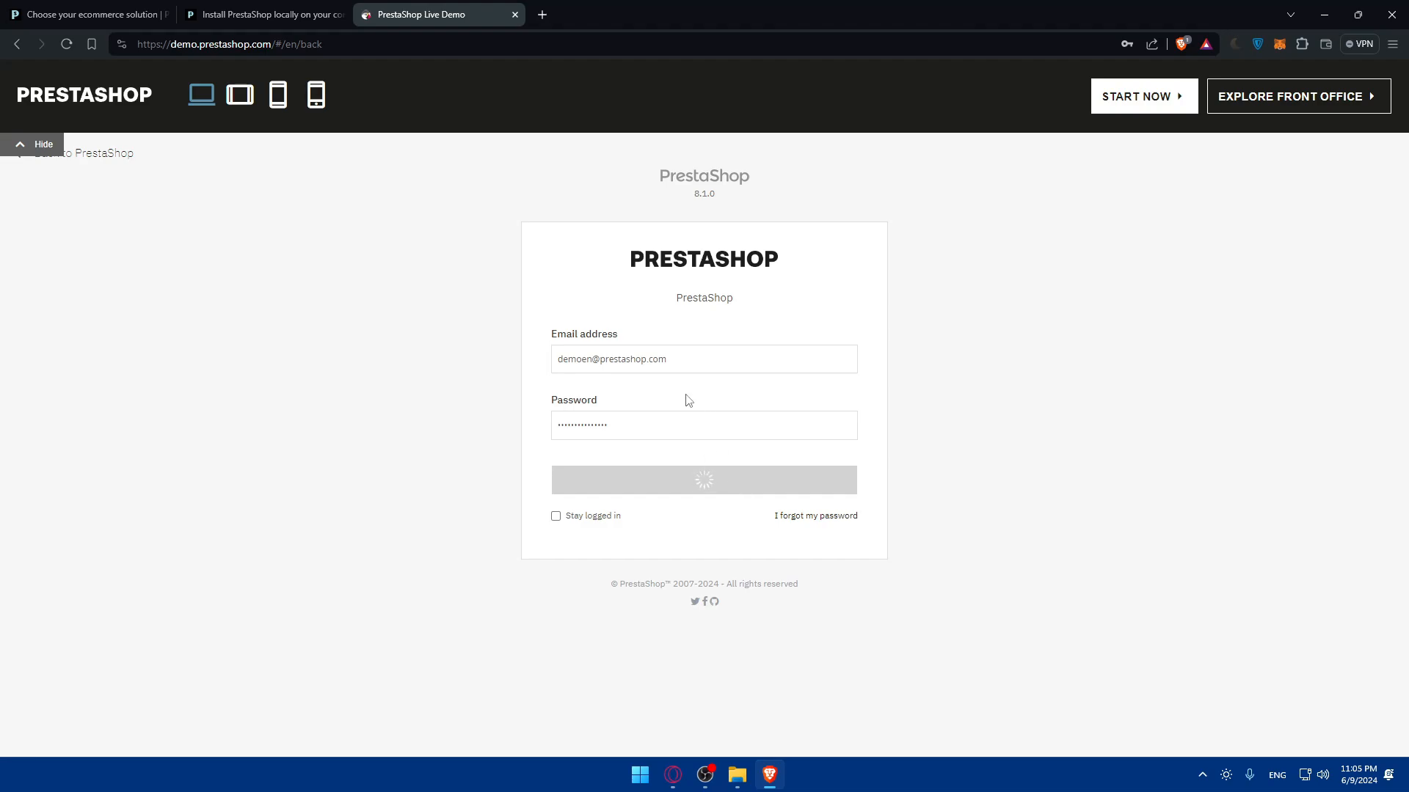
pyautogui.moveTo(494, 188)
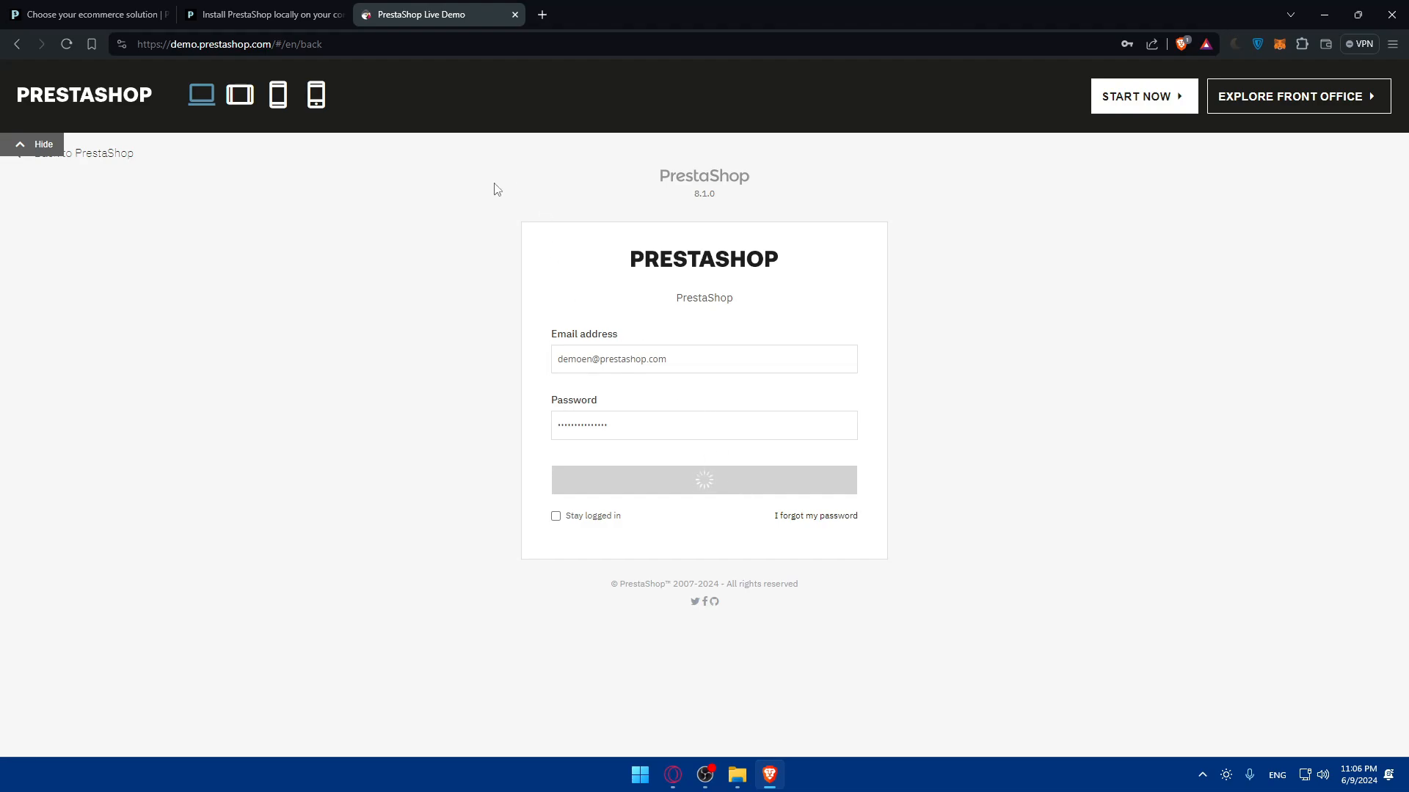
pyautogui.moveTo(655, 19)
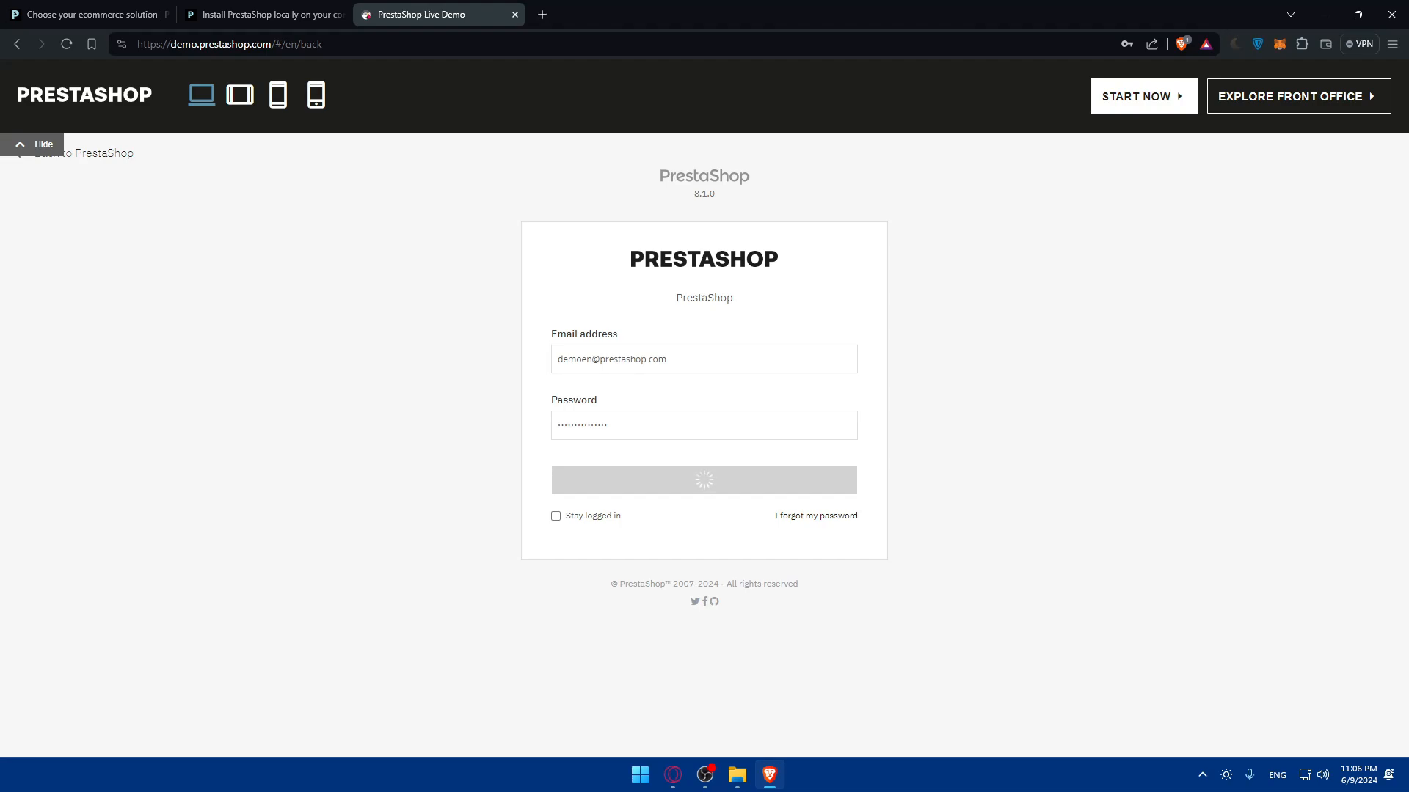
pyautogui.click(703, 480)
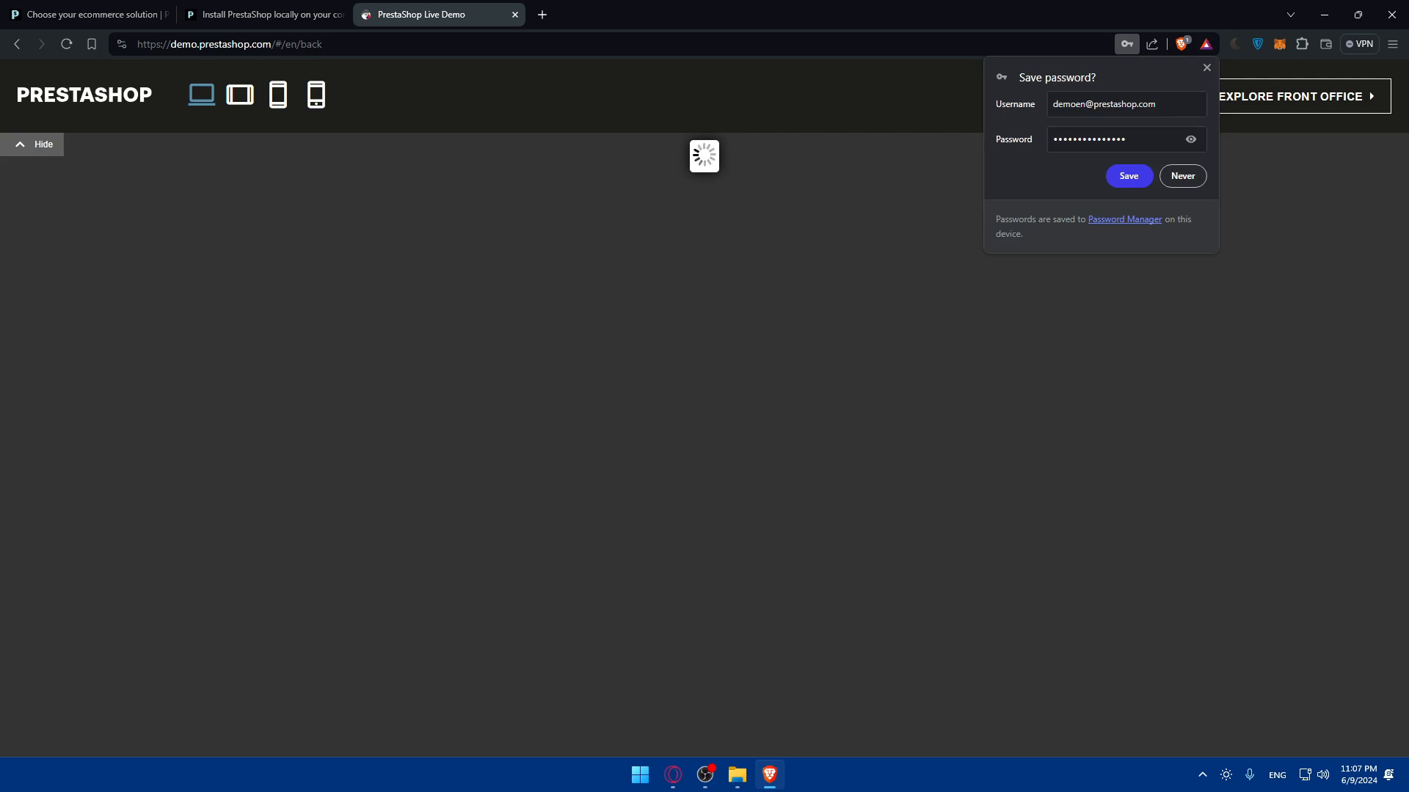
pyautogui.moveTo(163, 79)
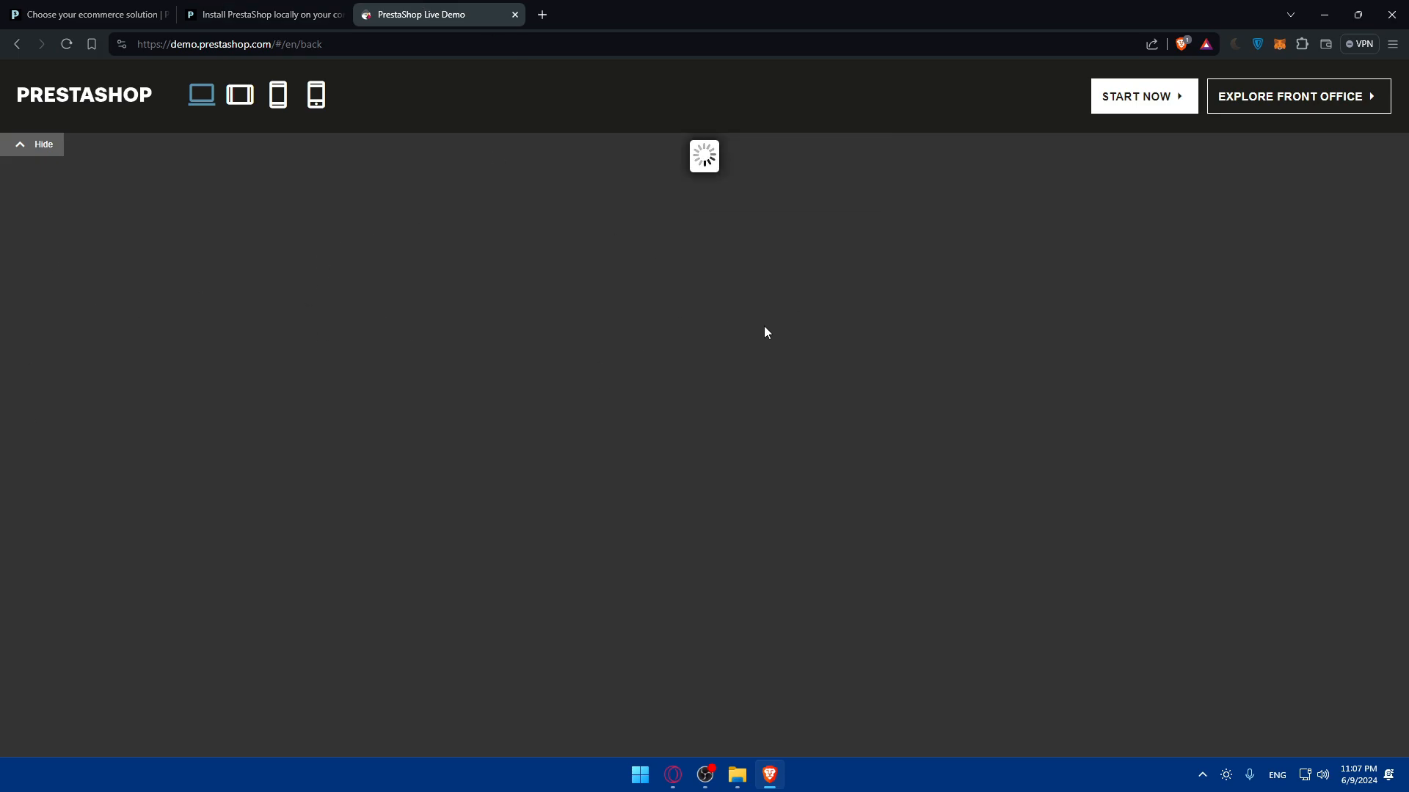
pyautogui.moveTo(308, 72)
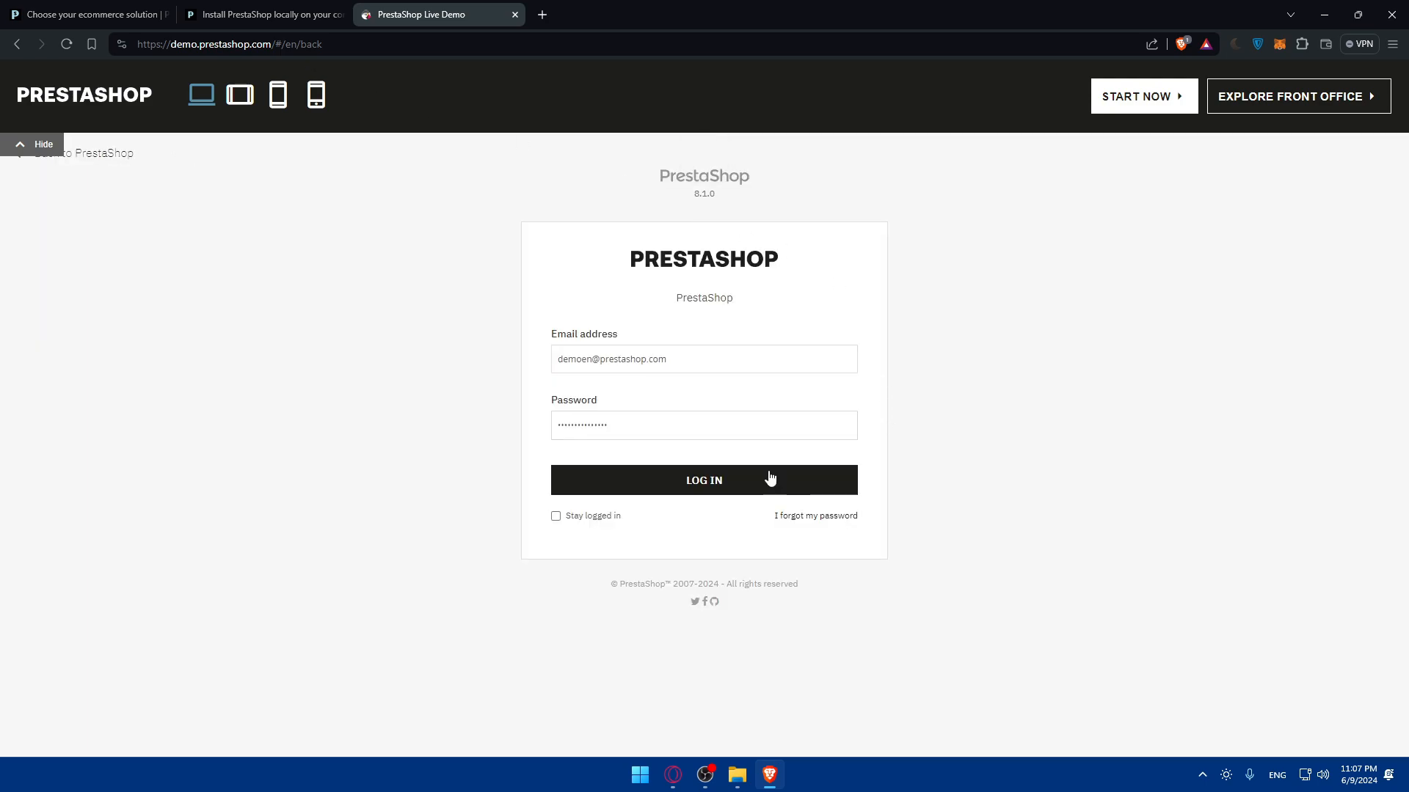
# Log in with the prefilled demo credentials, retrying once until the Dashboard loads.
pyautogui.click(704, 480)
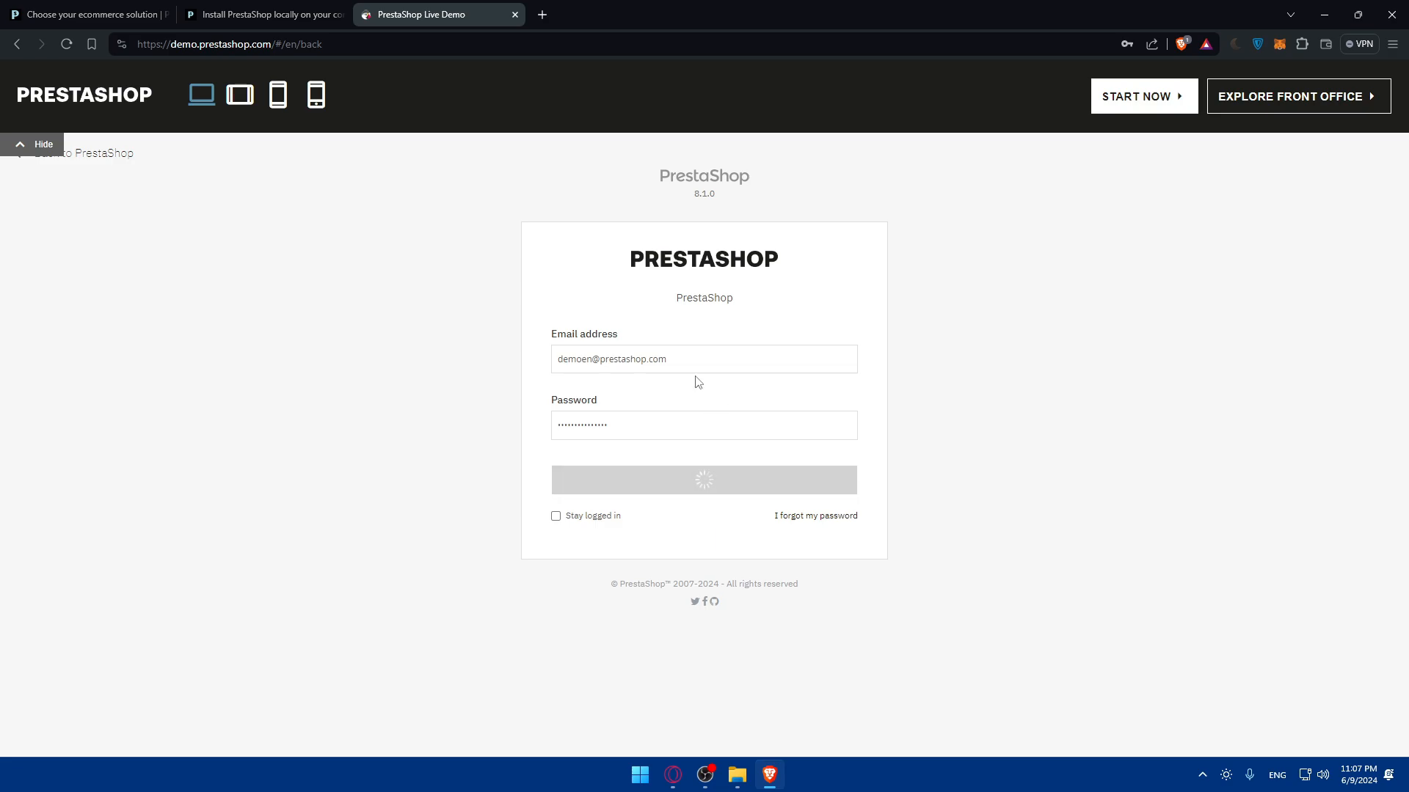
pyautogui.click(703, 480)
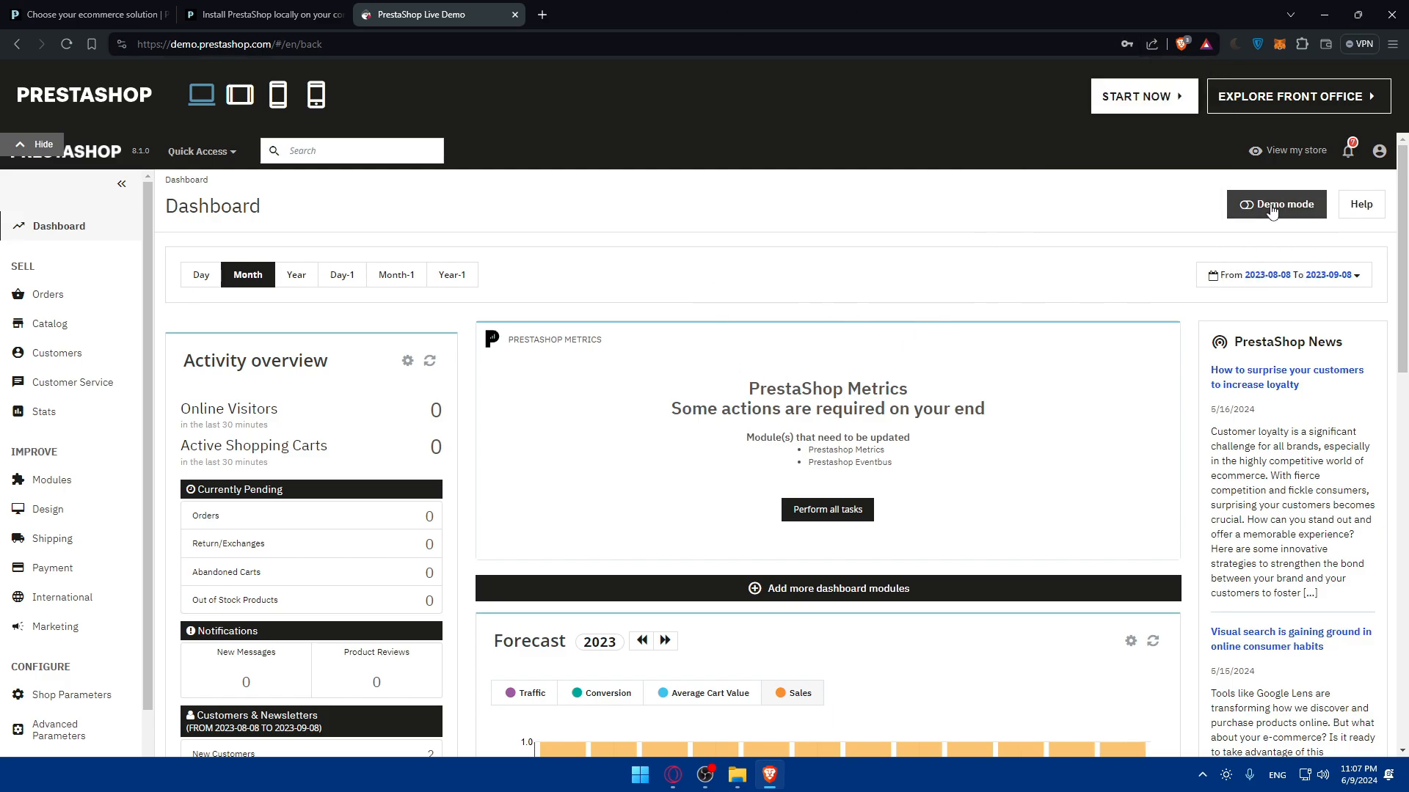
pyautogui.moveTo(1275, 204)
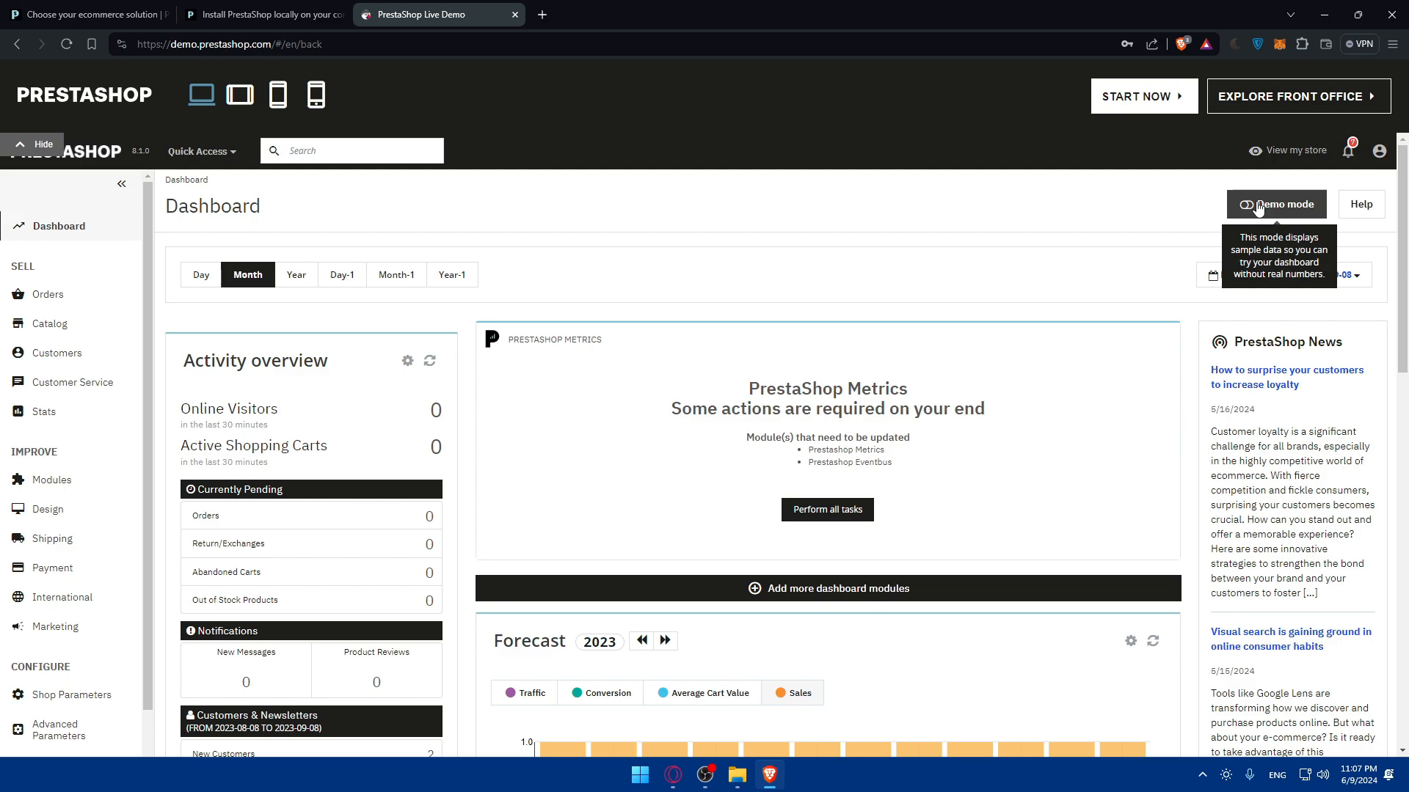
pyautogui.moveTo(1041, 243)
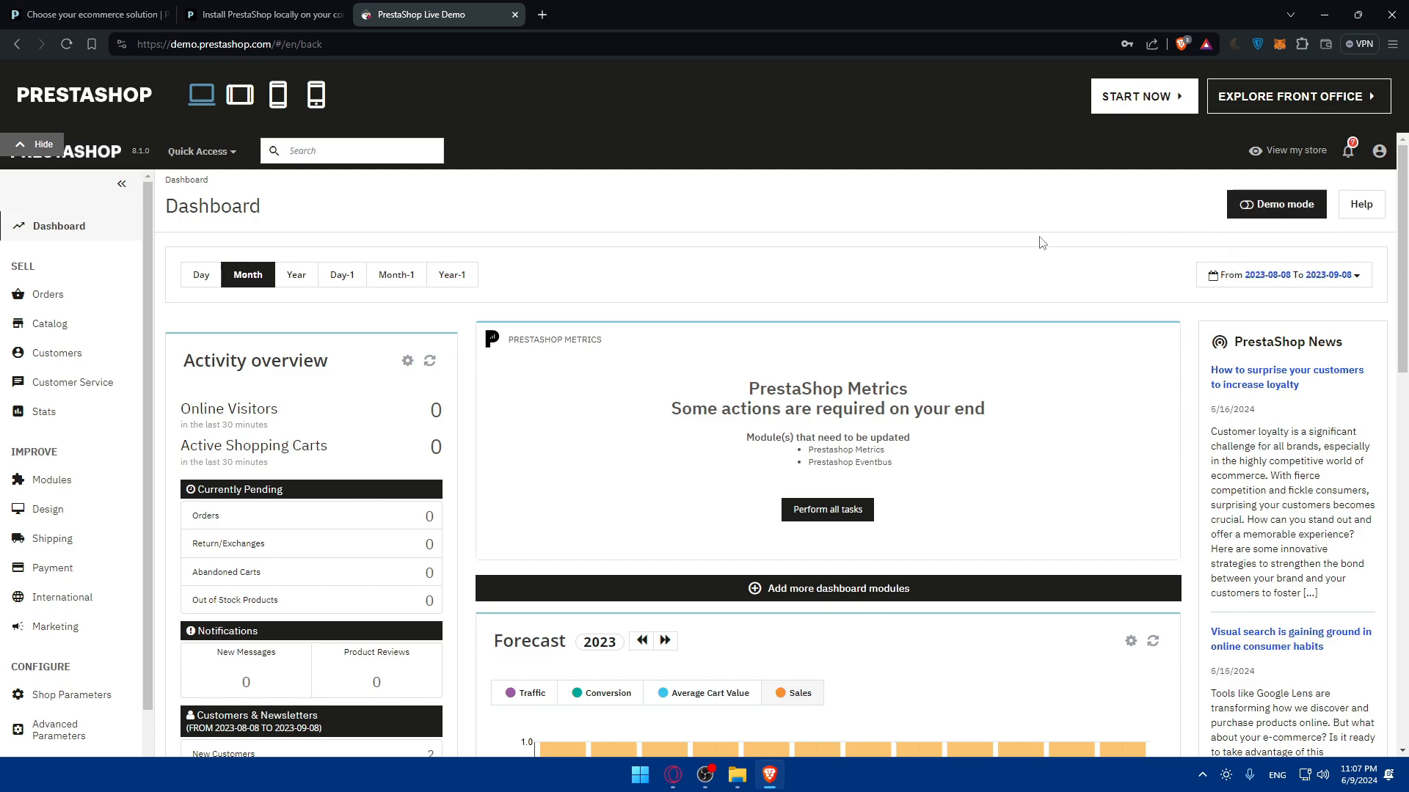
pyautogui.moveTo(1292, 149)
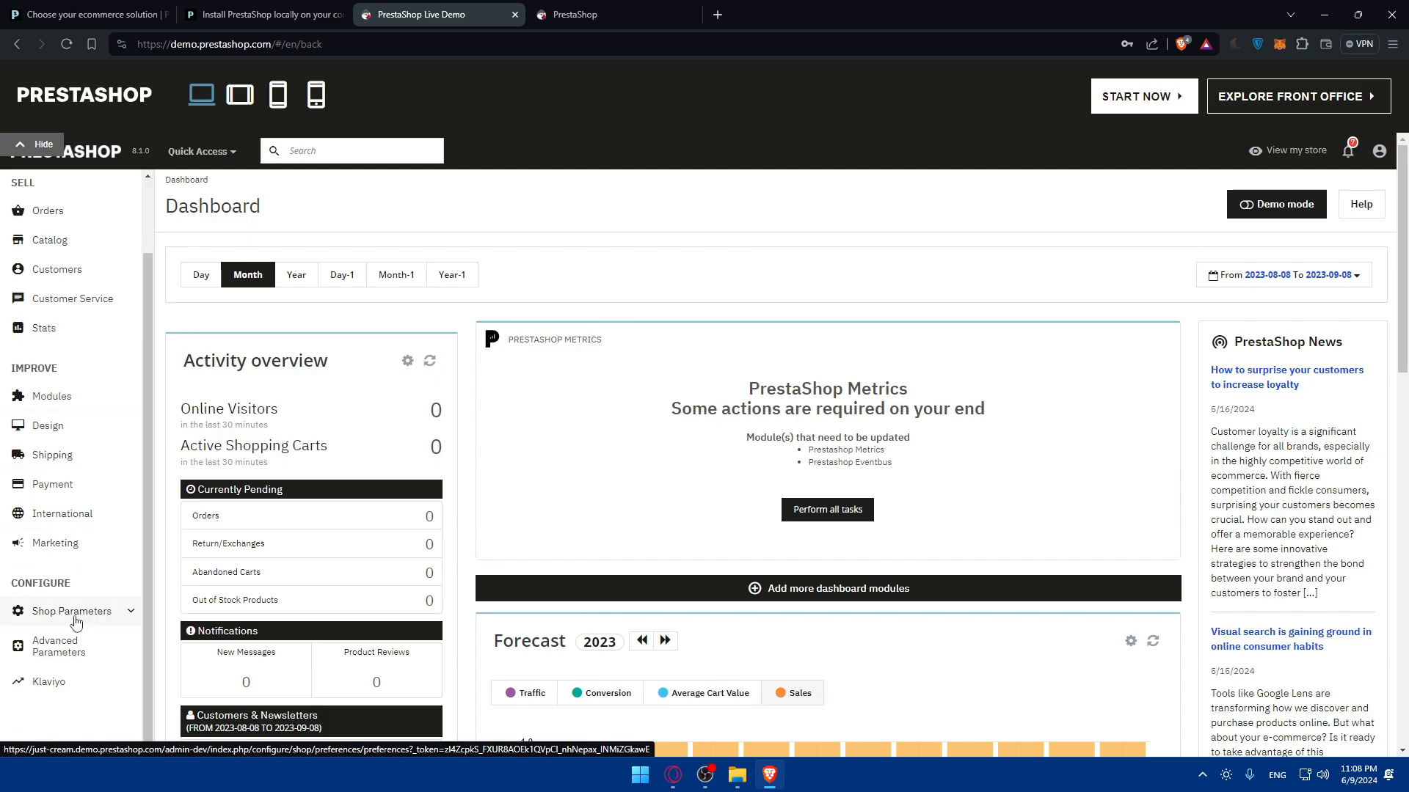
# Switch to the storefront tab, browse it, and open the customer Sign in page.
pyautogui.click(70, 617)
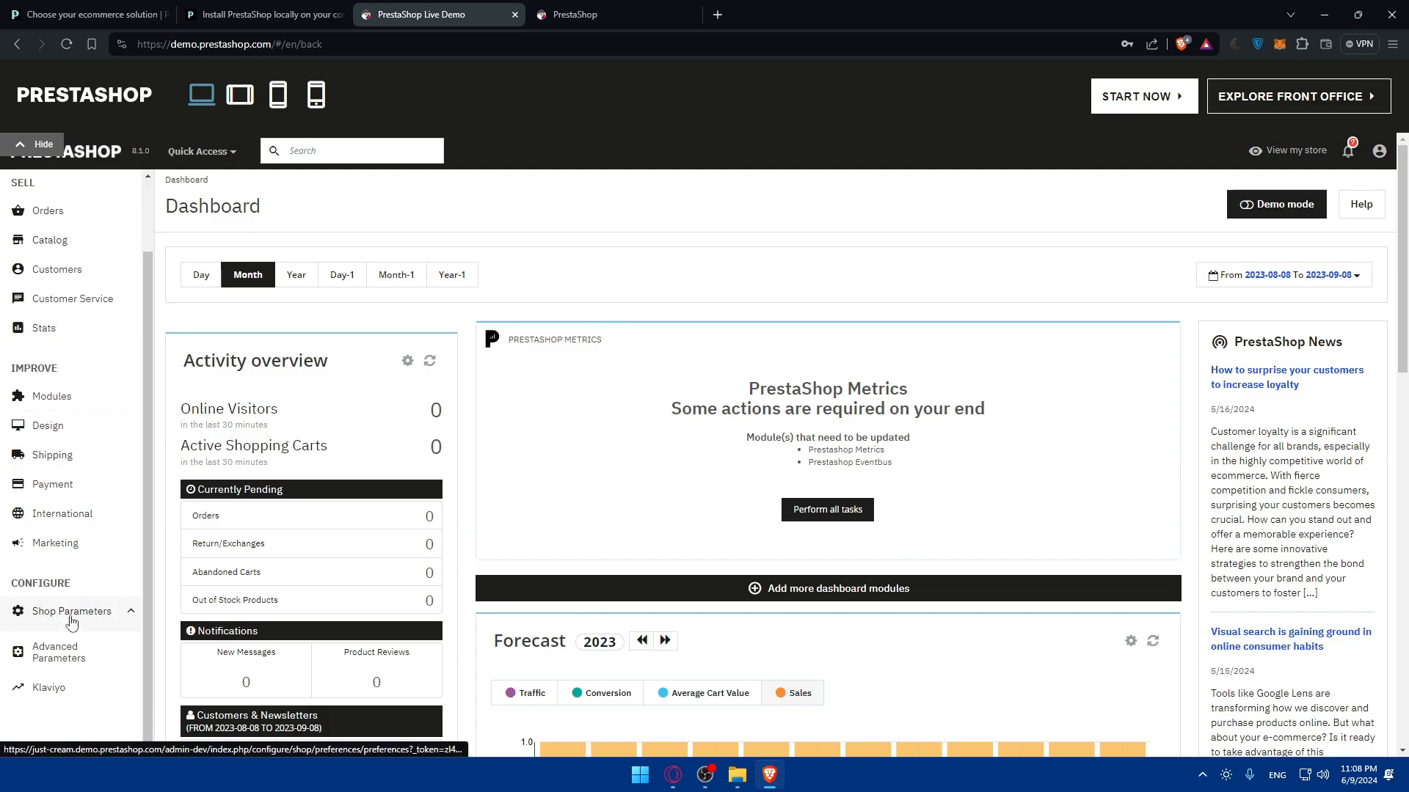
pyautogui.click(70, 611)
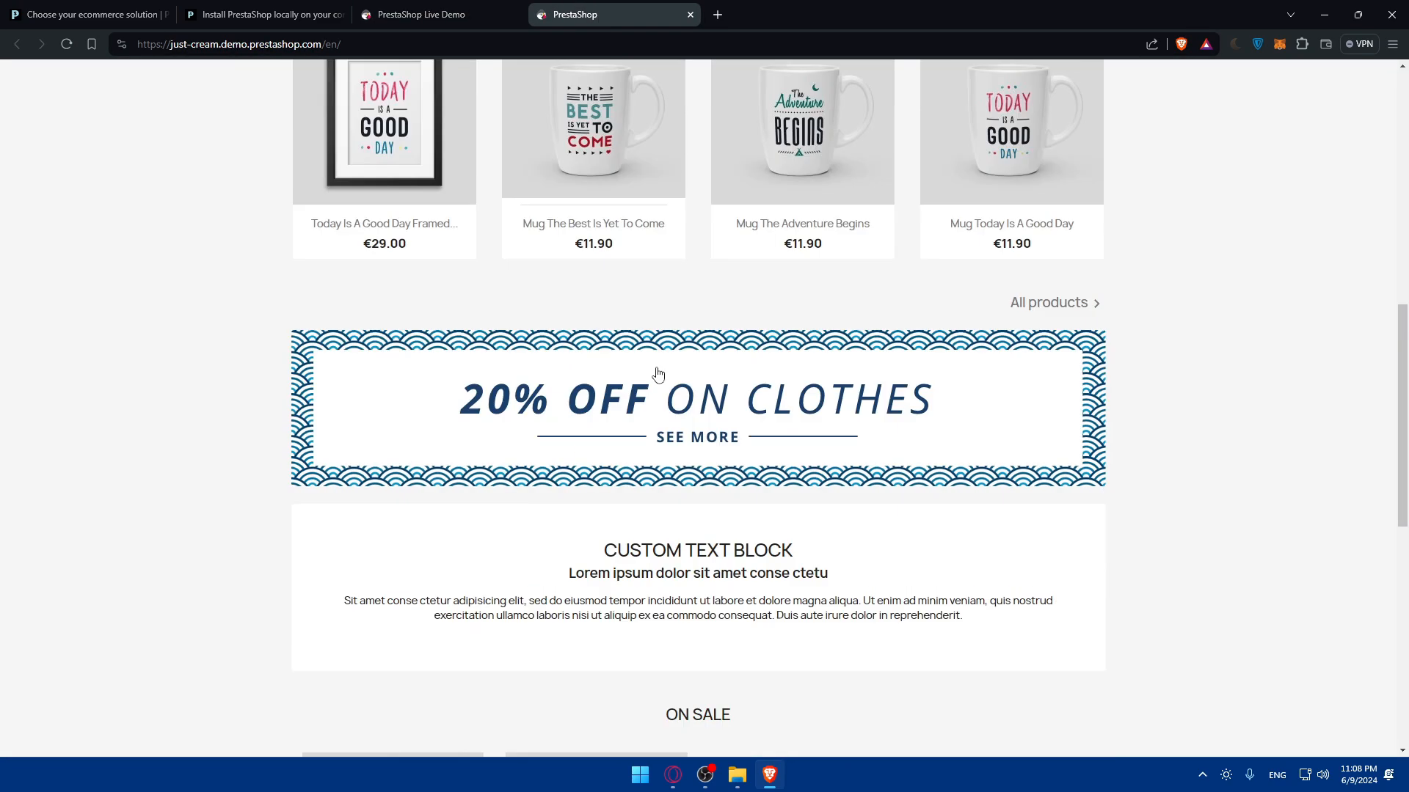
pyautogui.scroll(3)
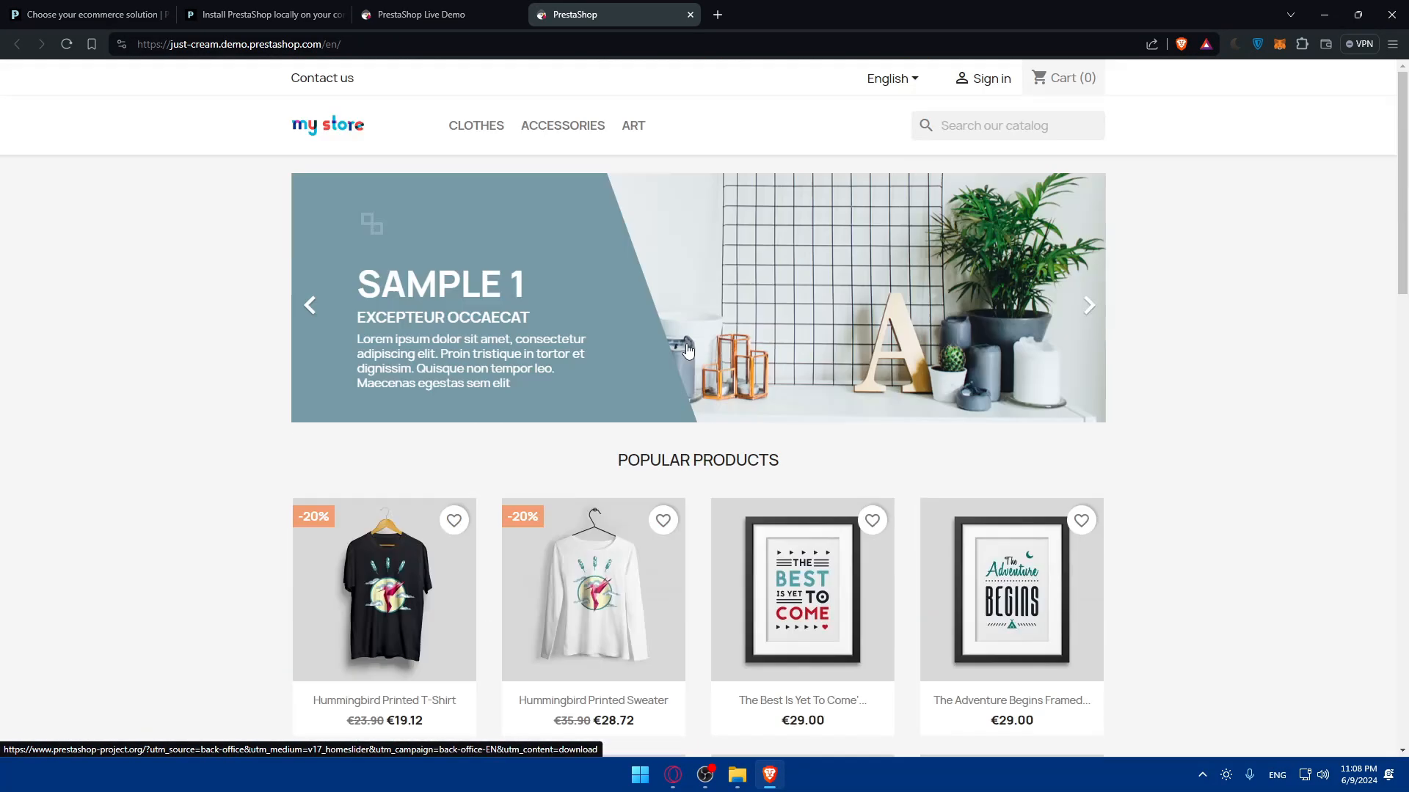
pyautogui.click(989, 79)
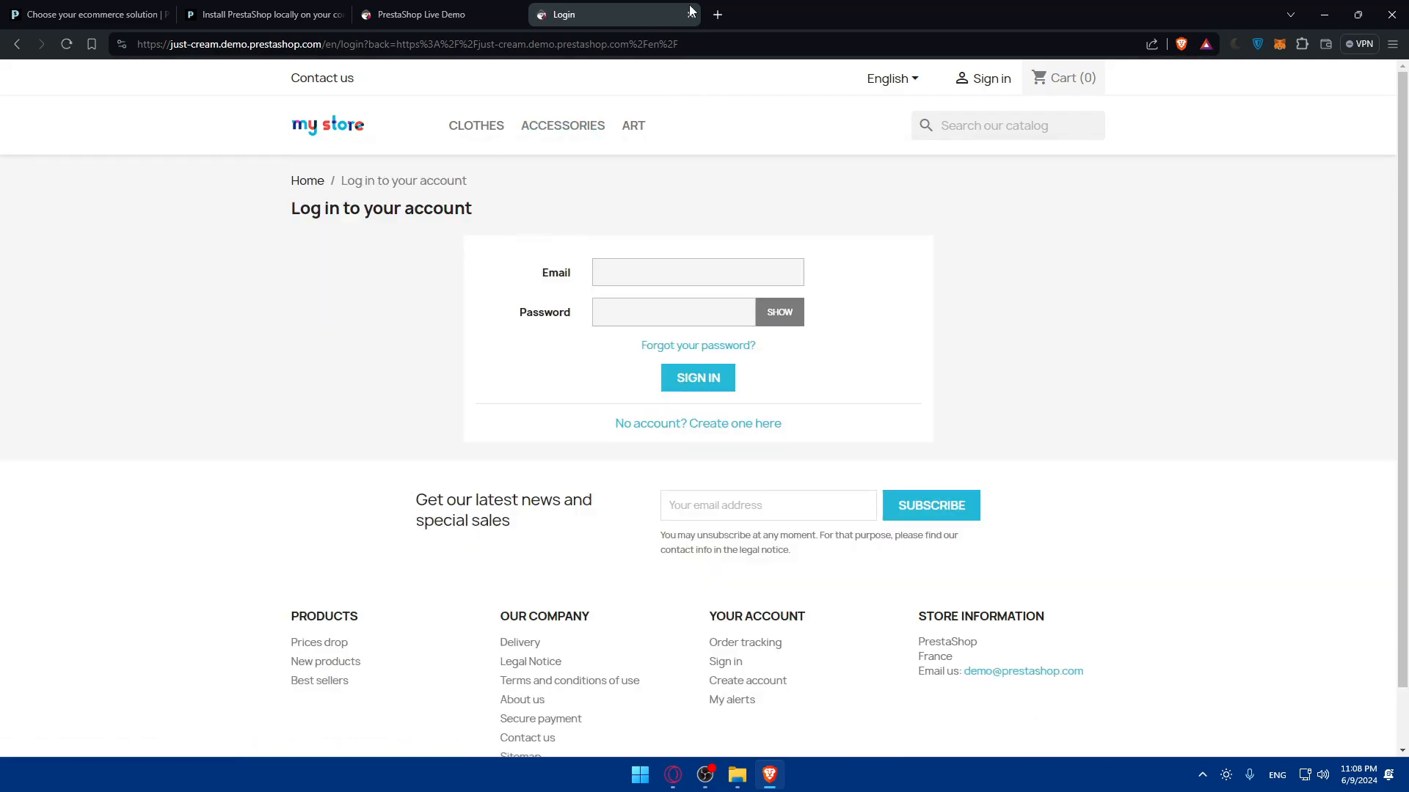
# Scroll Shop Parameters > General to Multistore and Main Shop Activity, briefly checking Maintenance.
pyautogui.click(413, 15)
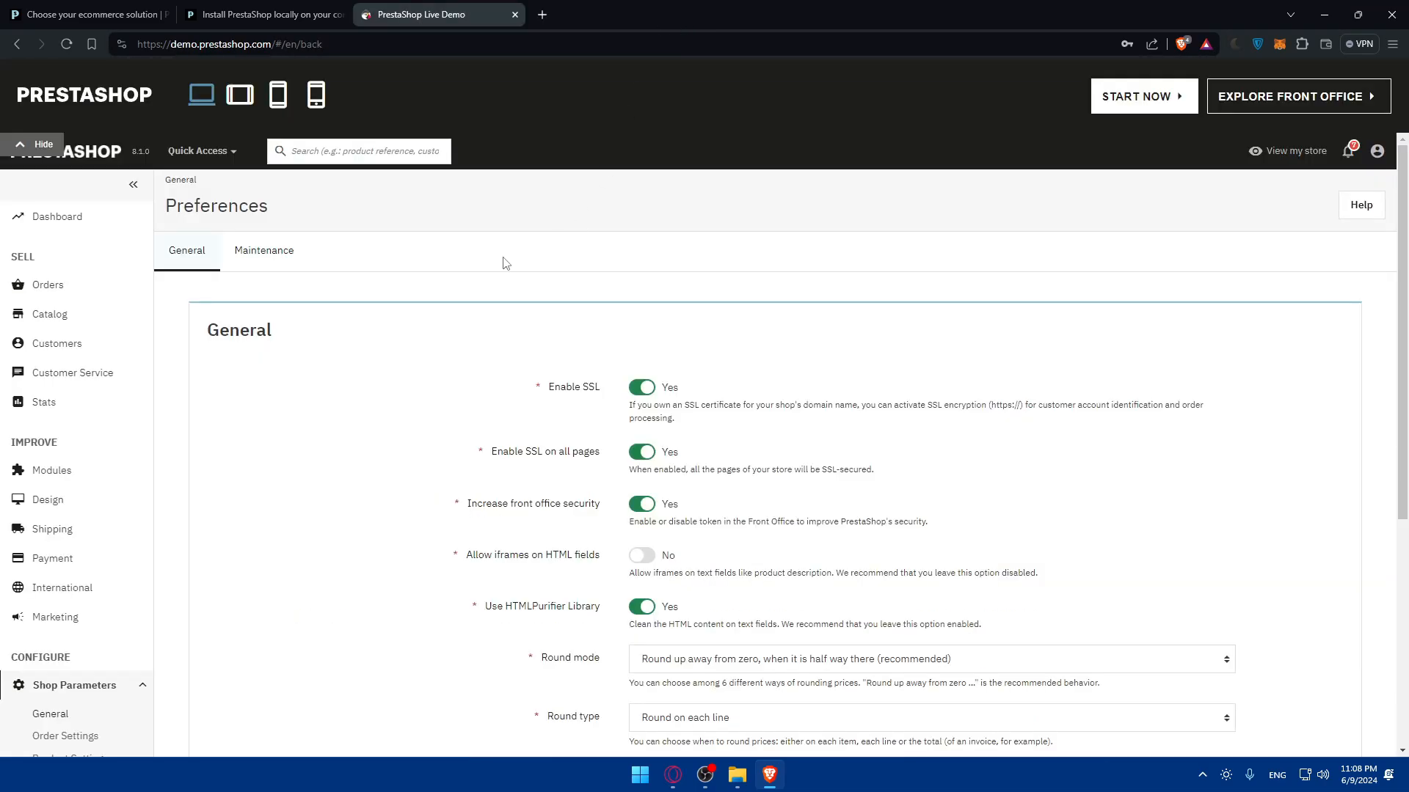
pyautogui.scroll(-3)
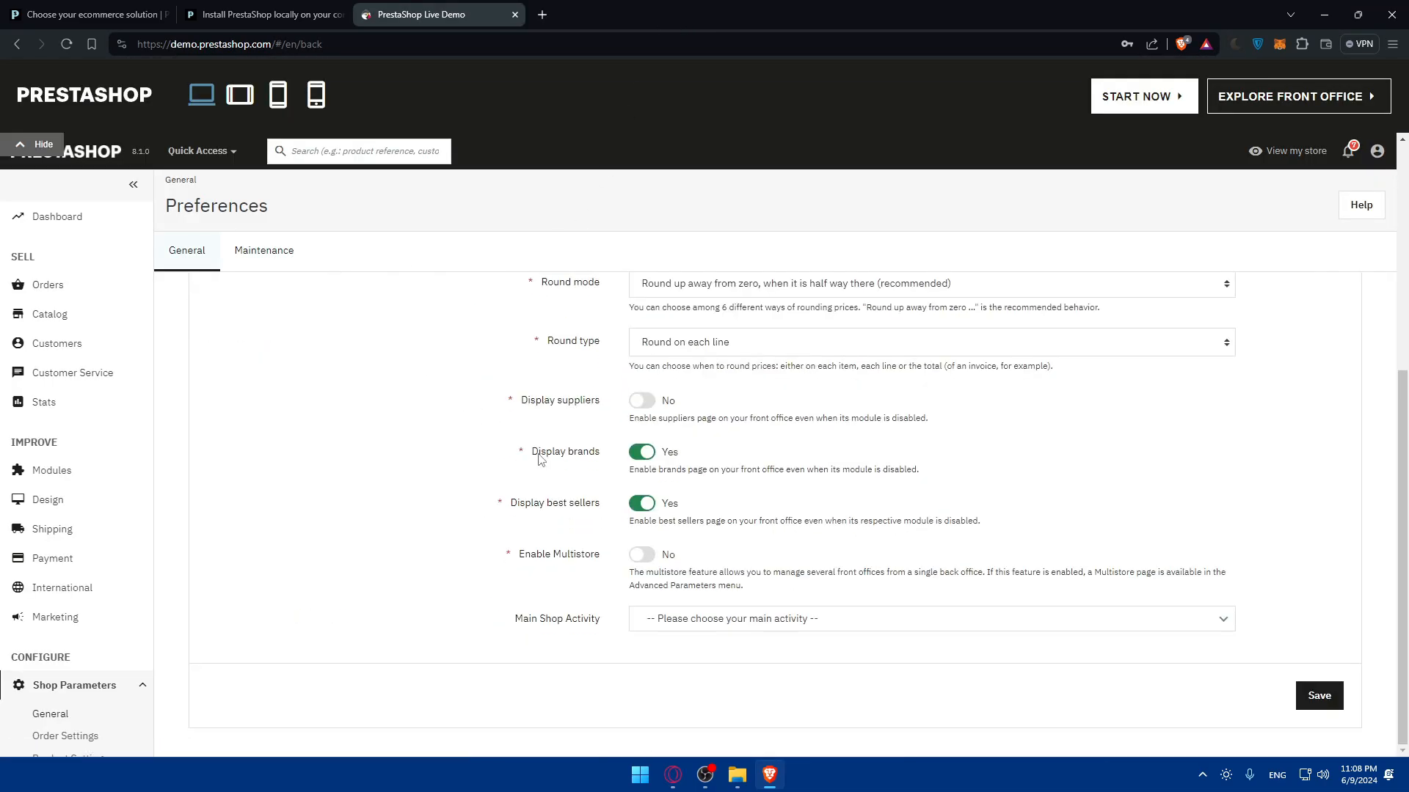
pyautogui.scroll(3)
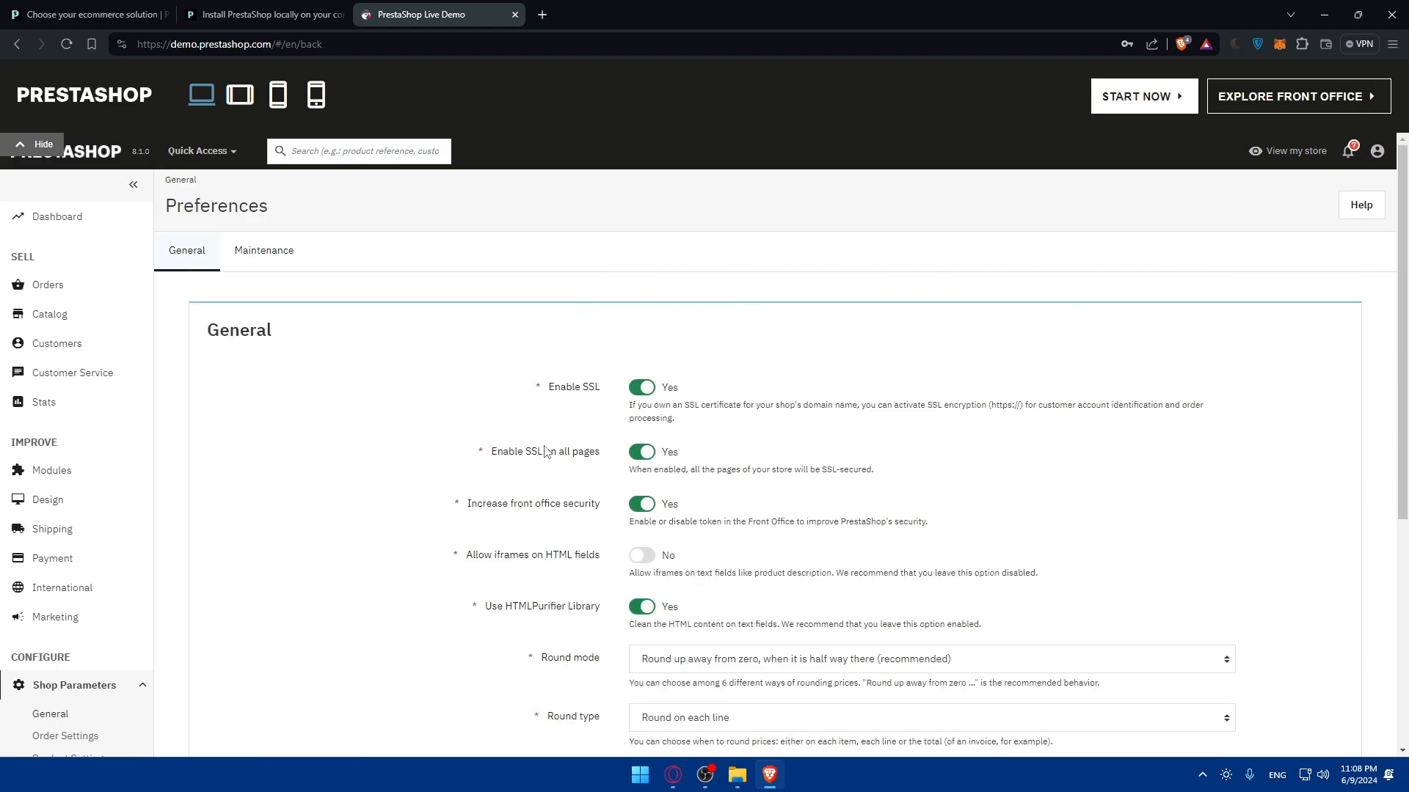
pyautogui.scroll(-3)
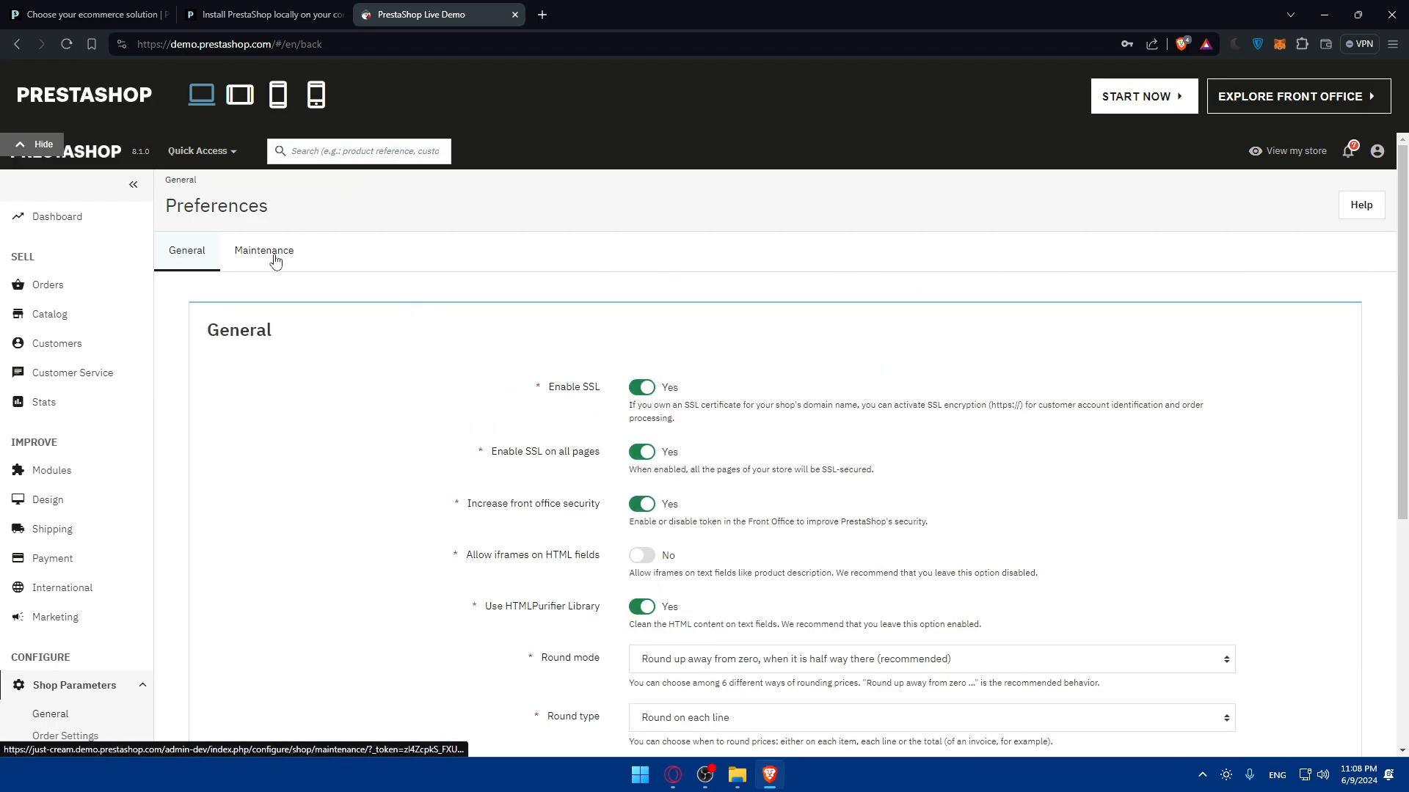
pyautogui.click(264, 249)
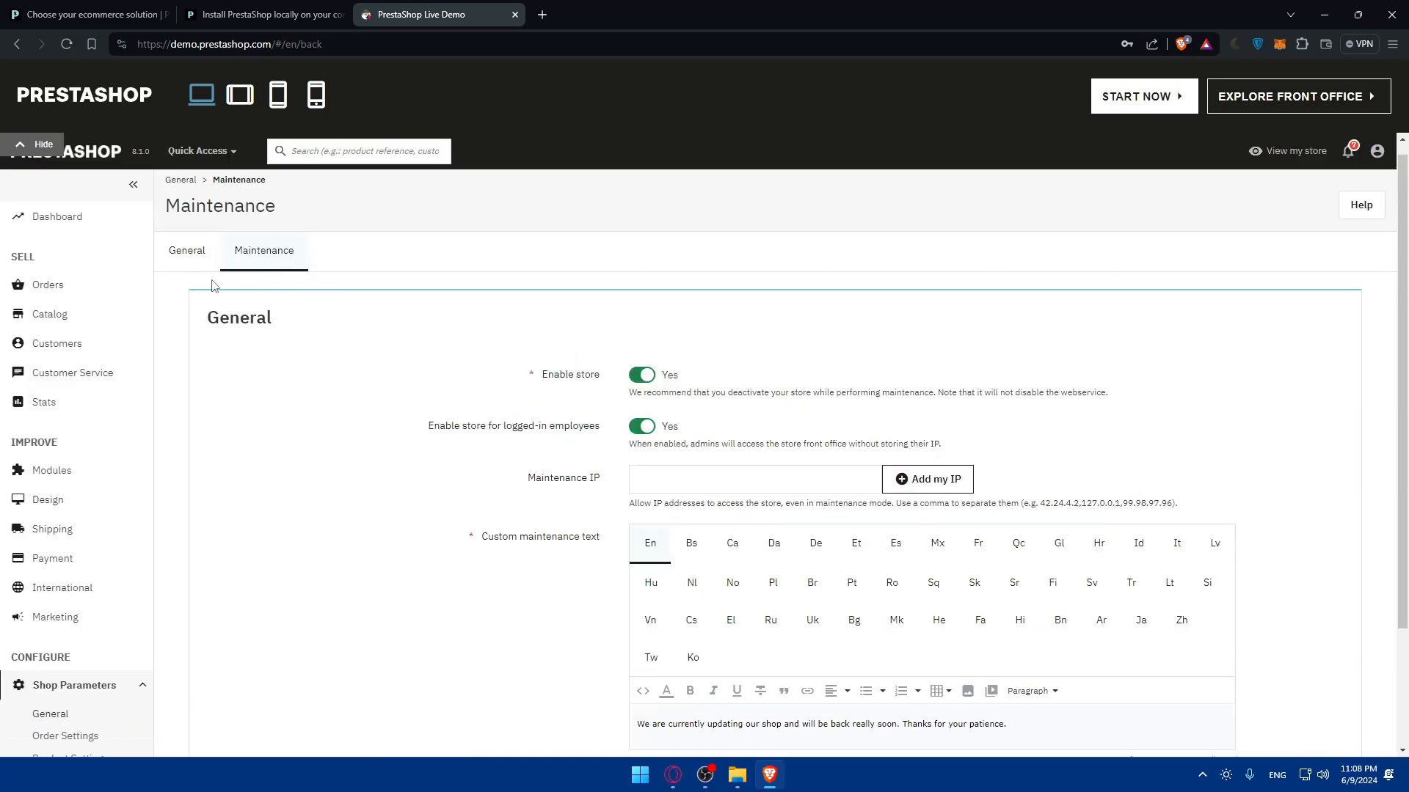
pyautogui.click(186, 251)
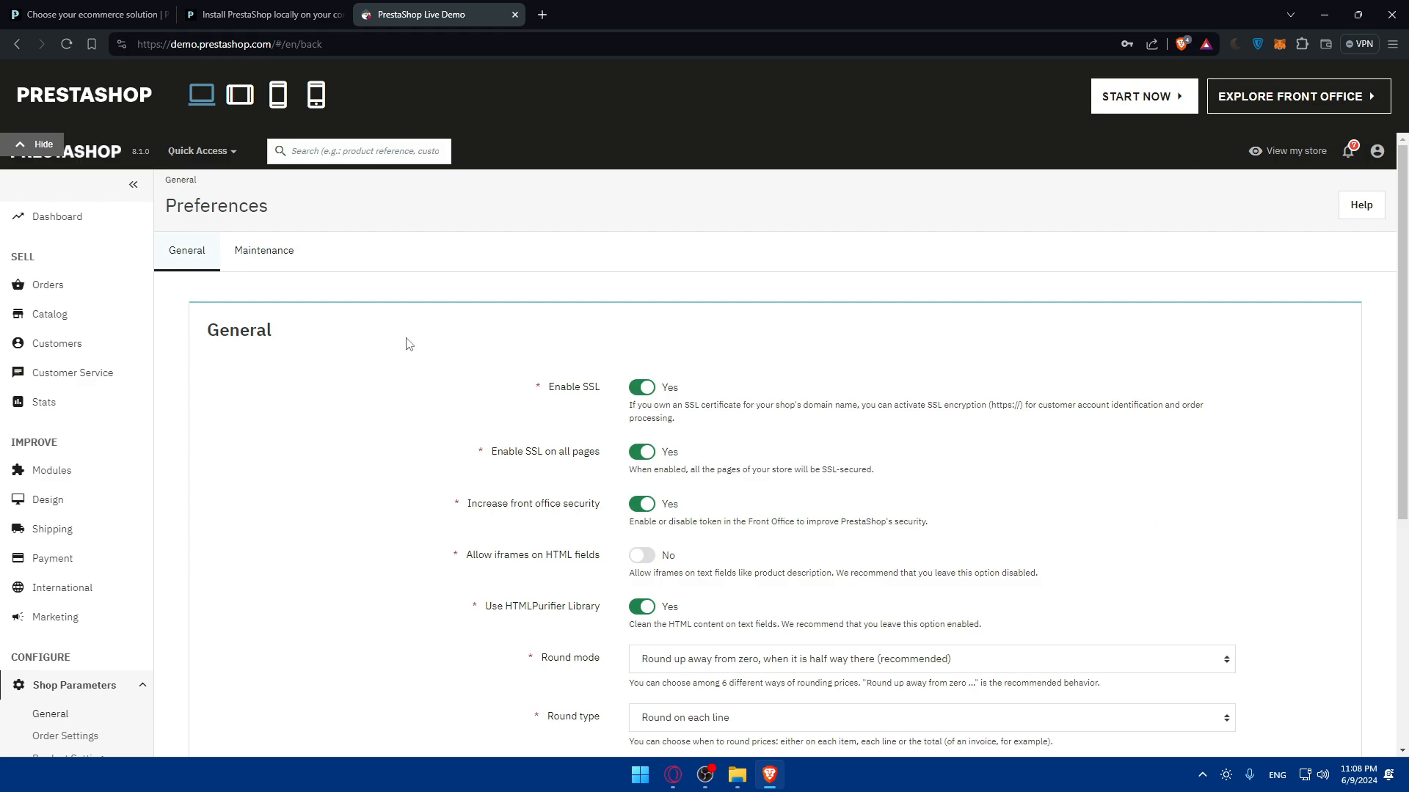
pyautogui.moveTo(453, 413)
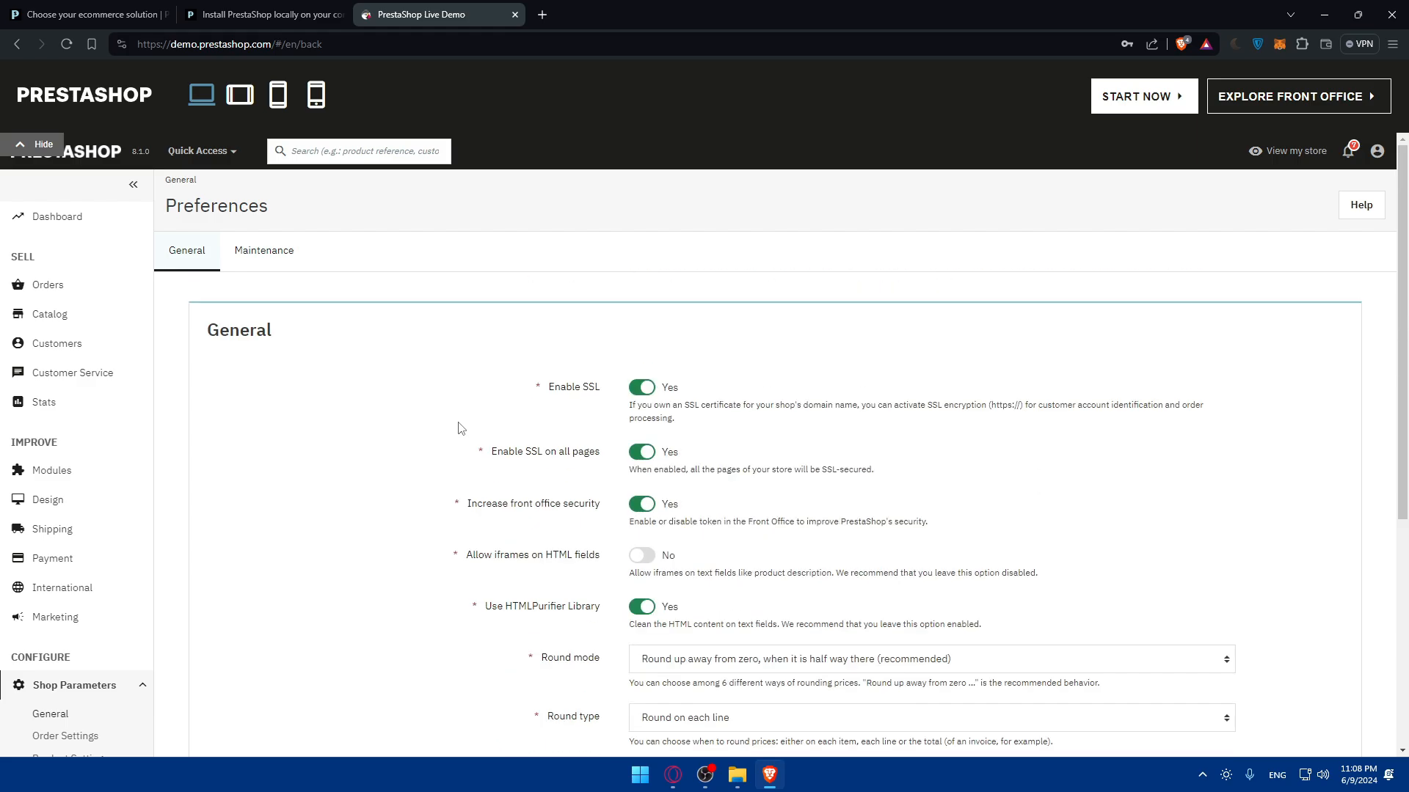
pyautogui.scroll(-3)
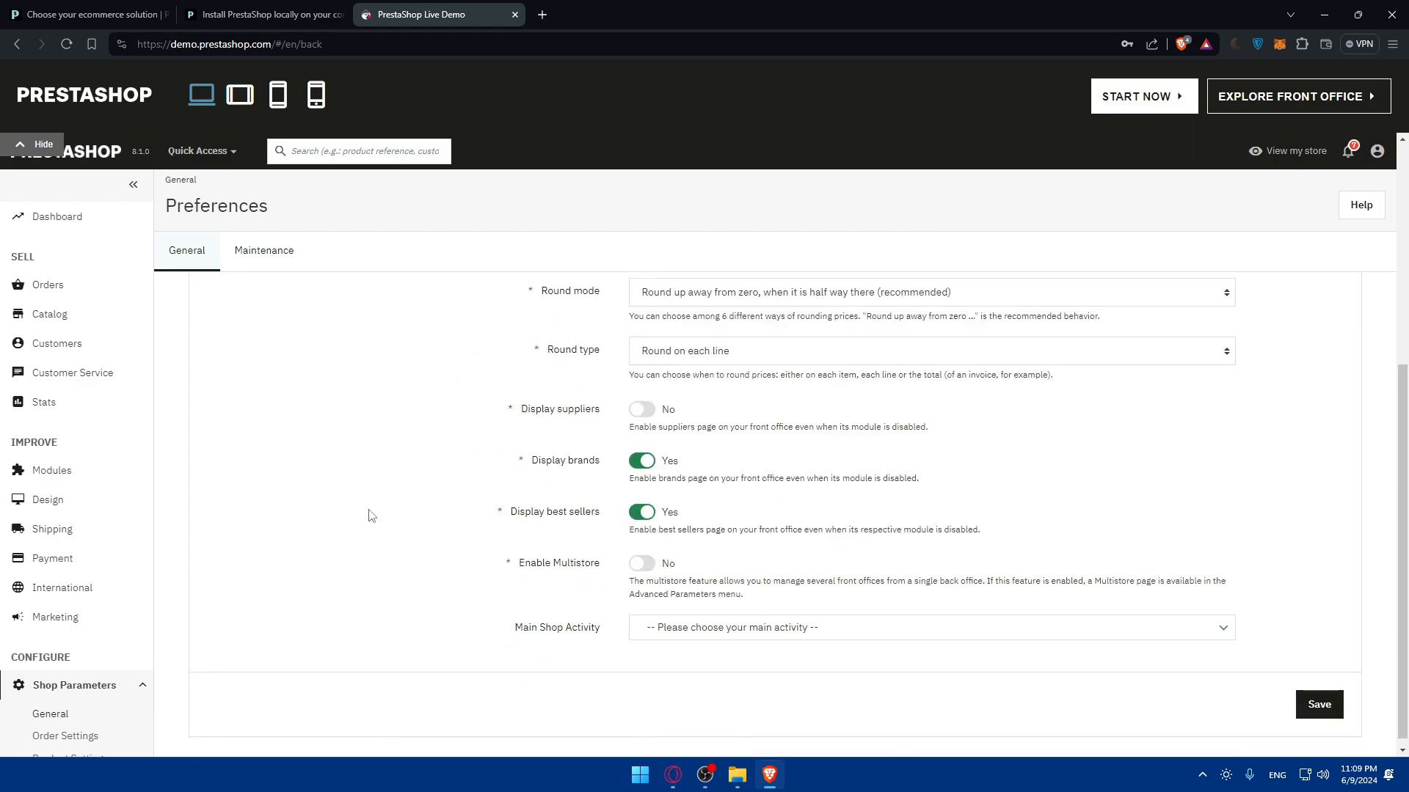
# Check Design > Theme & Logo's RTL theme dropdown and page layouts, then view Pages Configuration.
pyautogui.click(929, 628)
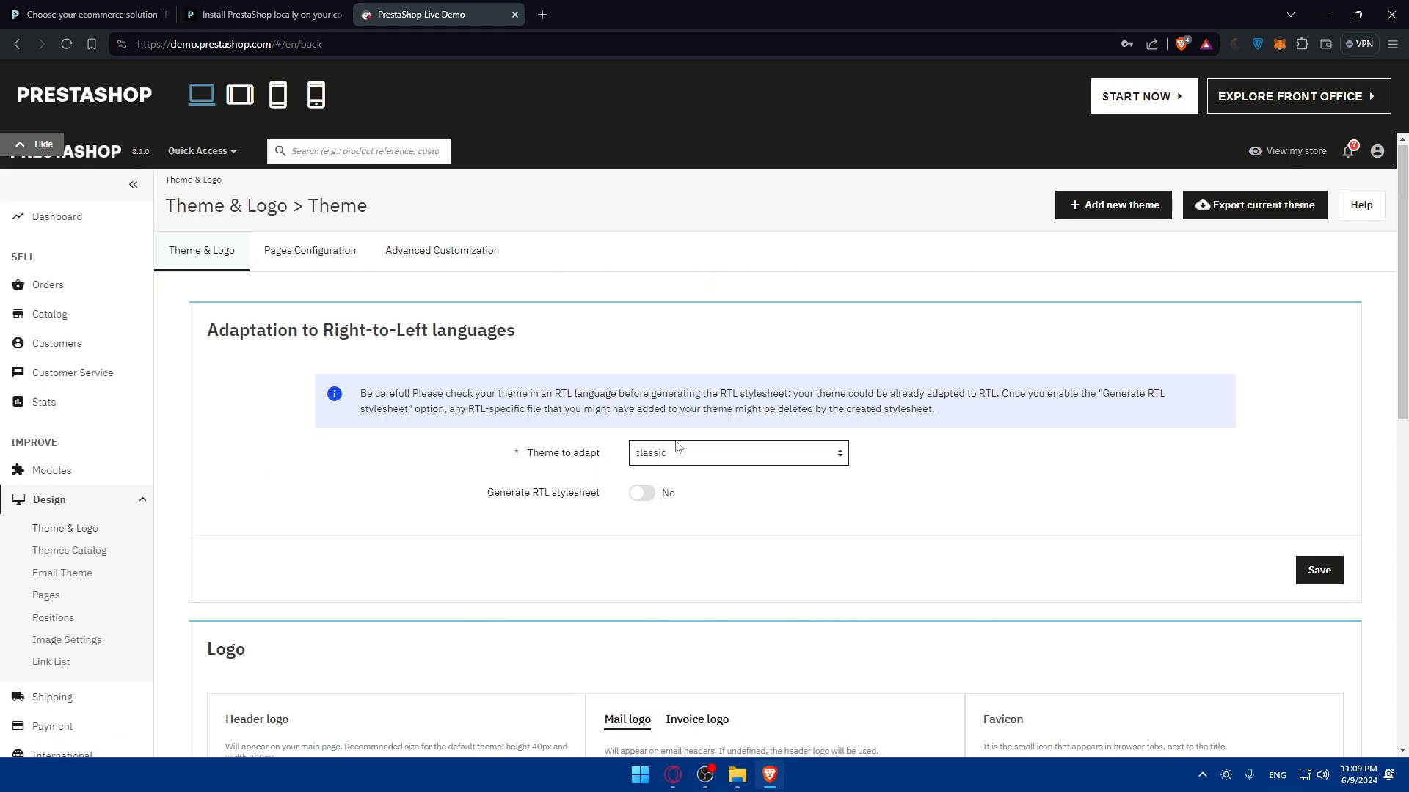
pyautogui.click(736, 452)
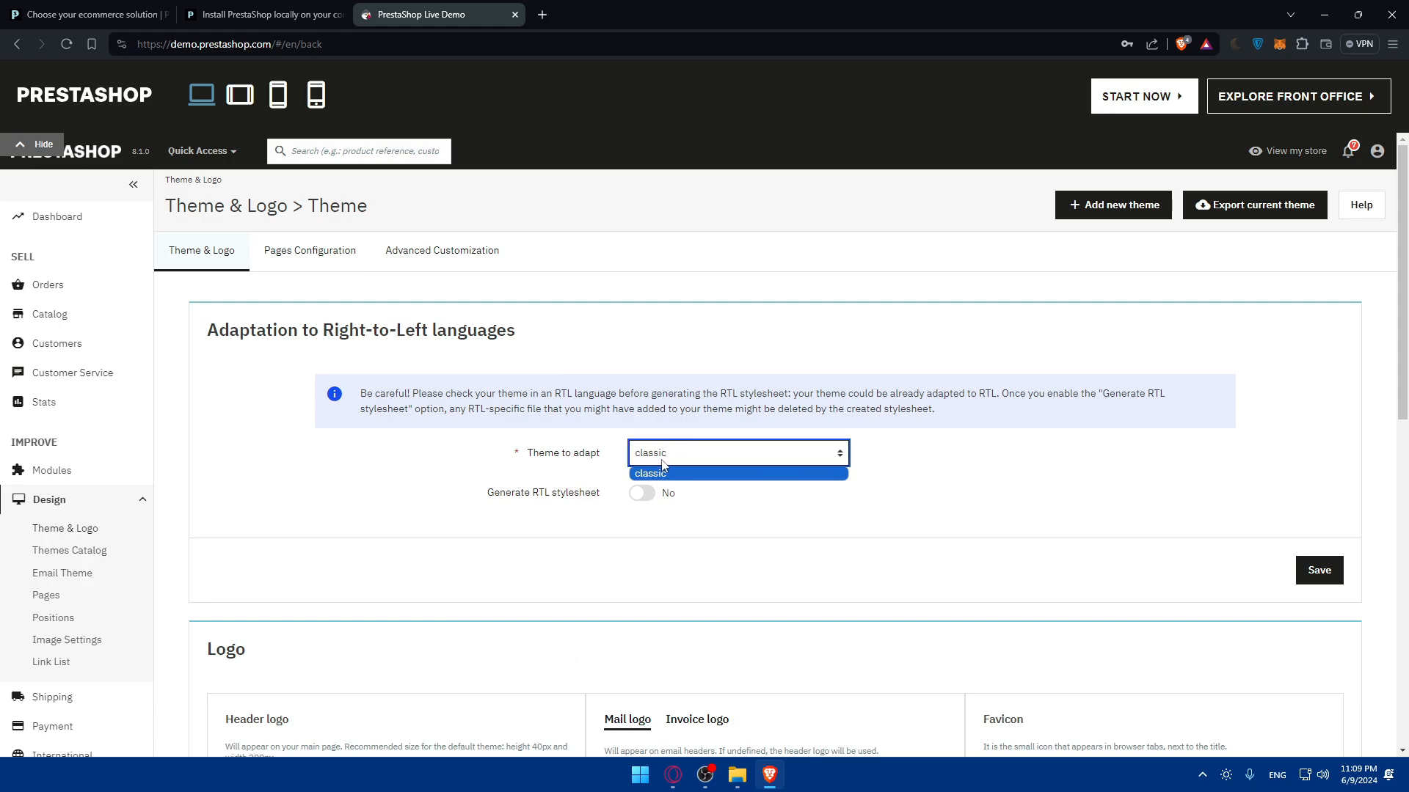
pyautogui.scroll(-3)
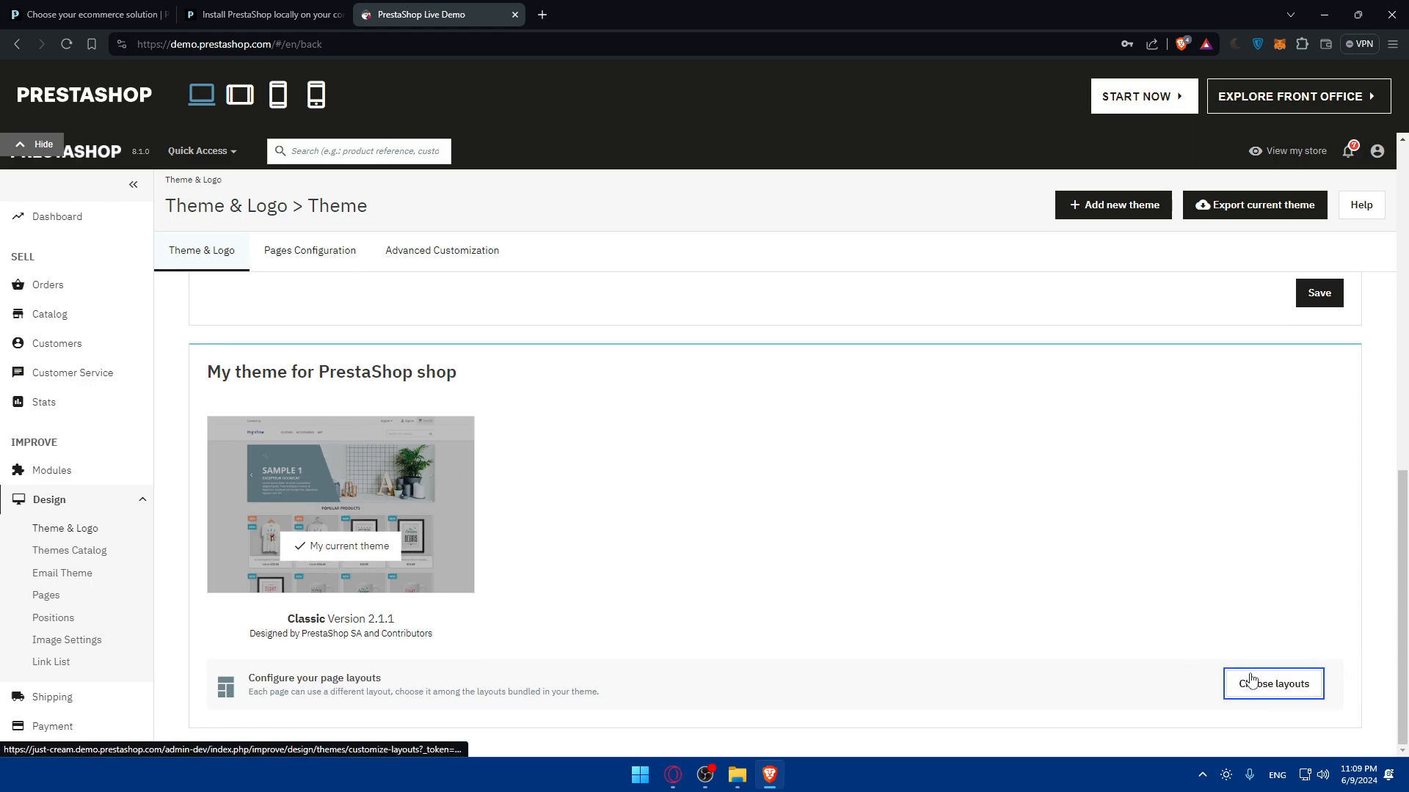
pyautogui.click(1272, 683)
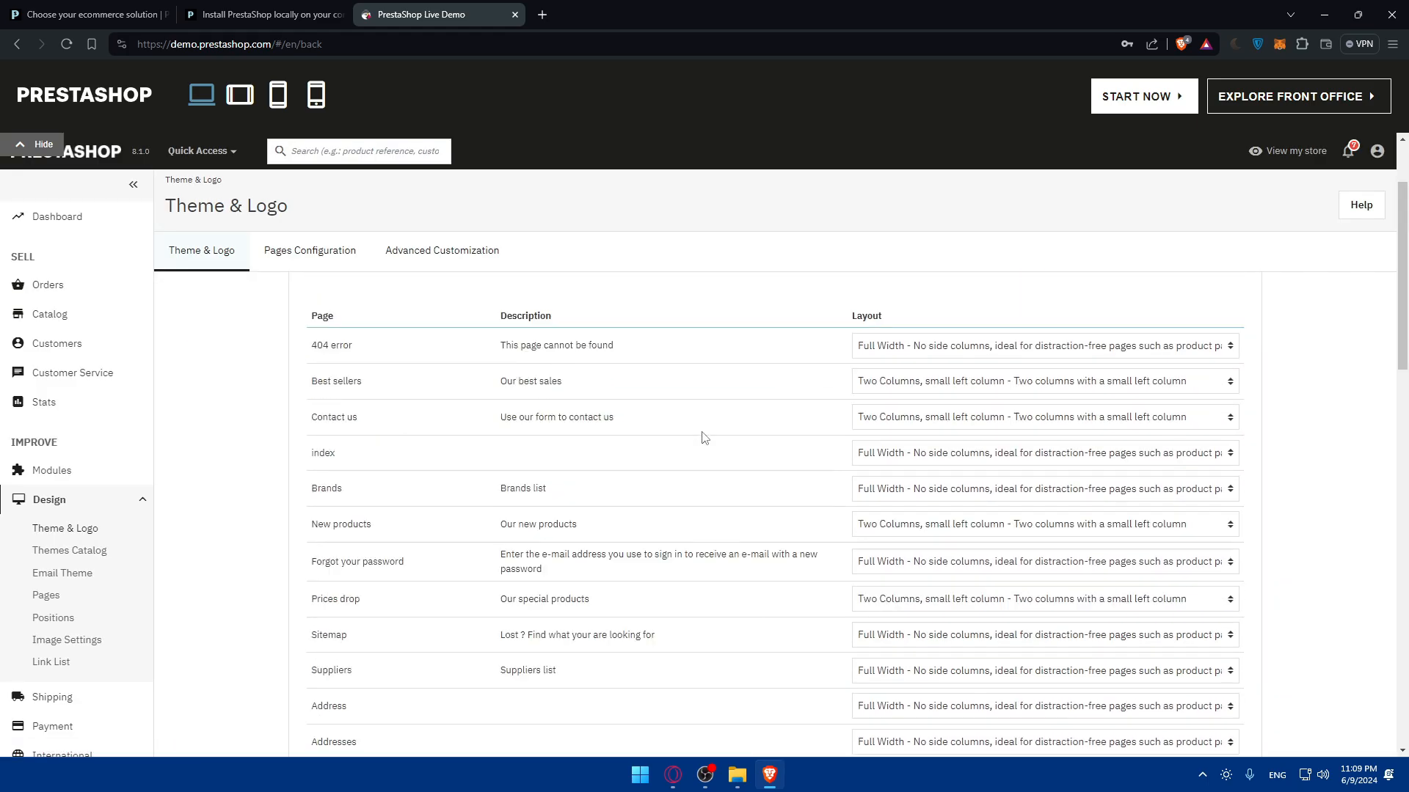
pyautogui.scroll(-3)
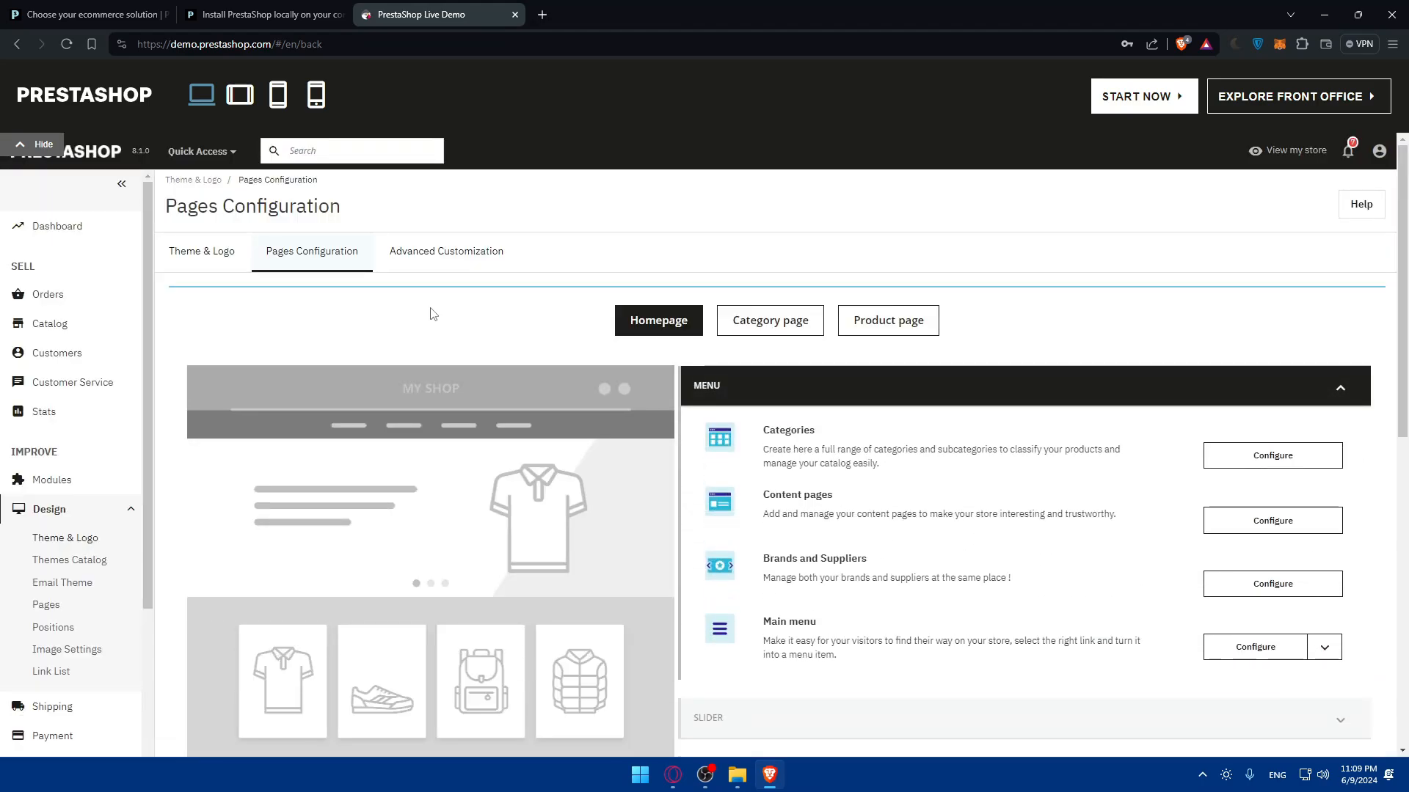
# Go to the Theme & Logo Advanced Customization page on downloading, editing and uploading child themes.
pyautogui.click(445, 251)
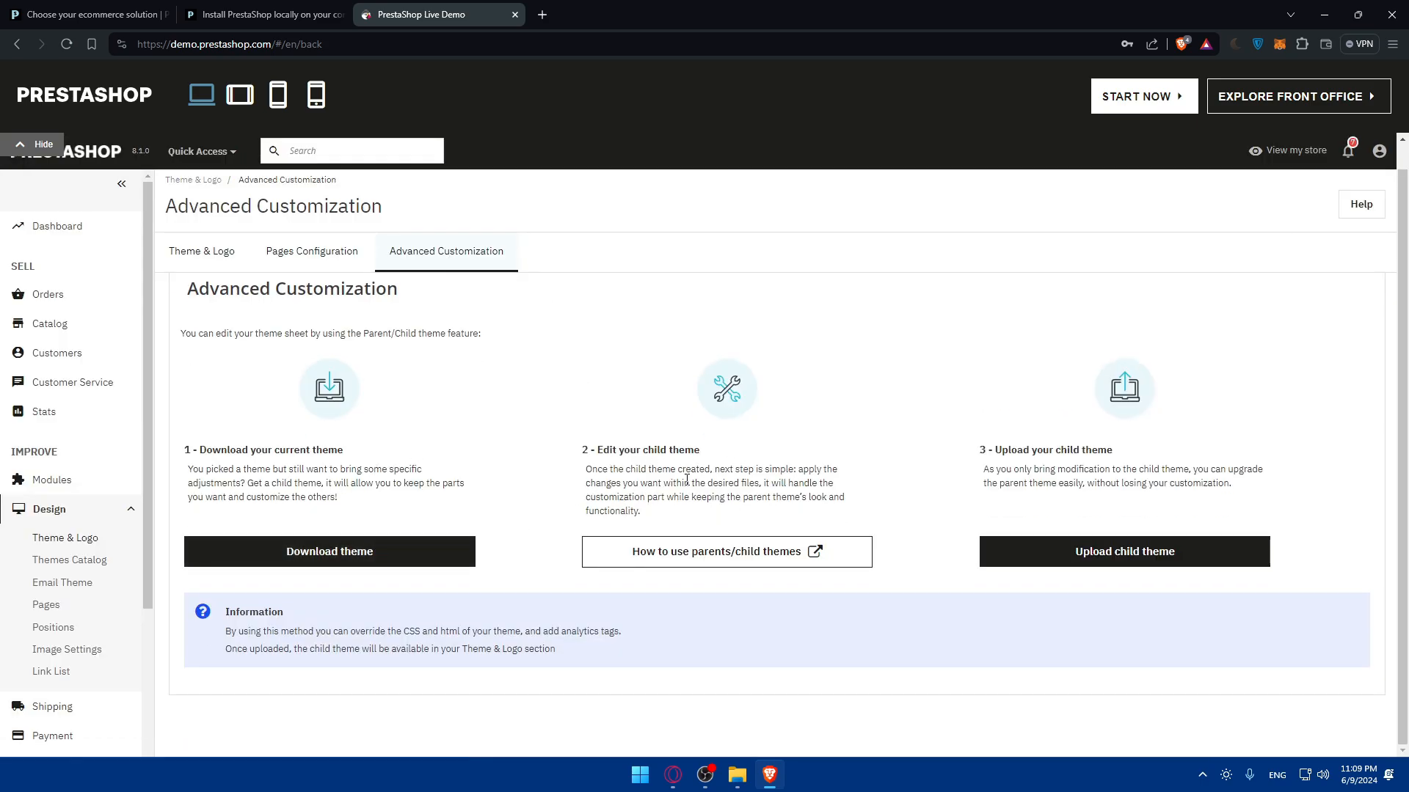
pyautogui.moveTo(1003, 572)
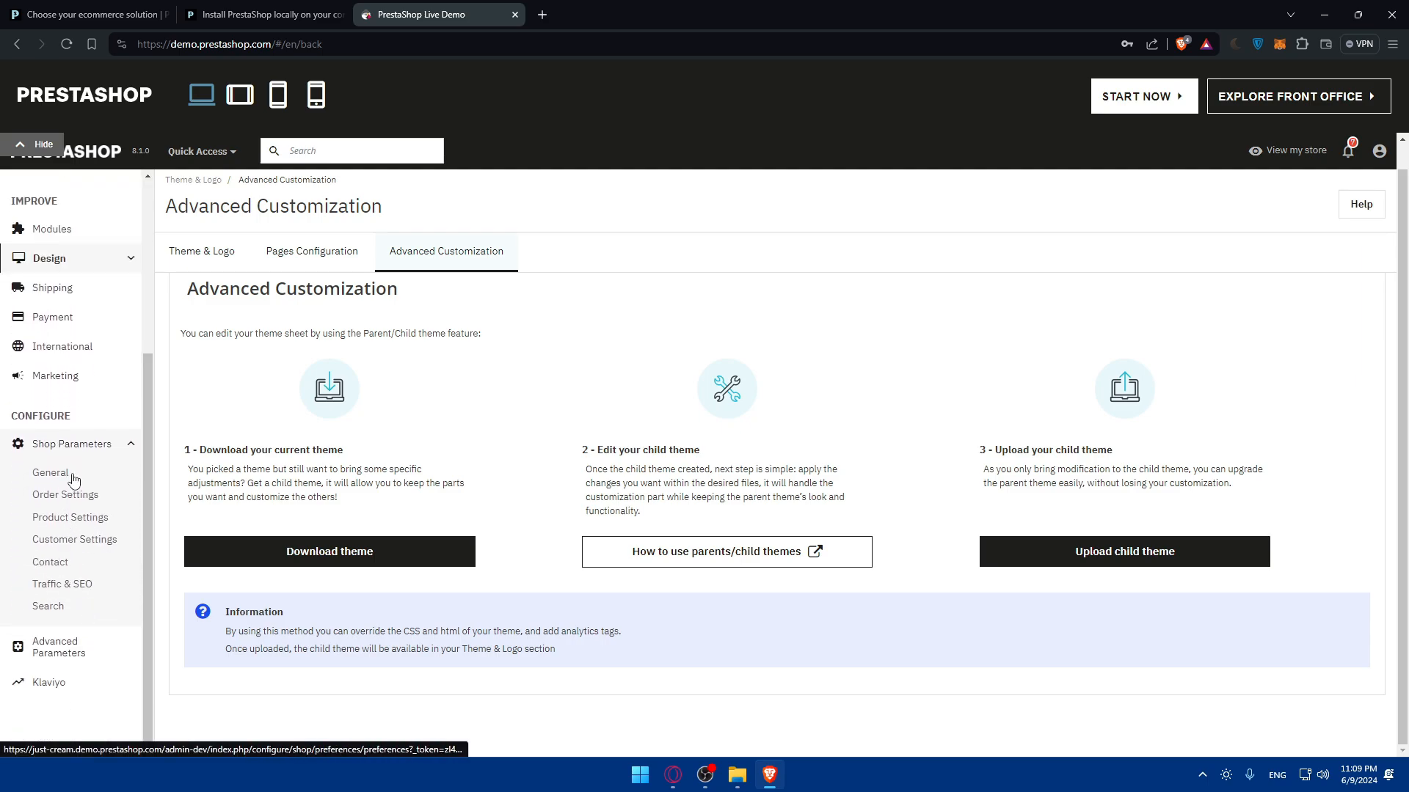
# Scroll through the General shop preferences under Shop Parameters.
pyautogui.click(51, 473)
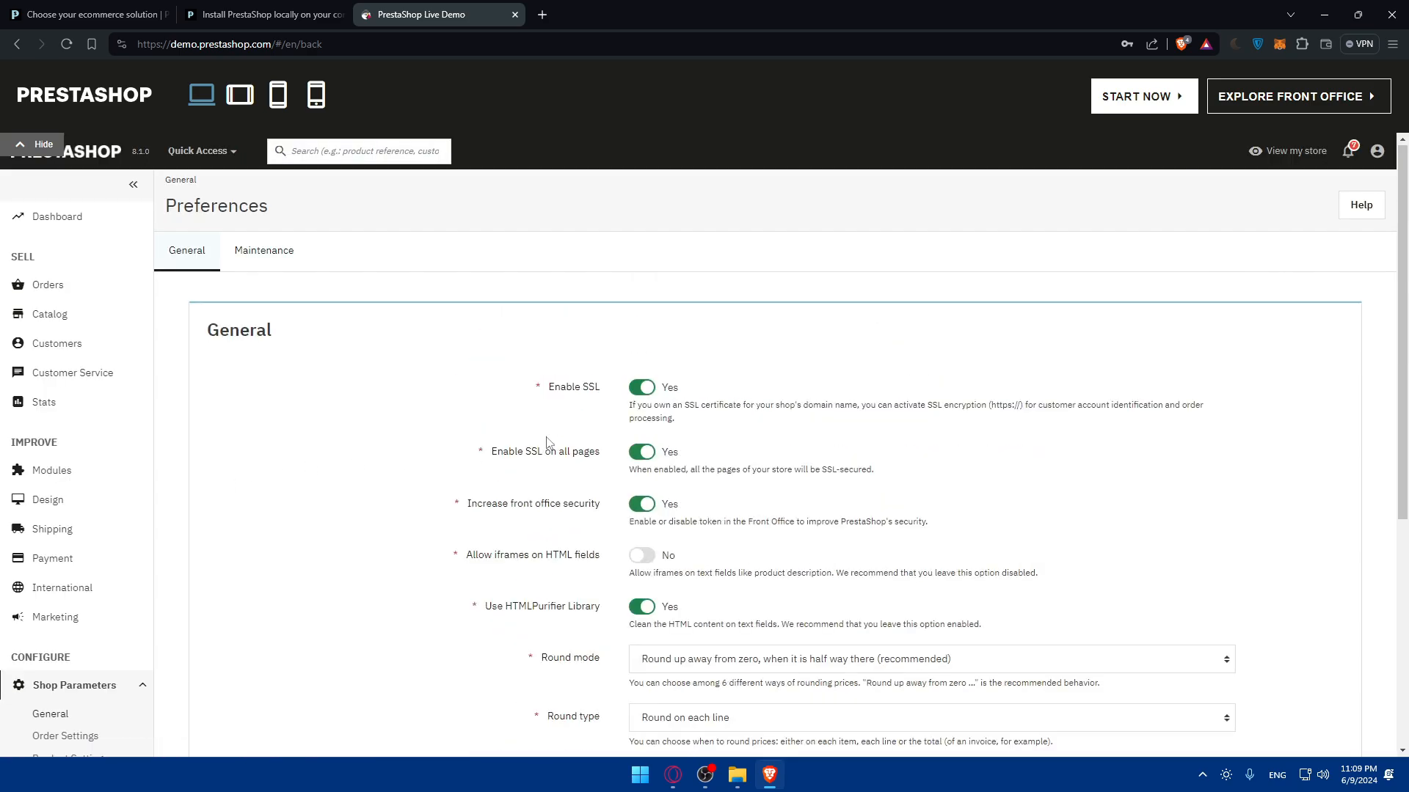
pyautogui.moveTo(669, 400)
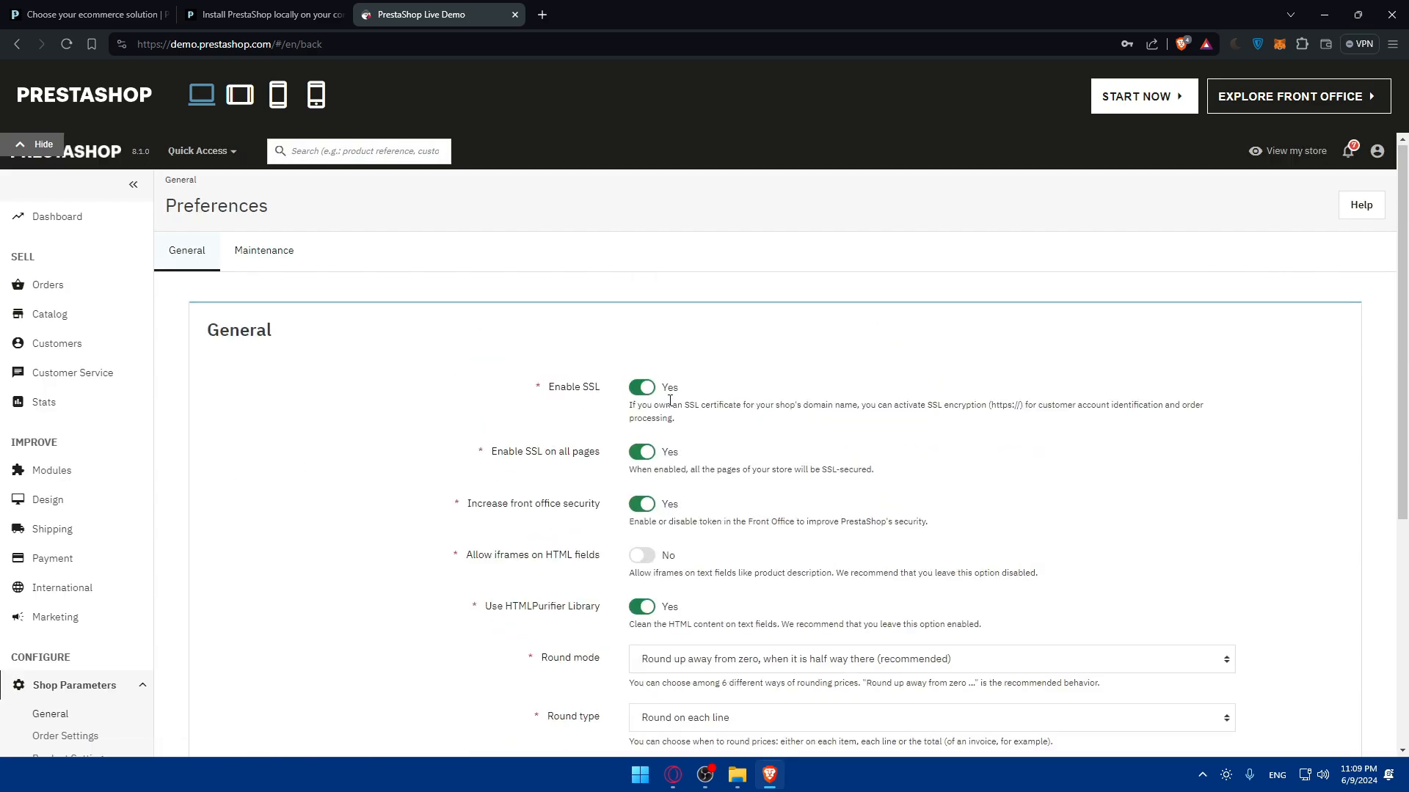
pyautogui.moveTo(555, 440)
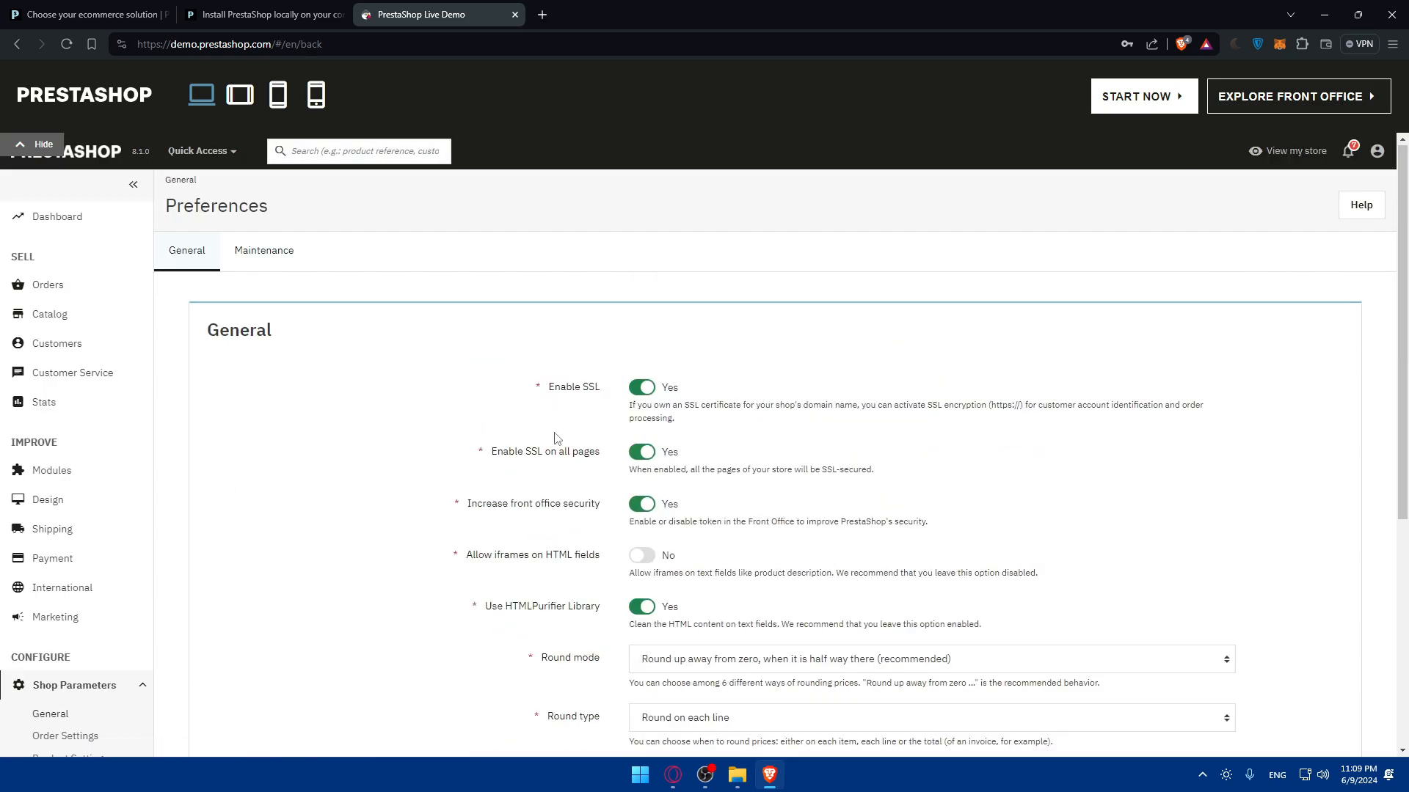
pyautogui.scroll(-3)
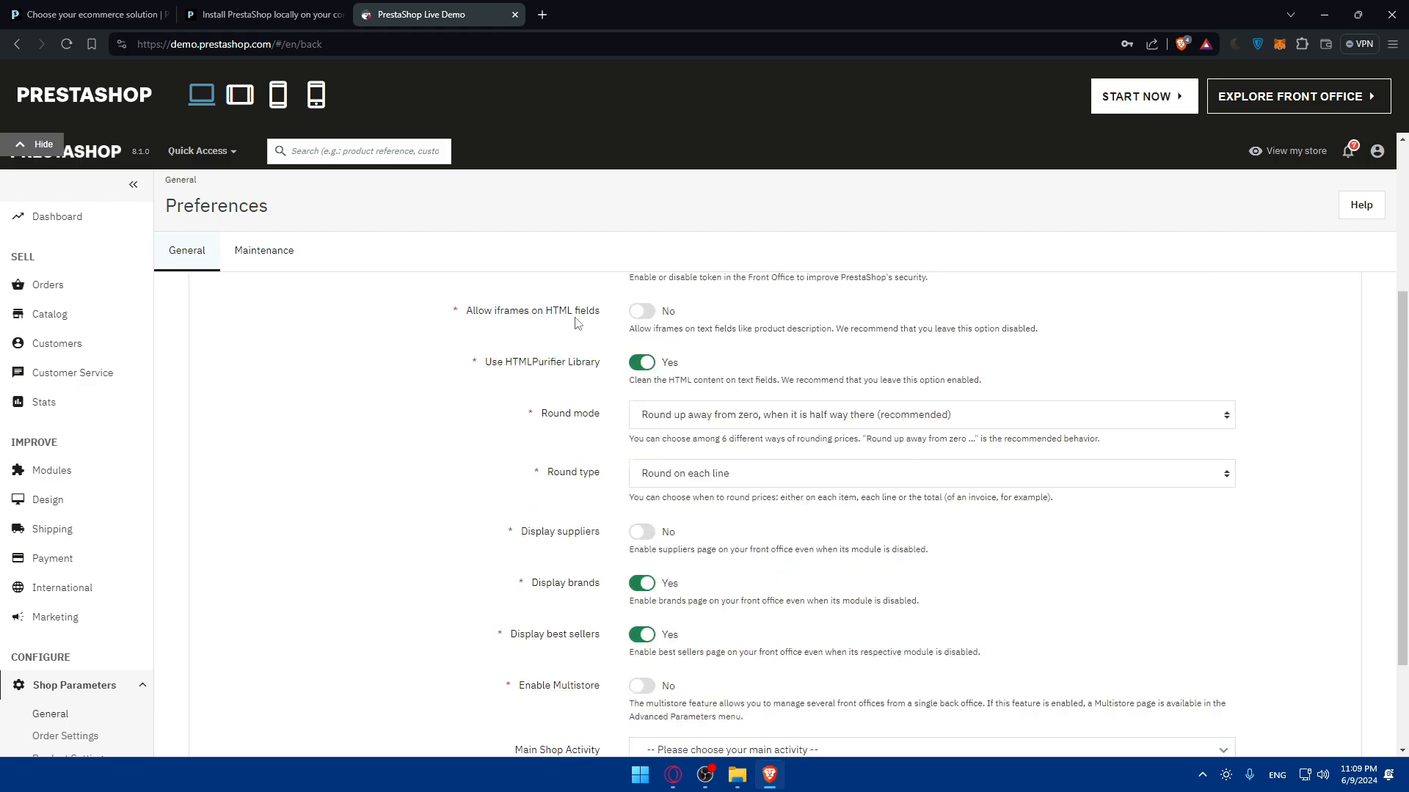
pyautogui.scroll(-3)
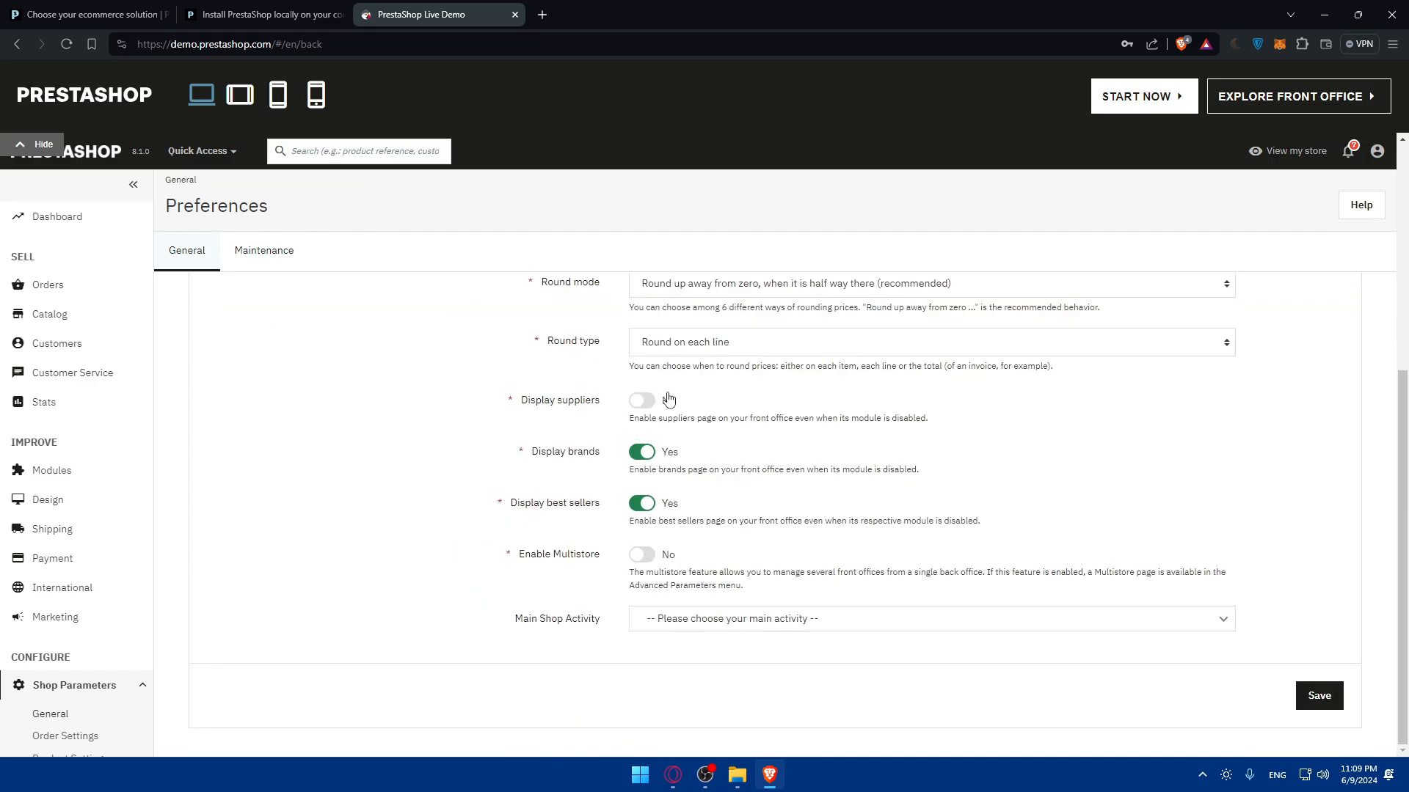
# Show the Maintenance settings, select the Maintenance IP field, and view the custom maintenance text.
pyautogui.click(264, 251)
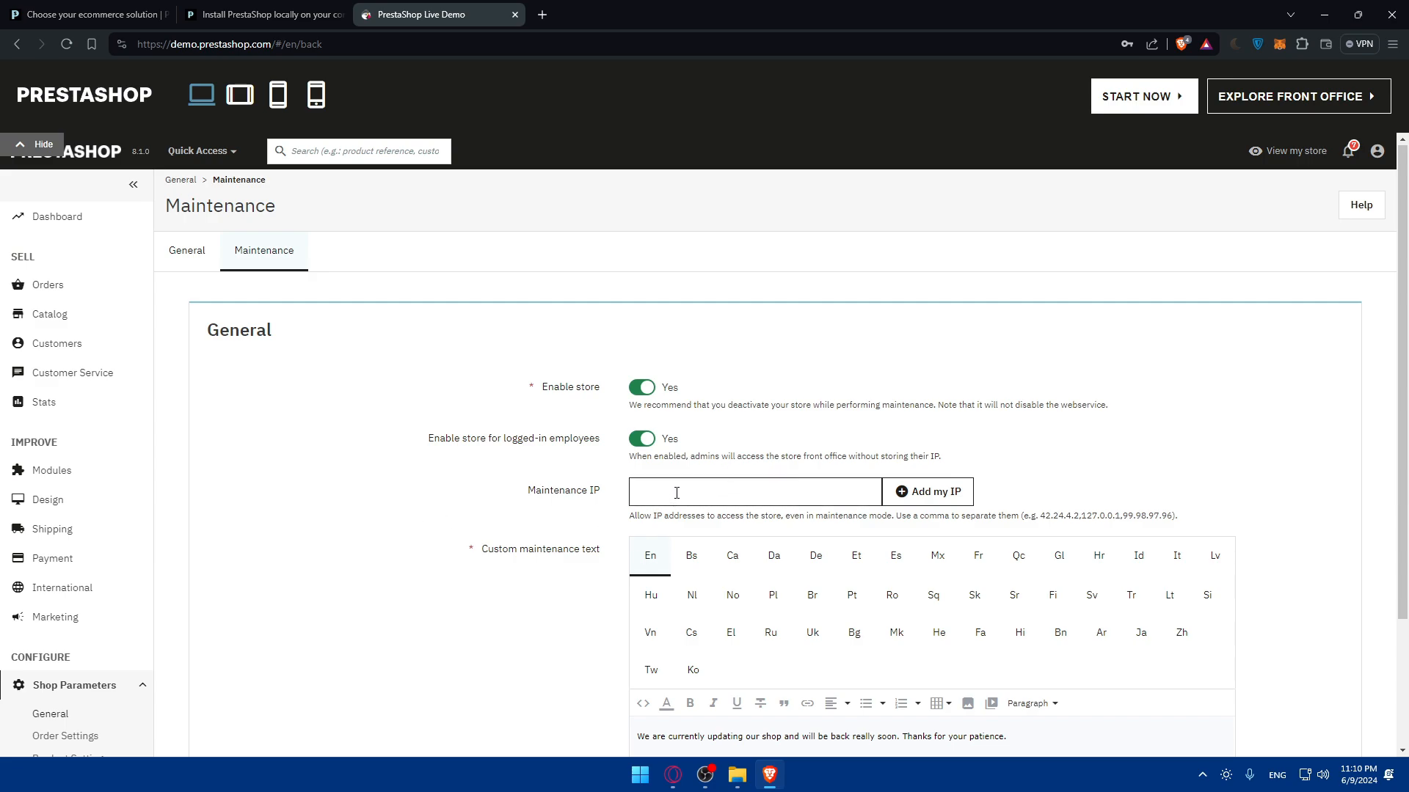
pyautogui.doubleClick(644, 515)
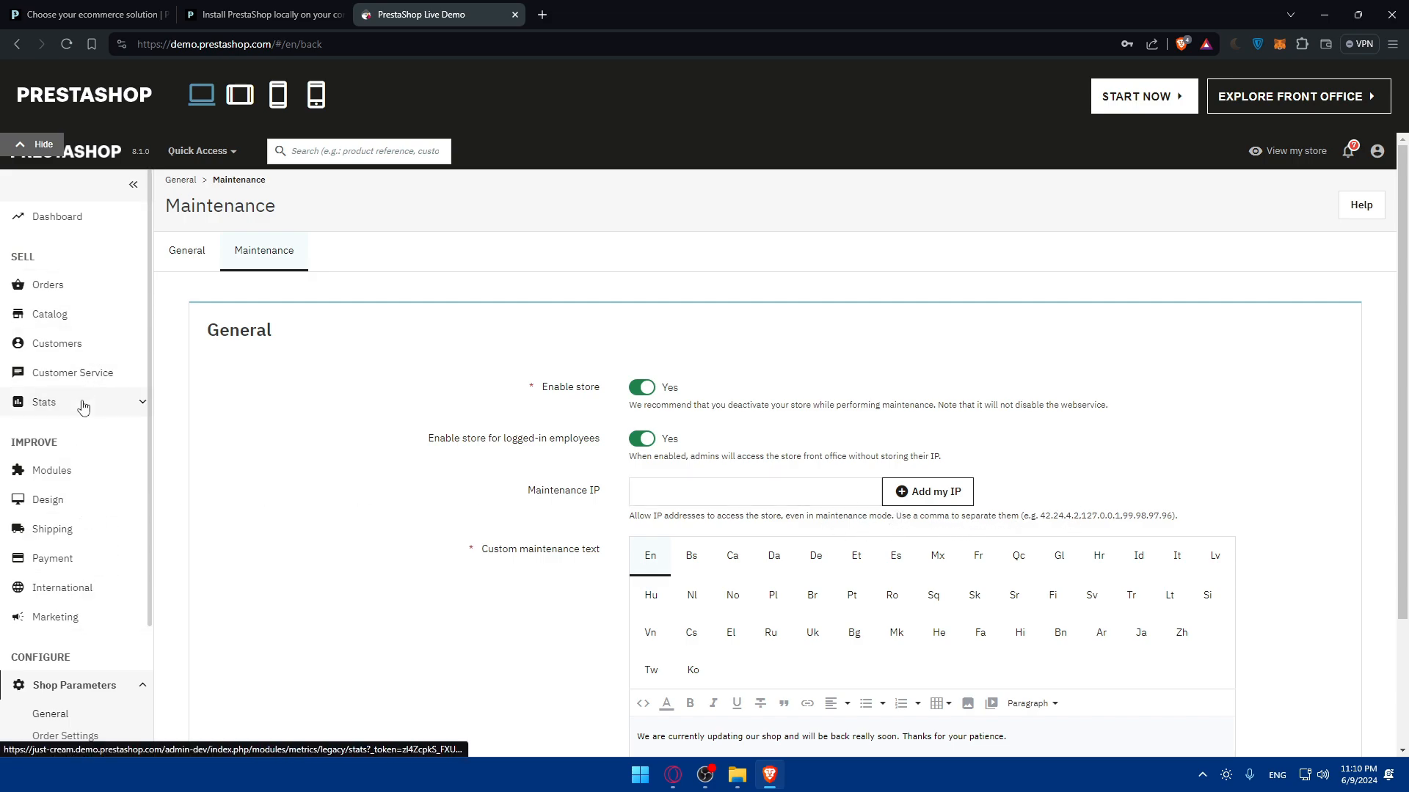
pyautogui.scroll(-3)
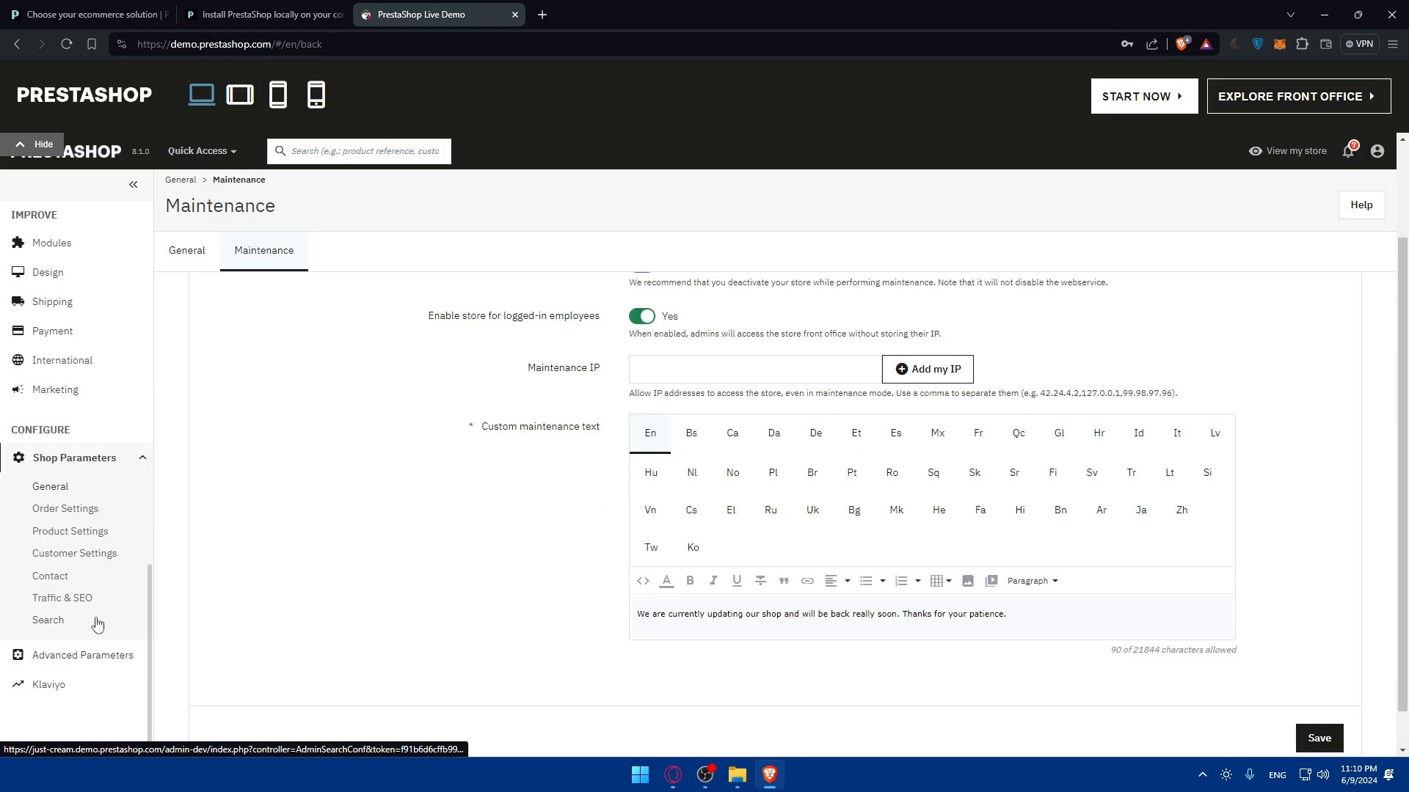
pyautogui.moveTo(75, 552)
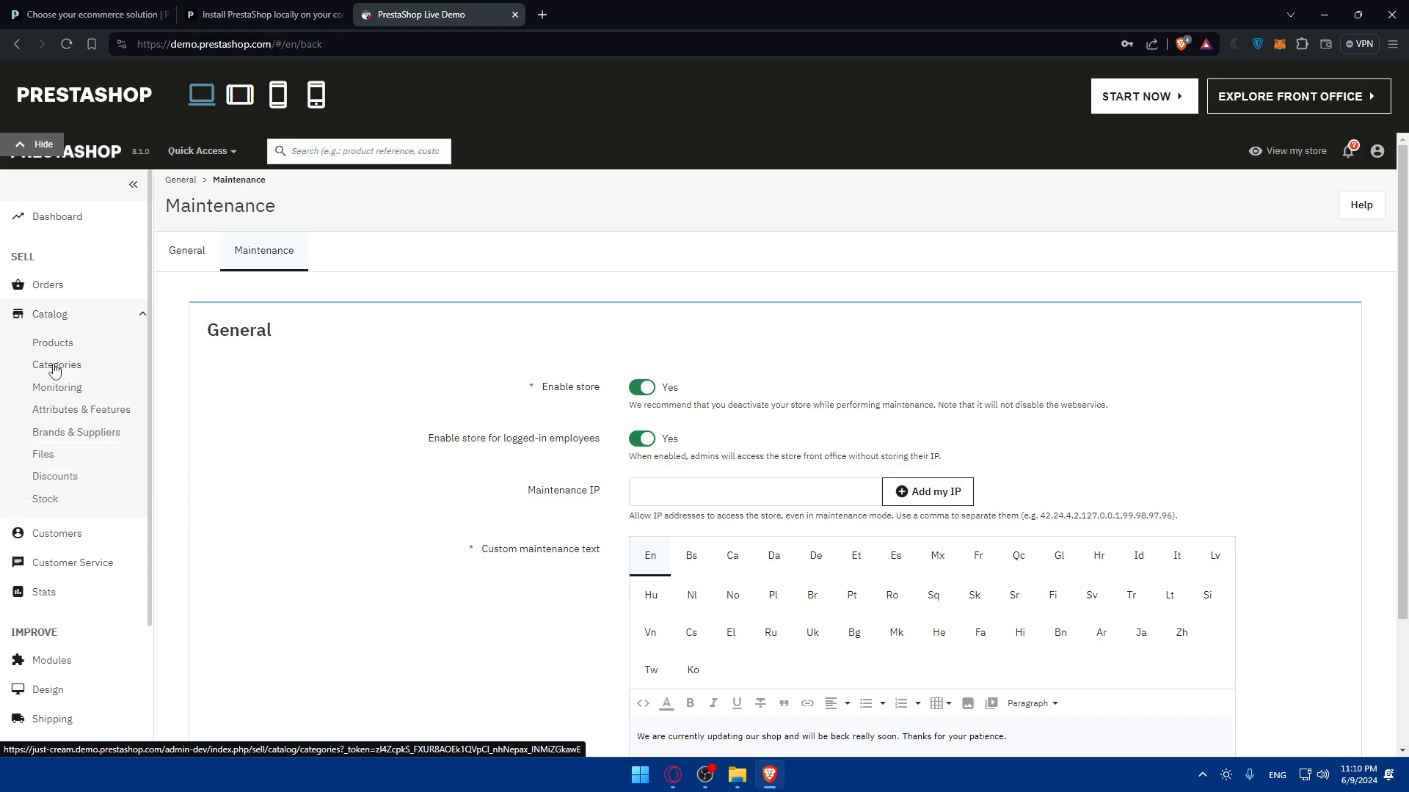
# Show the Catalog Categories page listing Clothes, Accessories and Art.
pyautogui.click(56, 364)
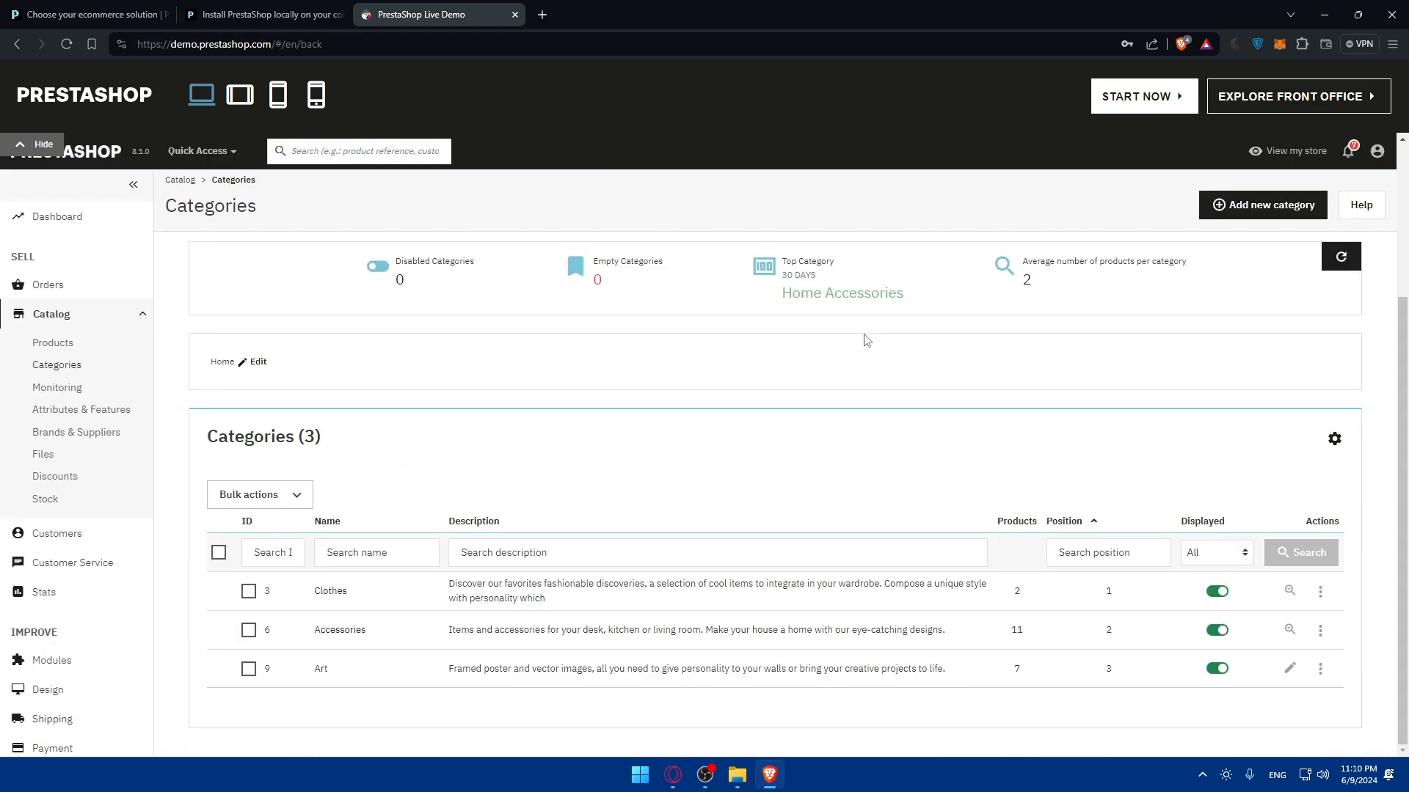
pyautogui.moveTo(65, 351)
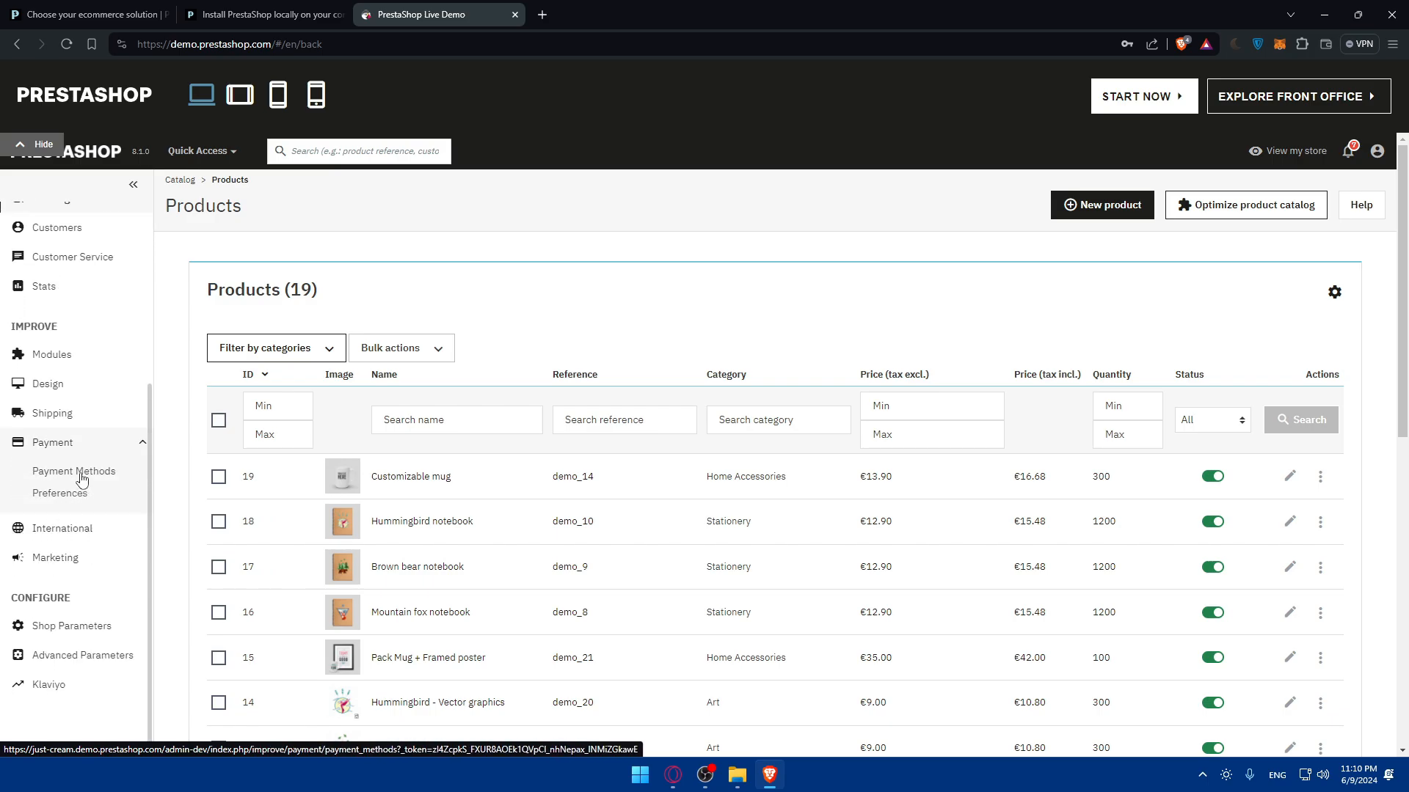
# Browse the Payment Methods modules, then show the Shipping Carriers page with four carriers.
pyautogui.click(74, 471)
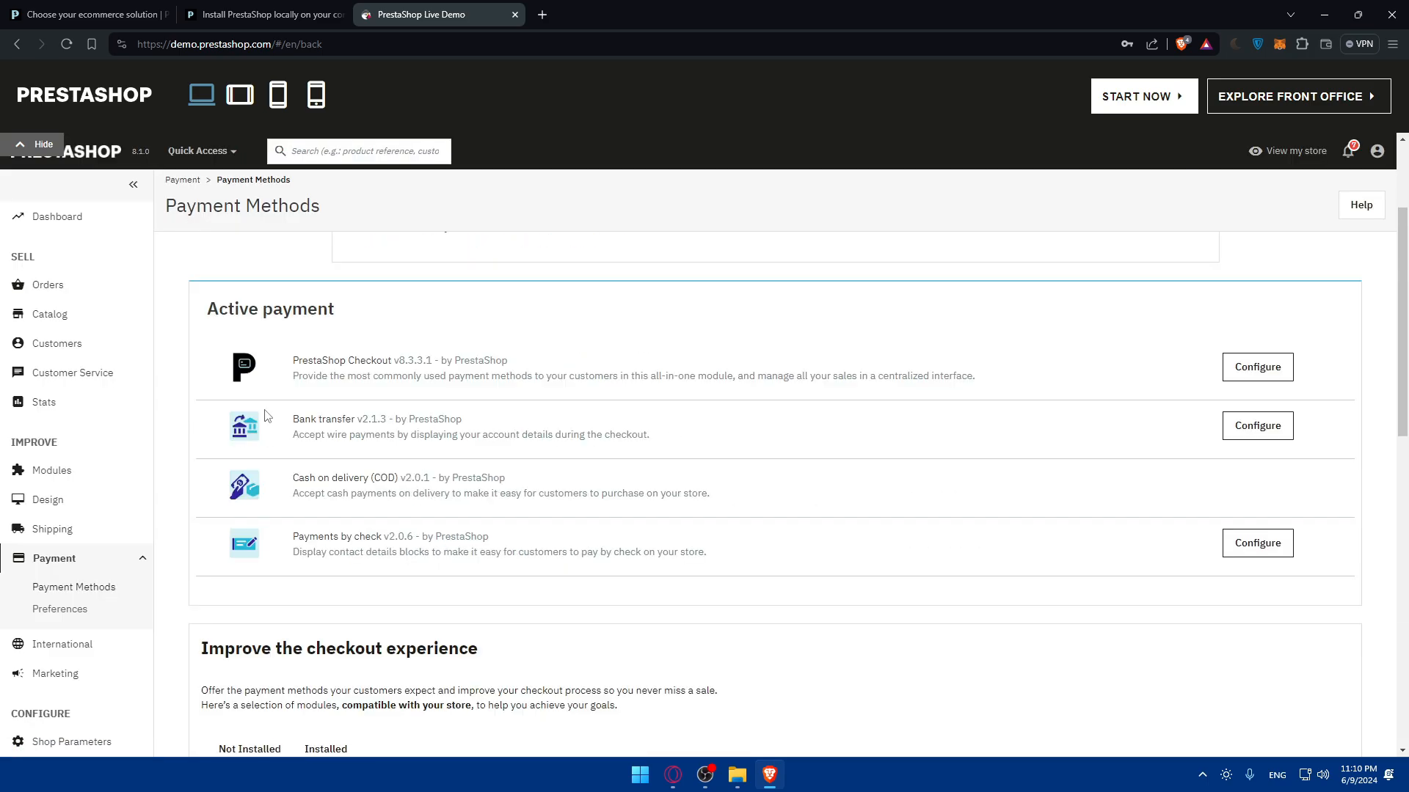
pyautogui.scroll(-3)
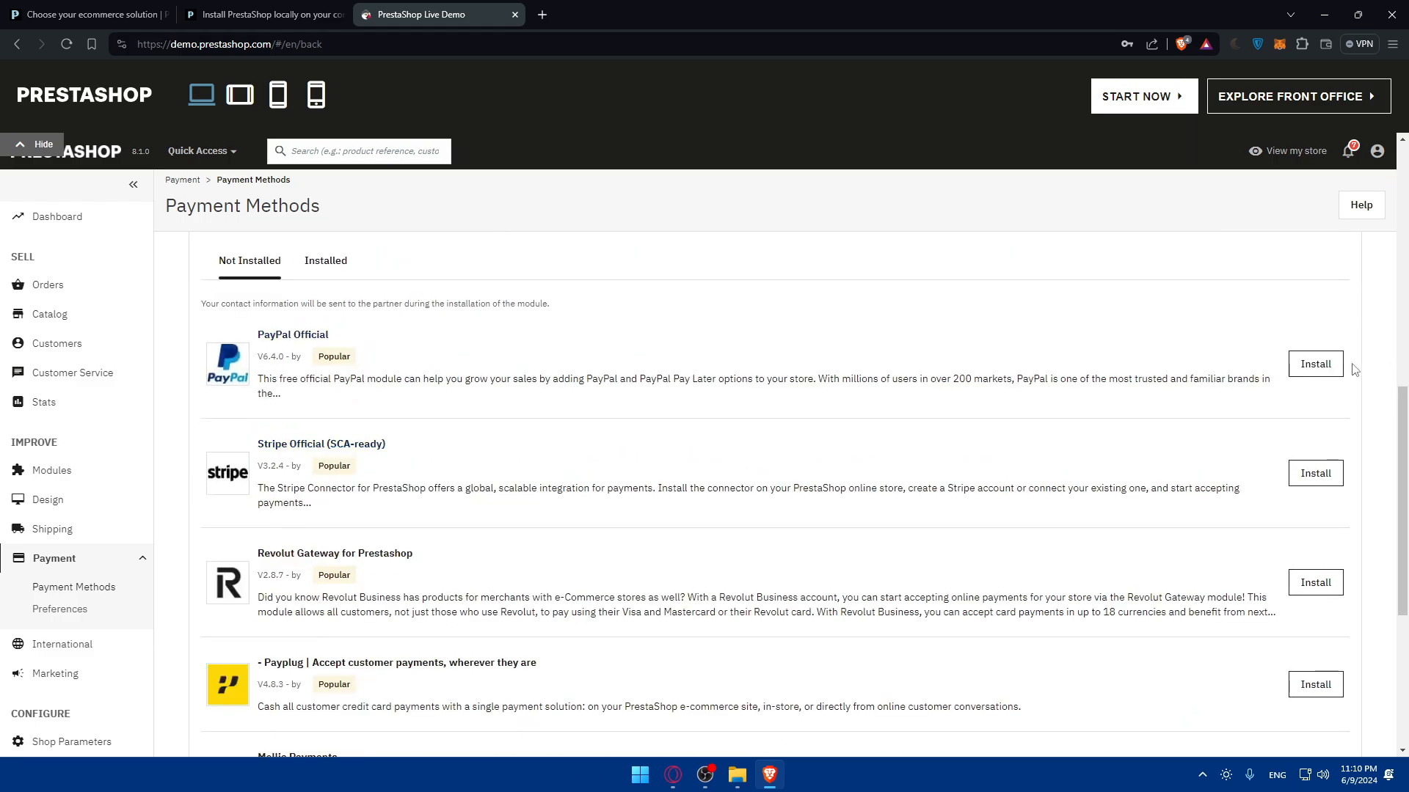
pyautogui.scroll(-3)
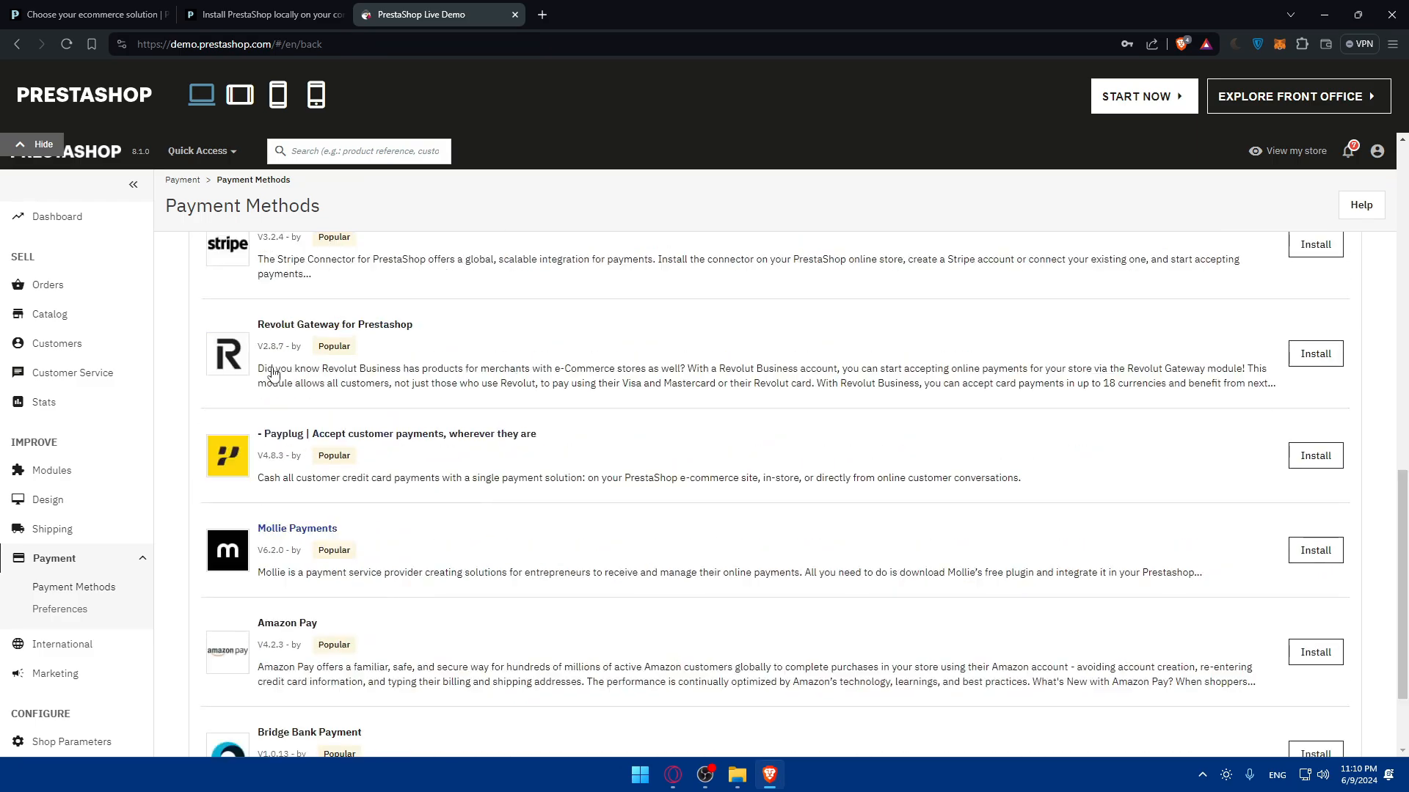
pyautogui.scroll(3)
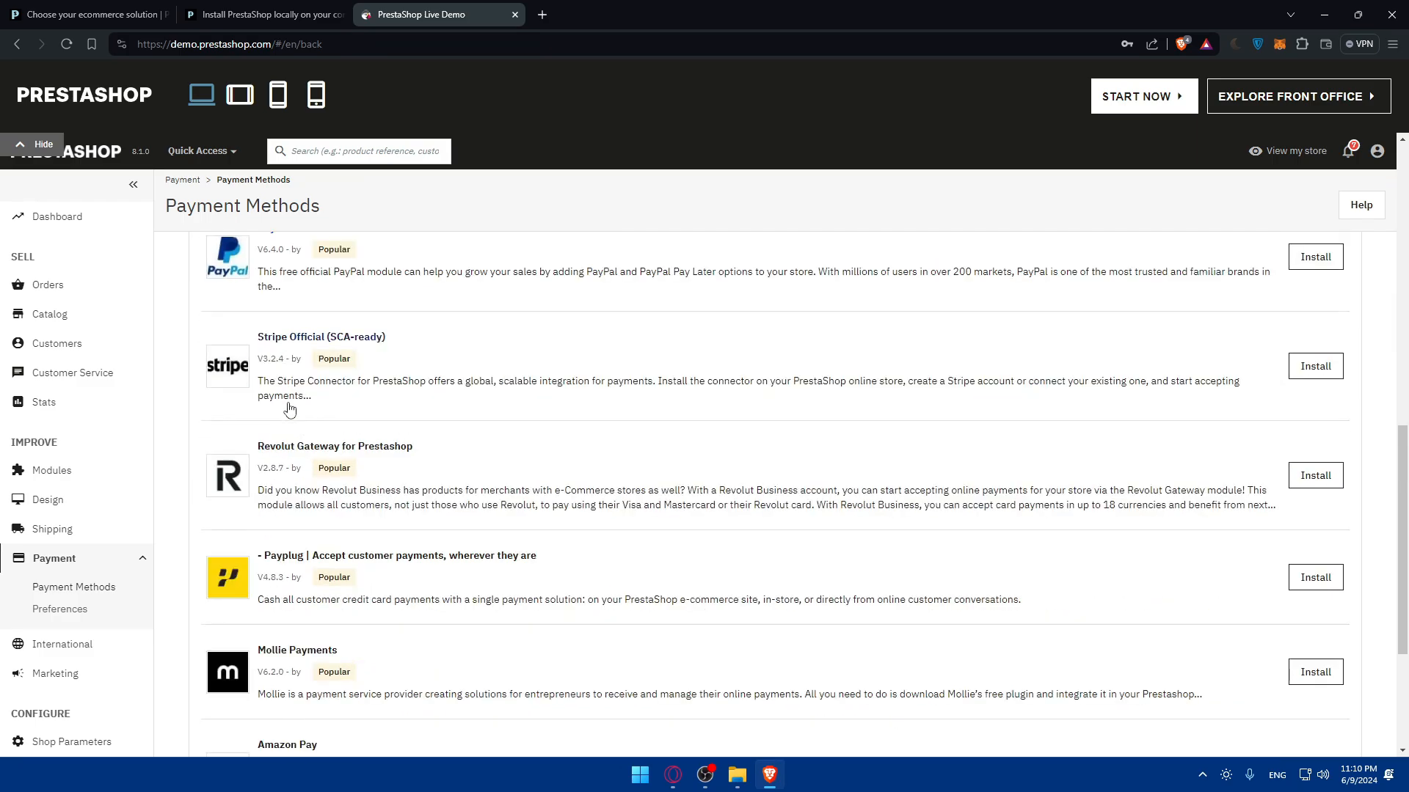
pyautogui.scroll(-3)
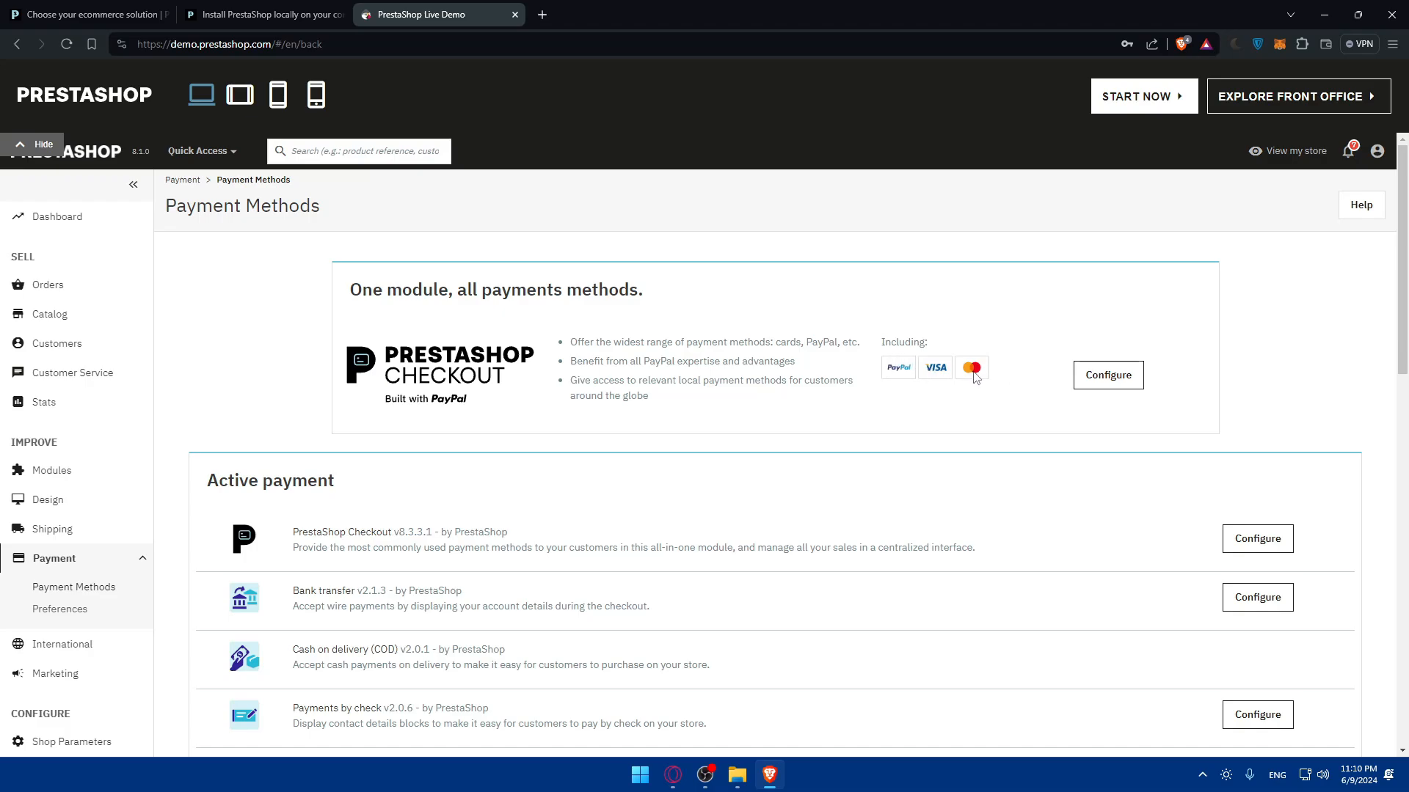
pyautogui.moveTo(379, 359)
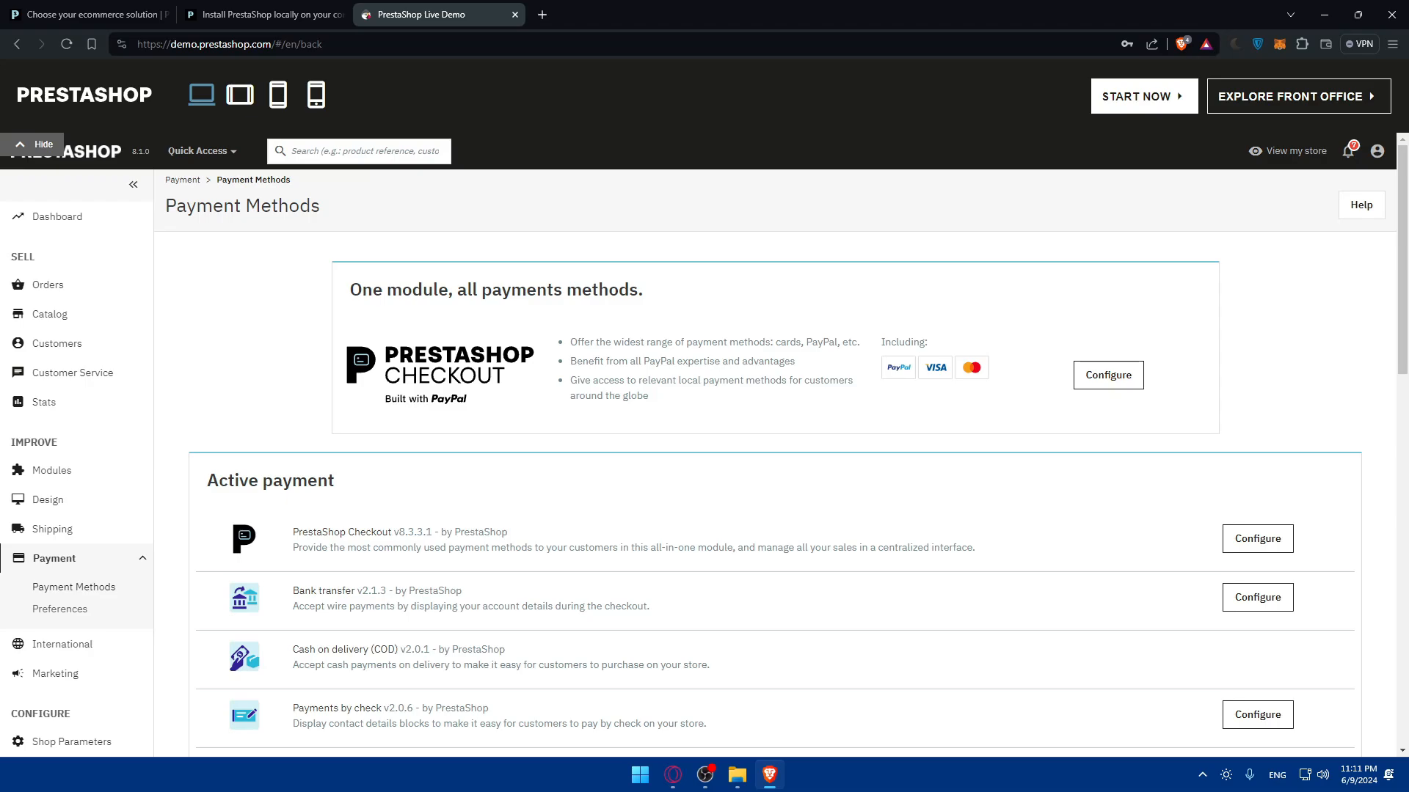
pyautogui.click(51, 528)
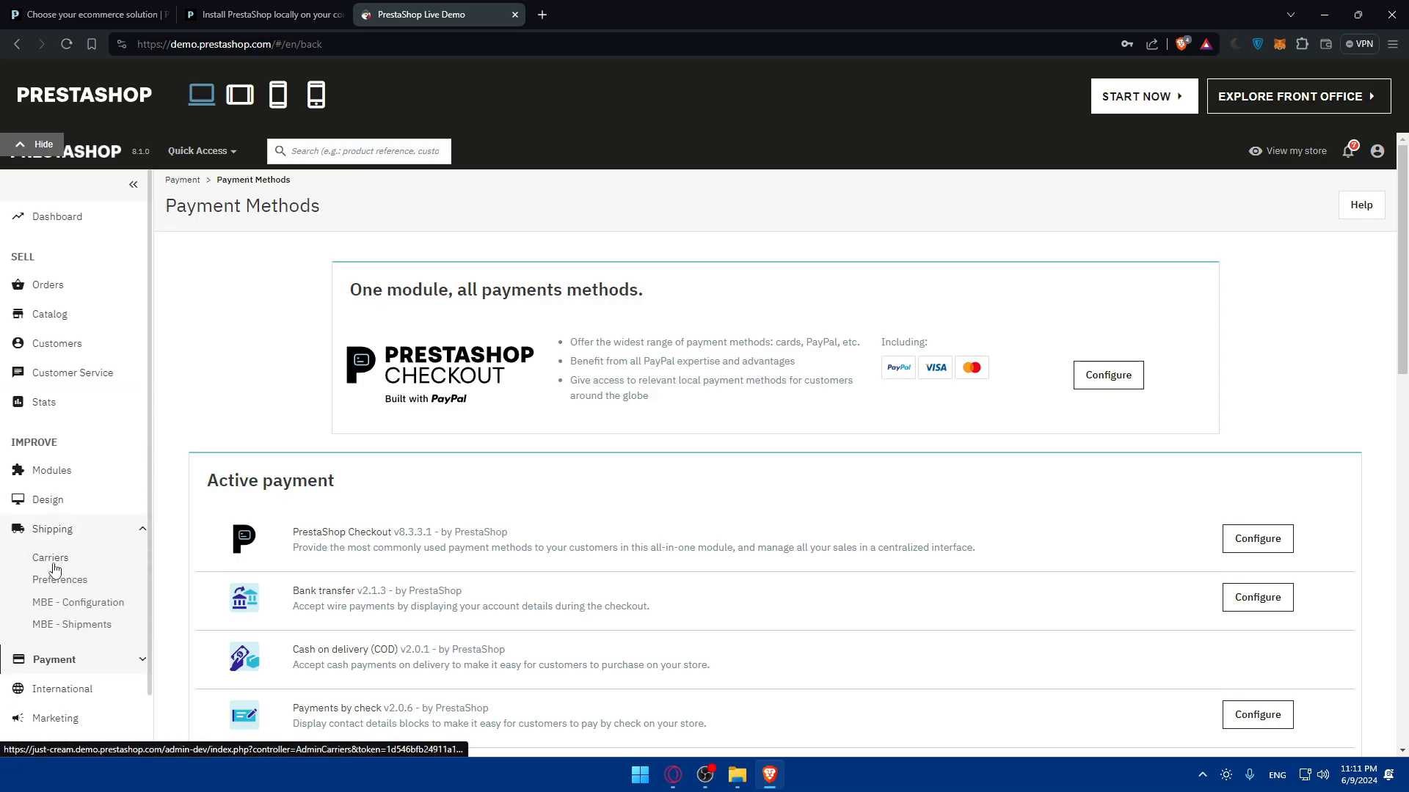
pyautogui.click(50, 557)
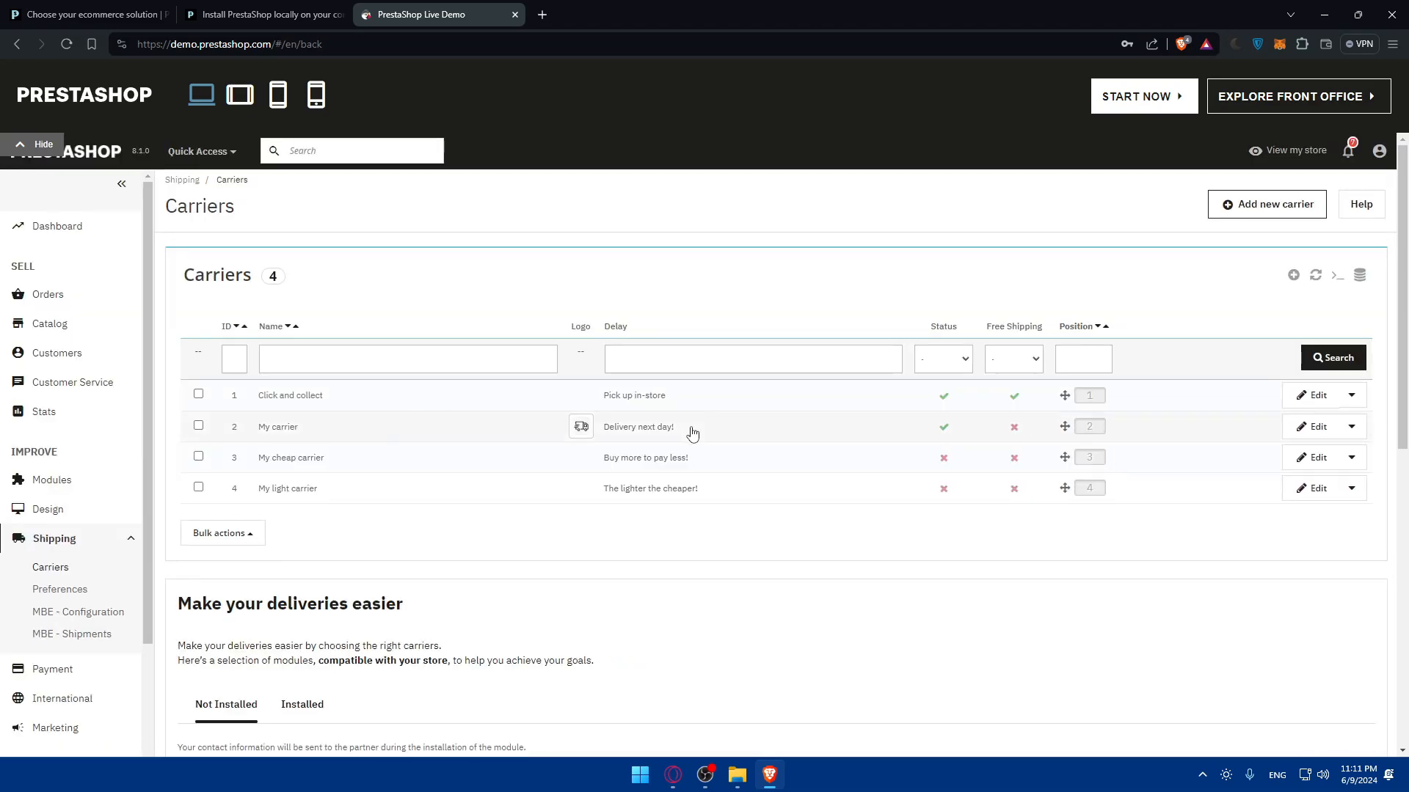